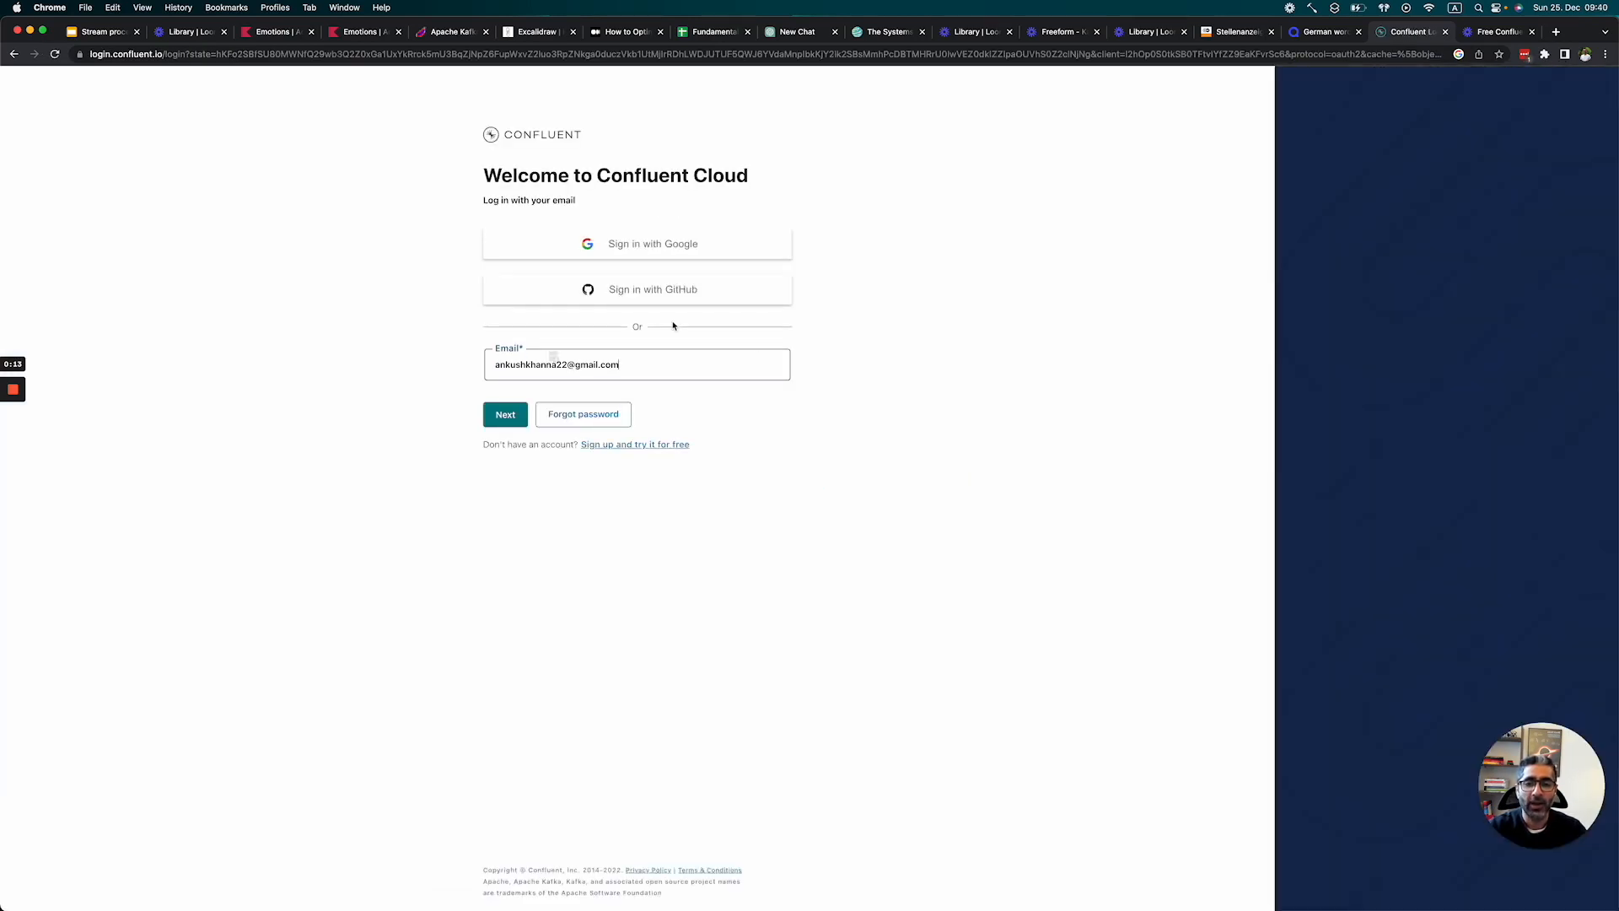
Step: Sign in with email and password to reach the free-trial welcome page
{"action": "left_click", "coordinate": [505, 415]}
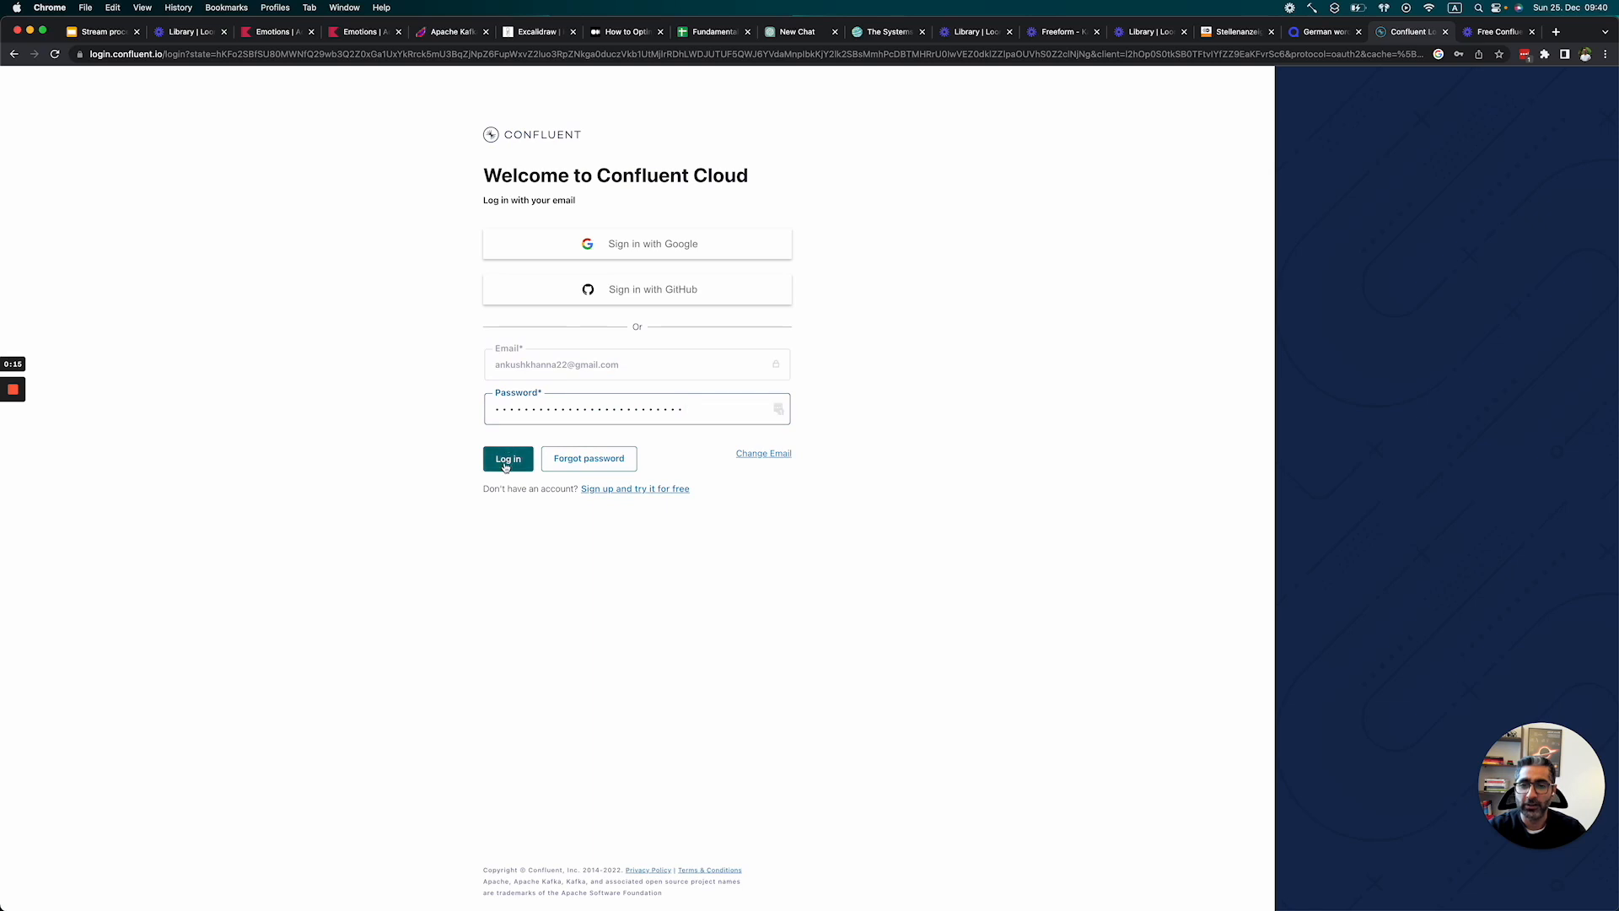
{"action": "left_click", "coordinate": [507, 459]}
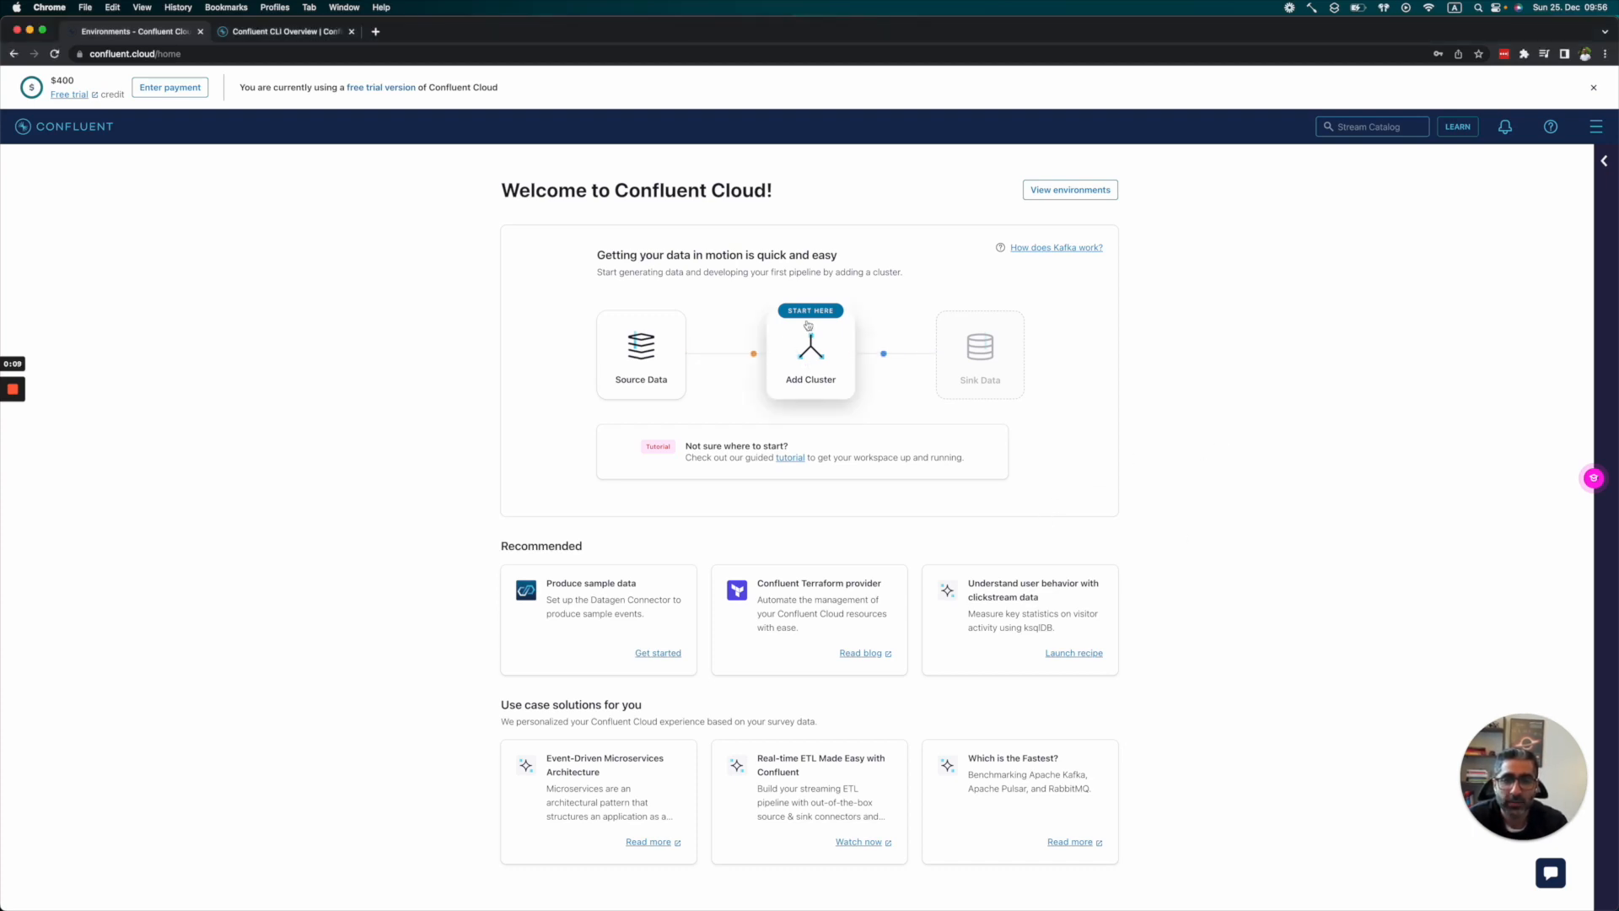
Step: Add a Basic single-zone Google Cloud cluster in Frankfurt (europe-west3), continuing to review
{"action": "left_click", "coordinate": [810, 346]}
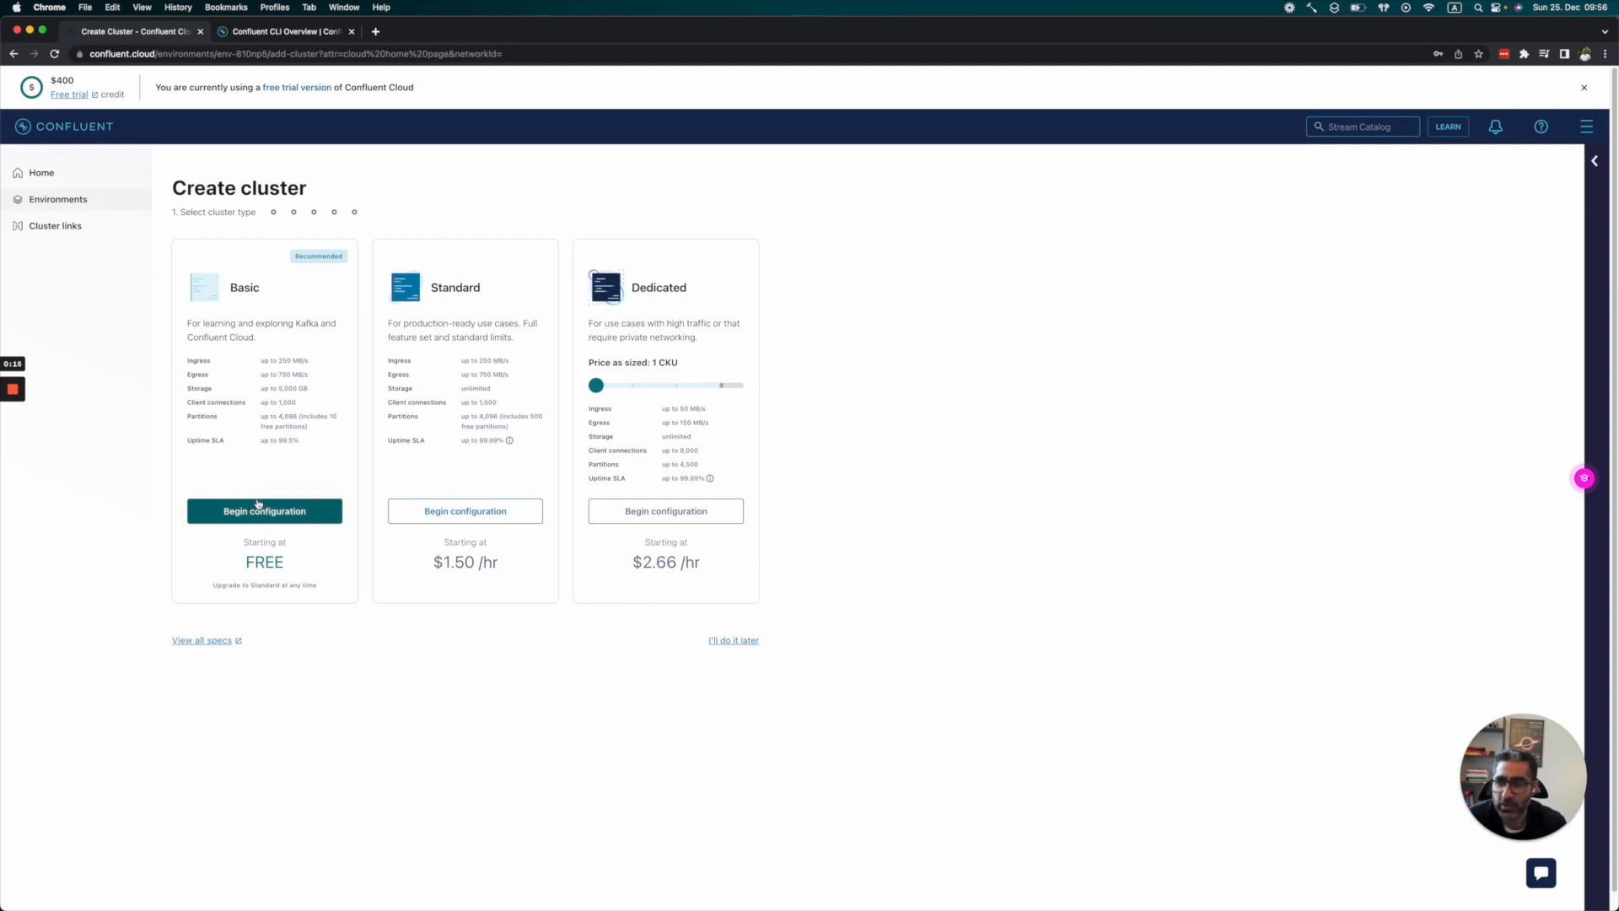
{"action": "left_click", "coordinate": [264, 510]}
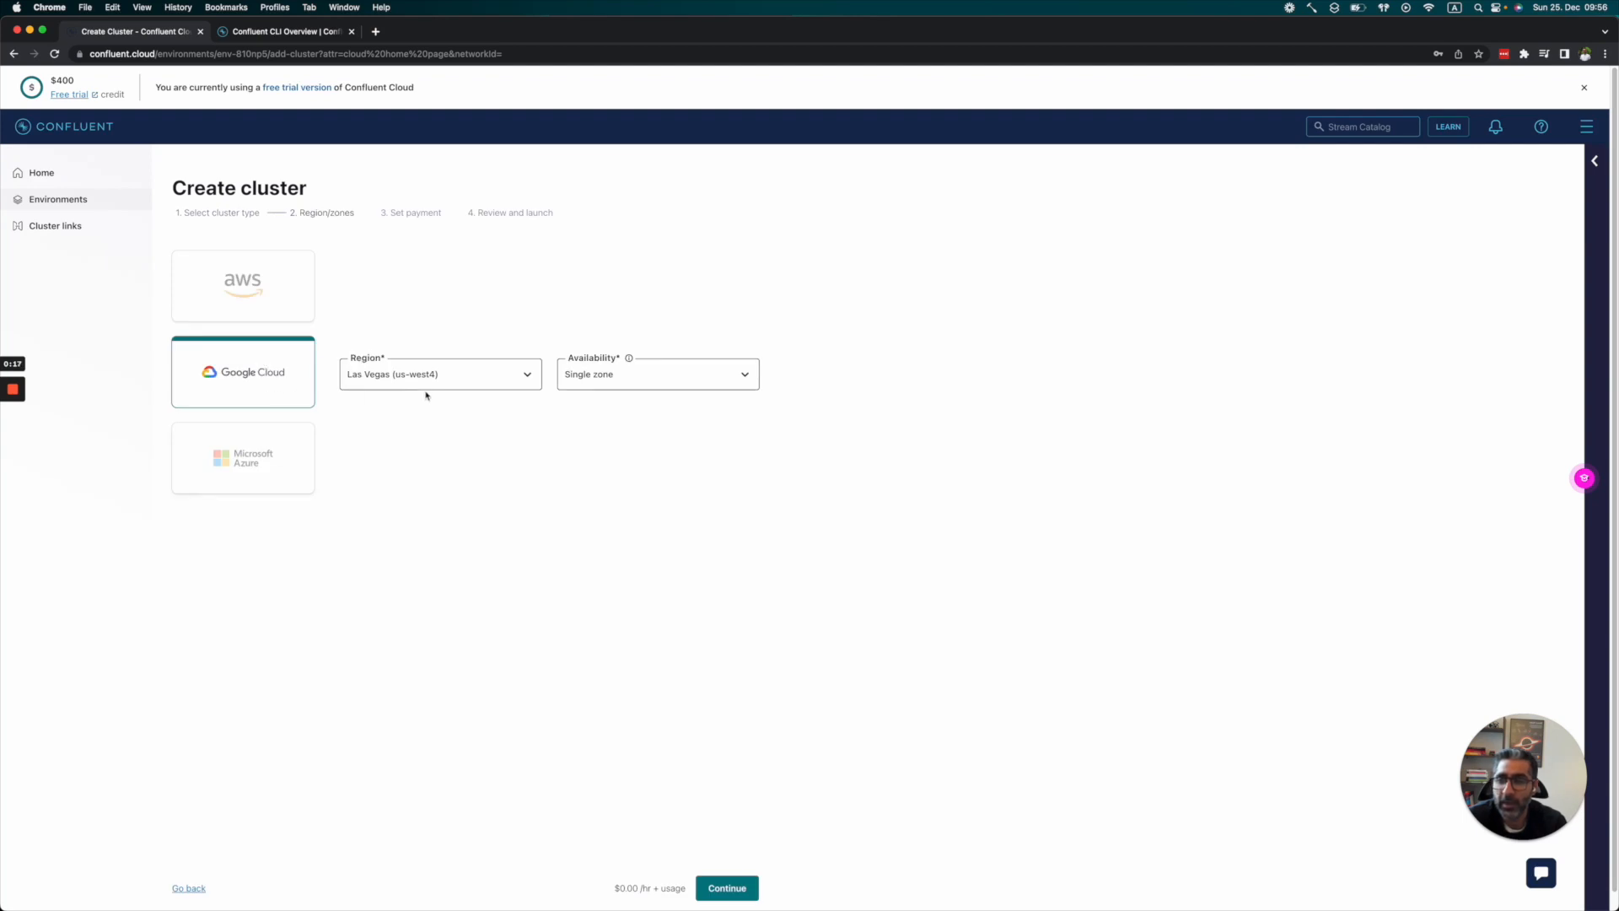
{"action": "left_click", "coordinate": [439, 374]}
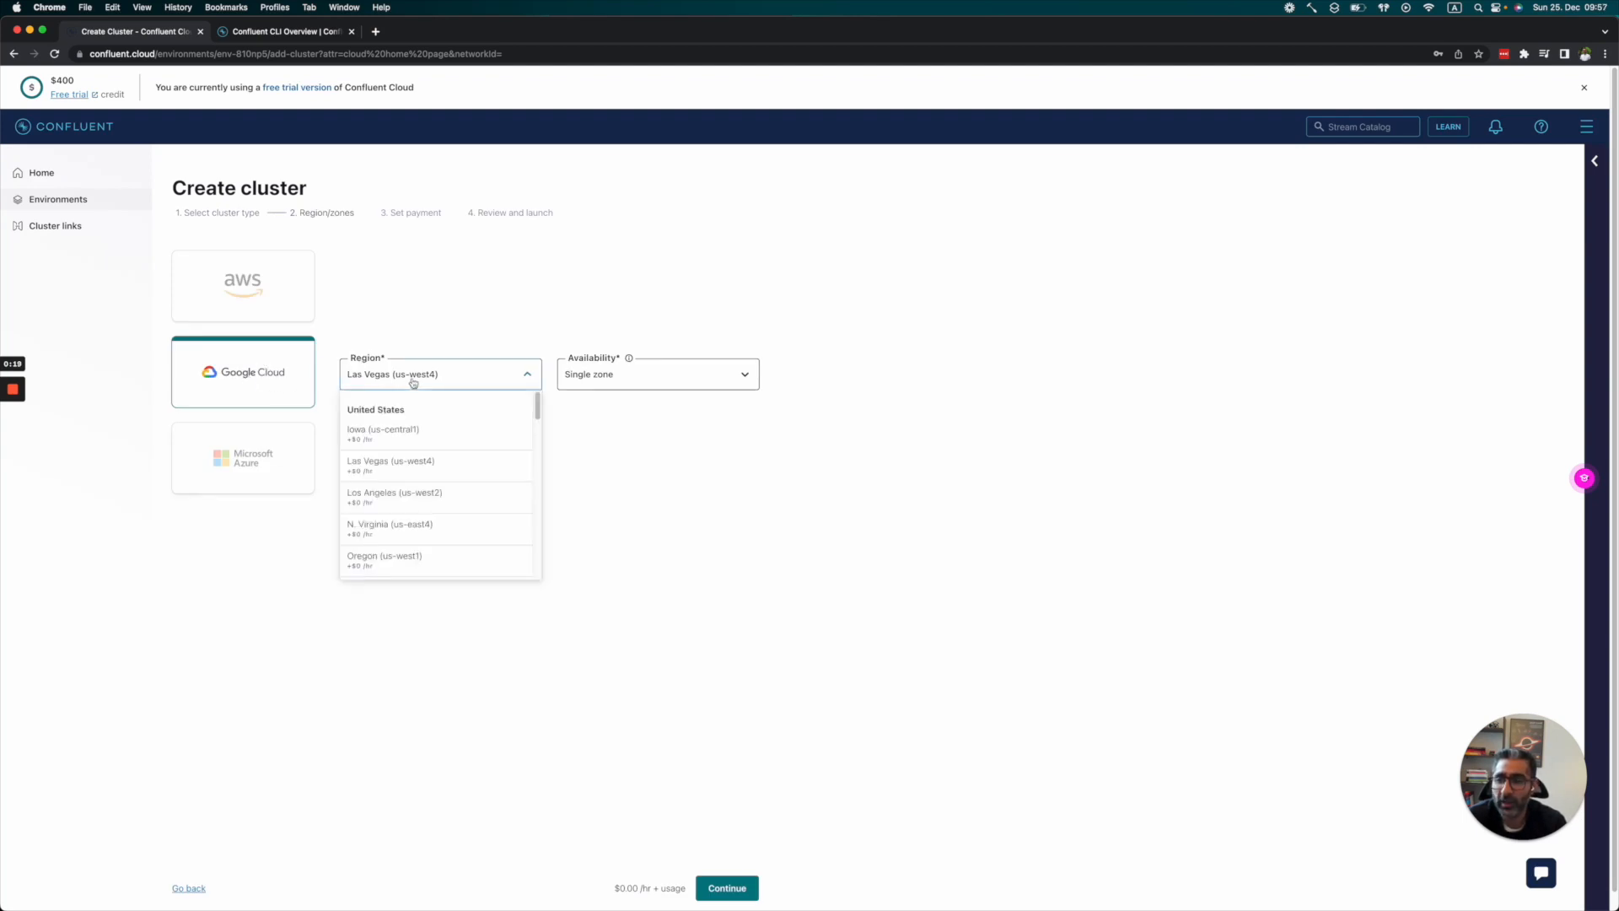
{"action": "scroll", "scroll_direction": "down", "scroll_amount": 3}
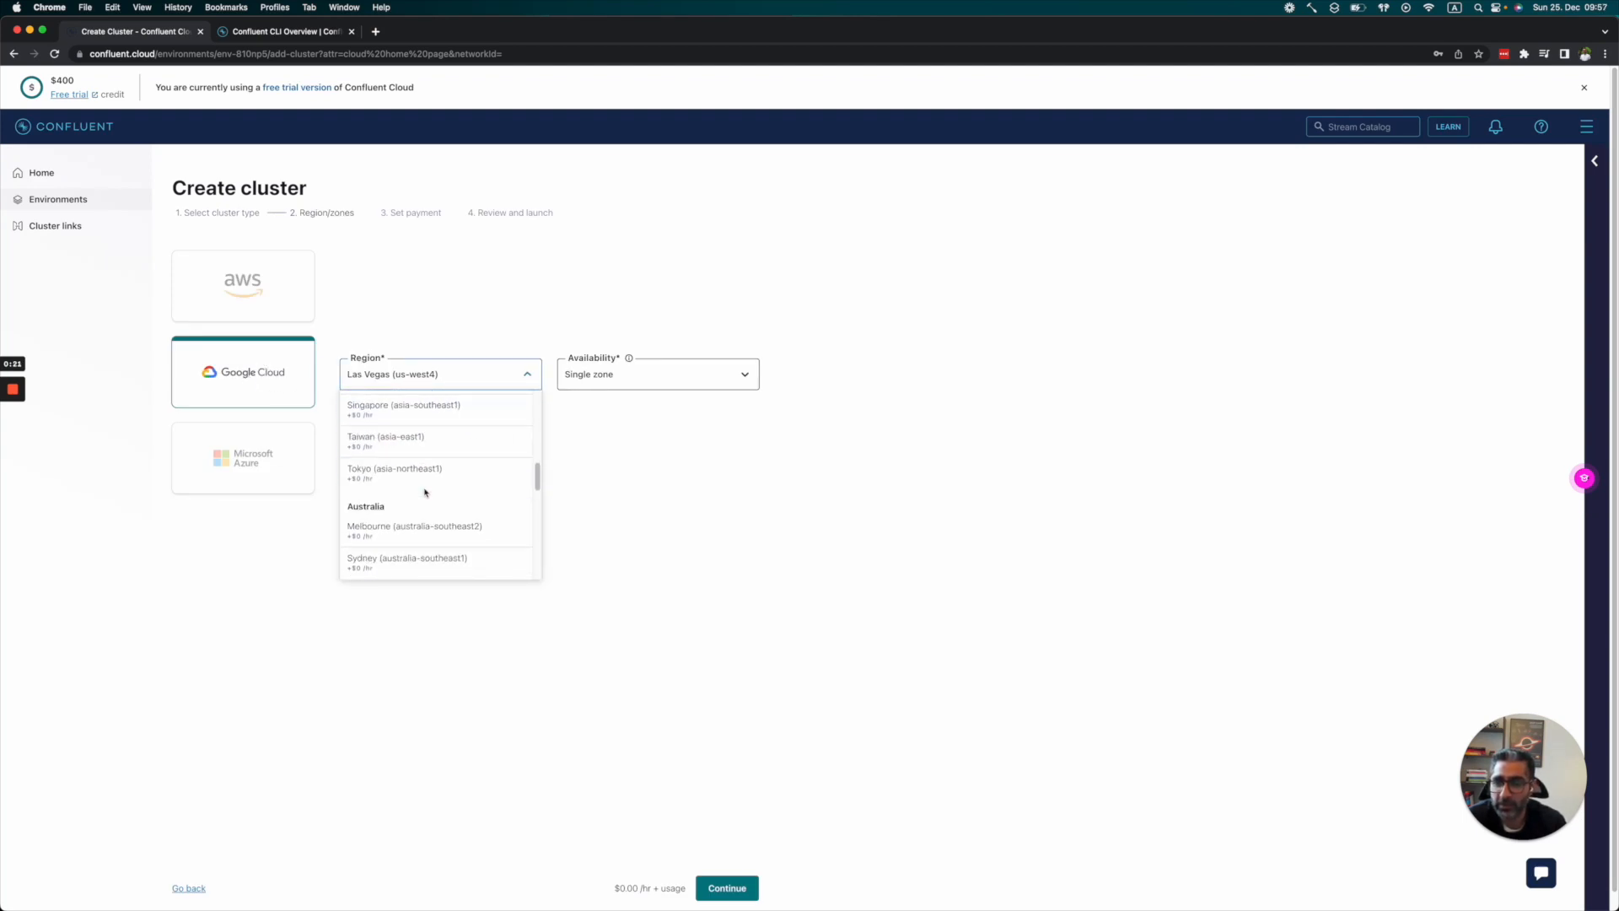
{"action": "scroll", "scroll_direction": "down", "scroll_amount": 3}
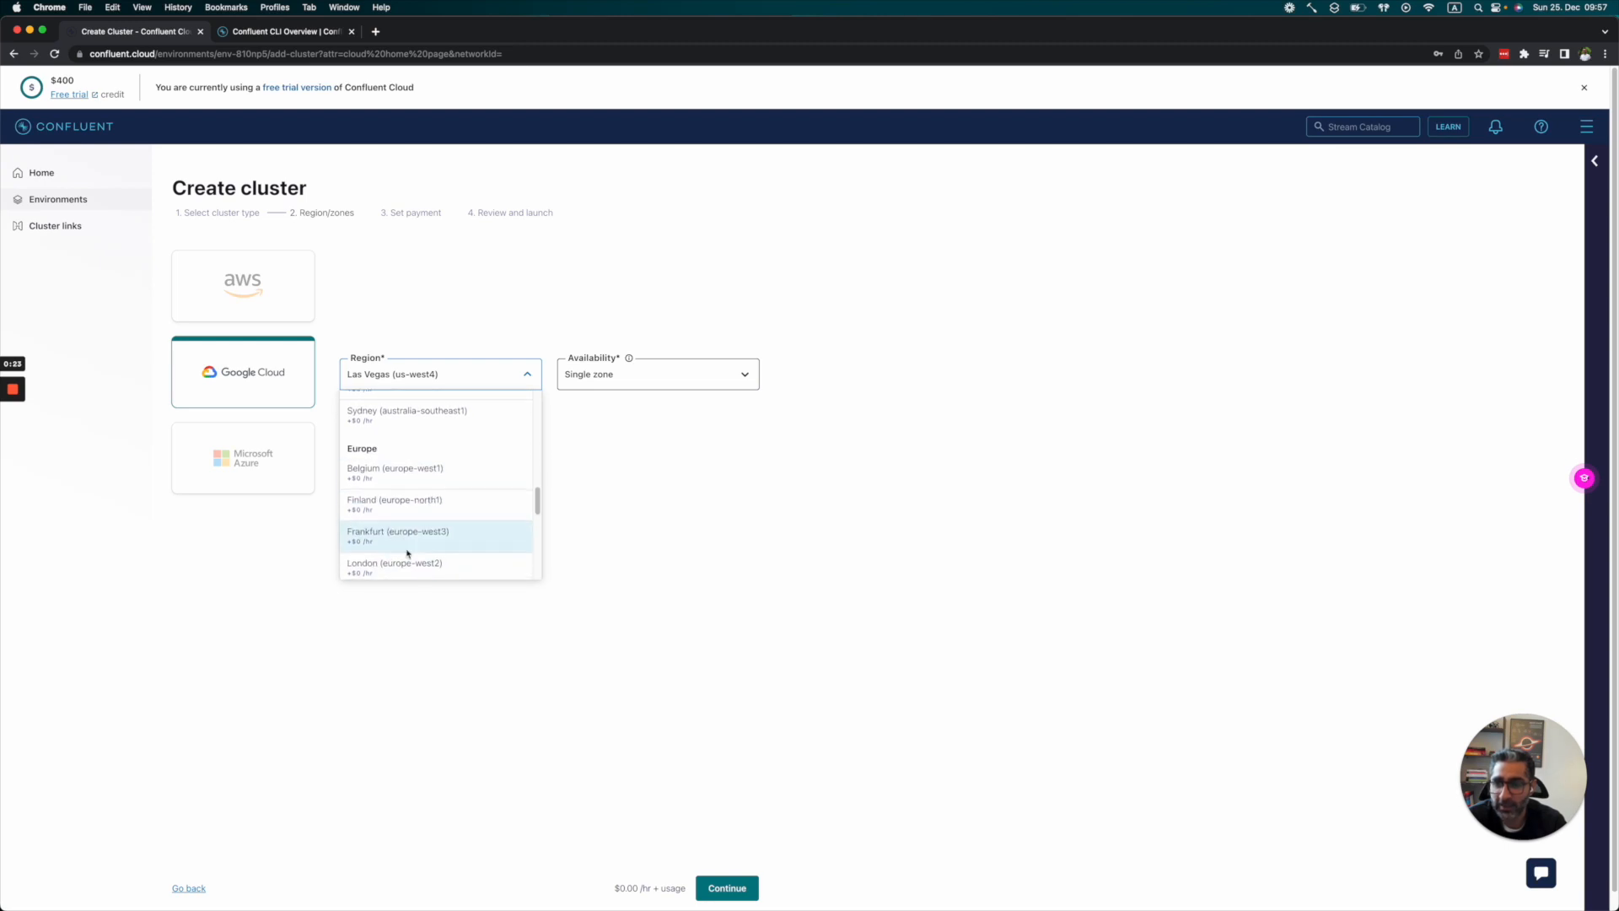
{"action": "left_click", "coordinate": [399, 530]}
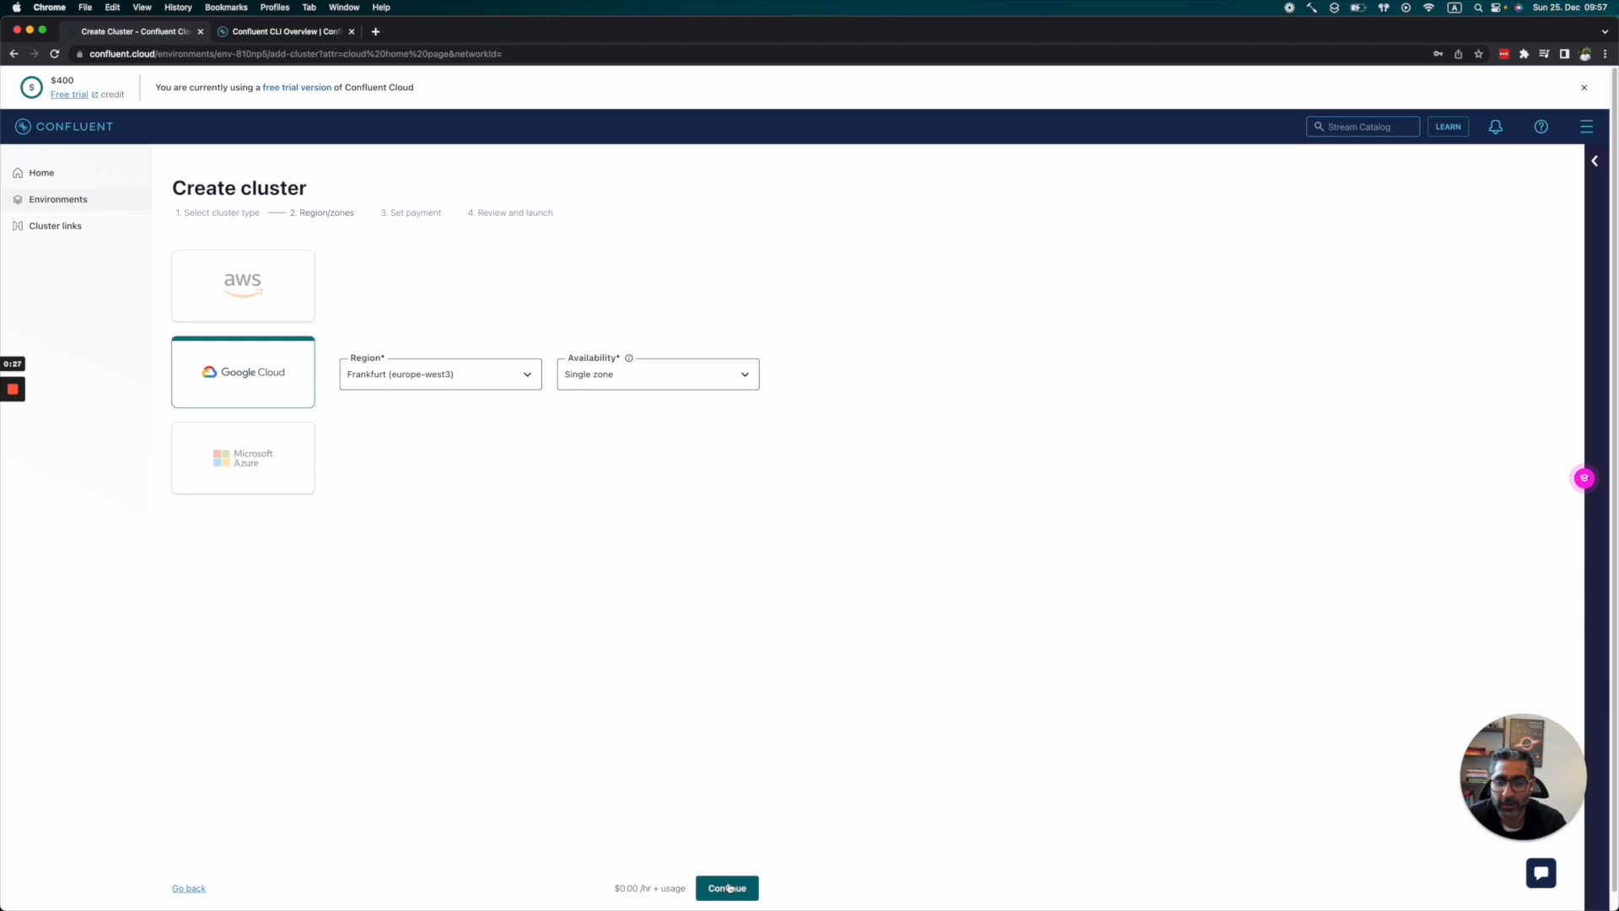
{"action": "left_click", "coordinate": [727, 887]}
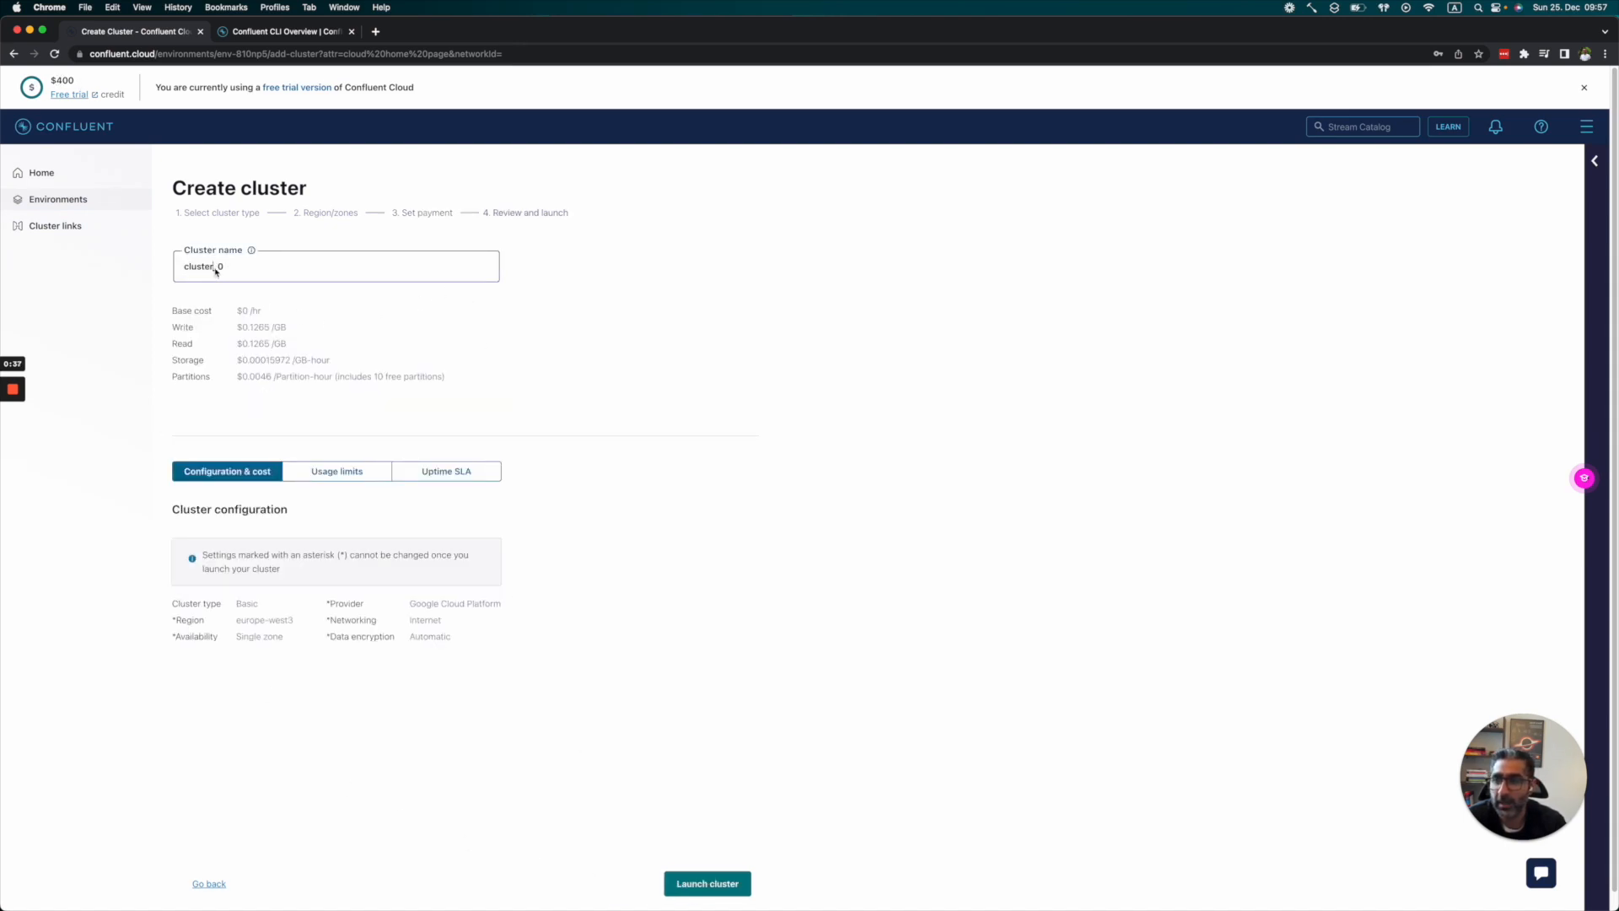
Step: Enter kafka_tutorial_cluster as the cluster name and launch it, opening its empty overview dashboard
{"action": "type", "text": "kafka_tutorial_"}
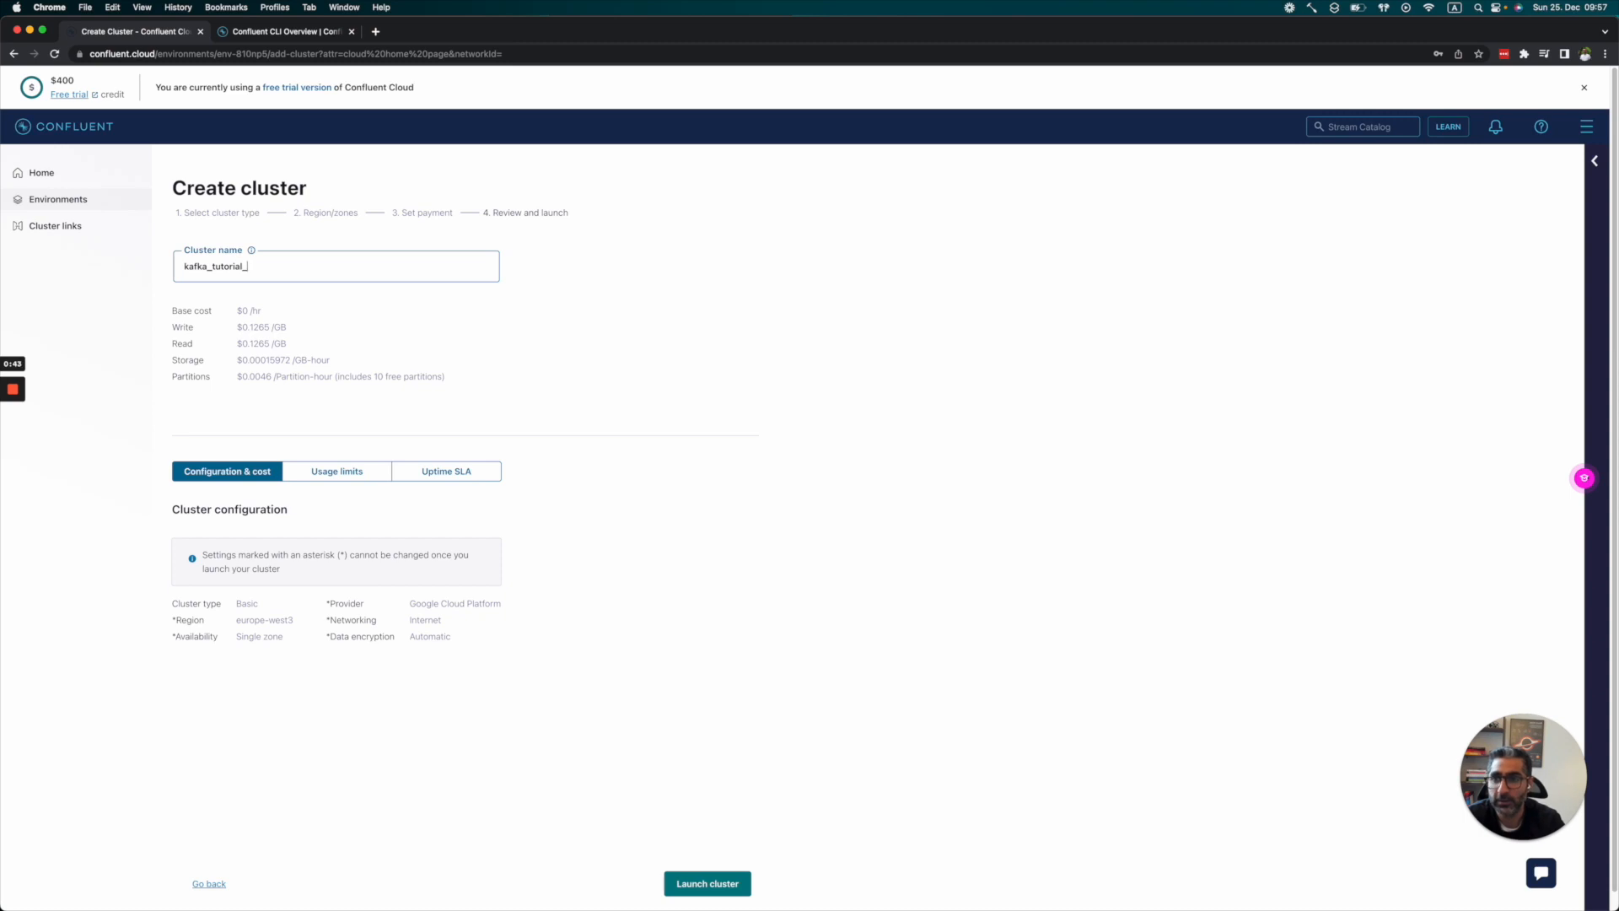
{"action": "type", "text": "cluster"}
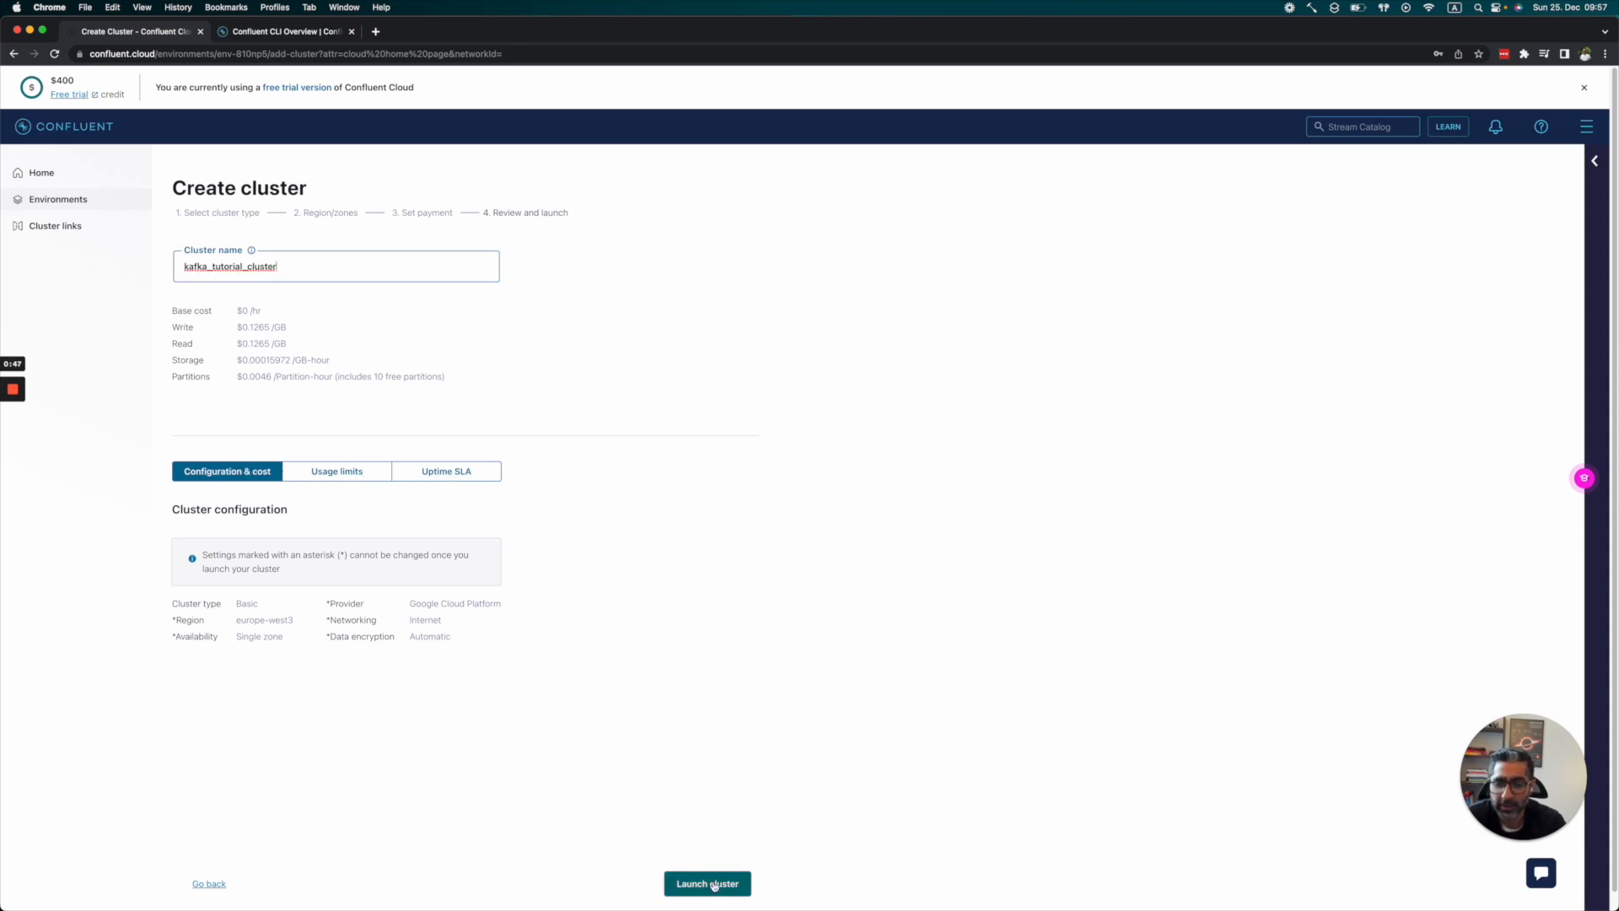
{"action": "left_click", "coordinate": [707, 883]}
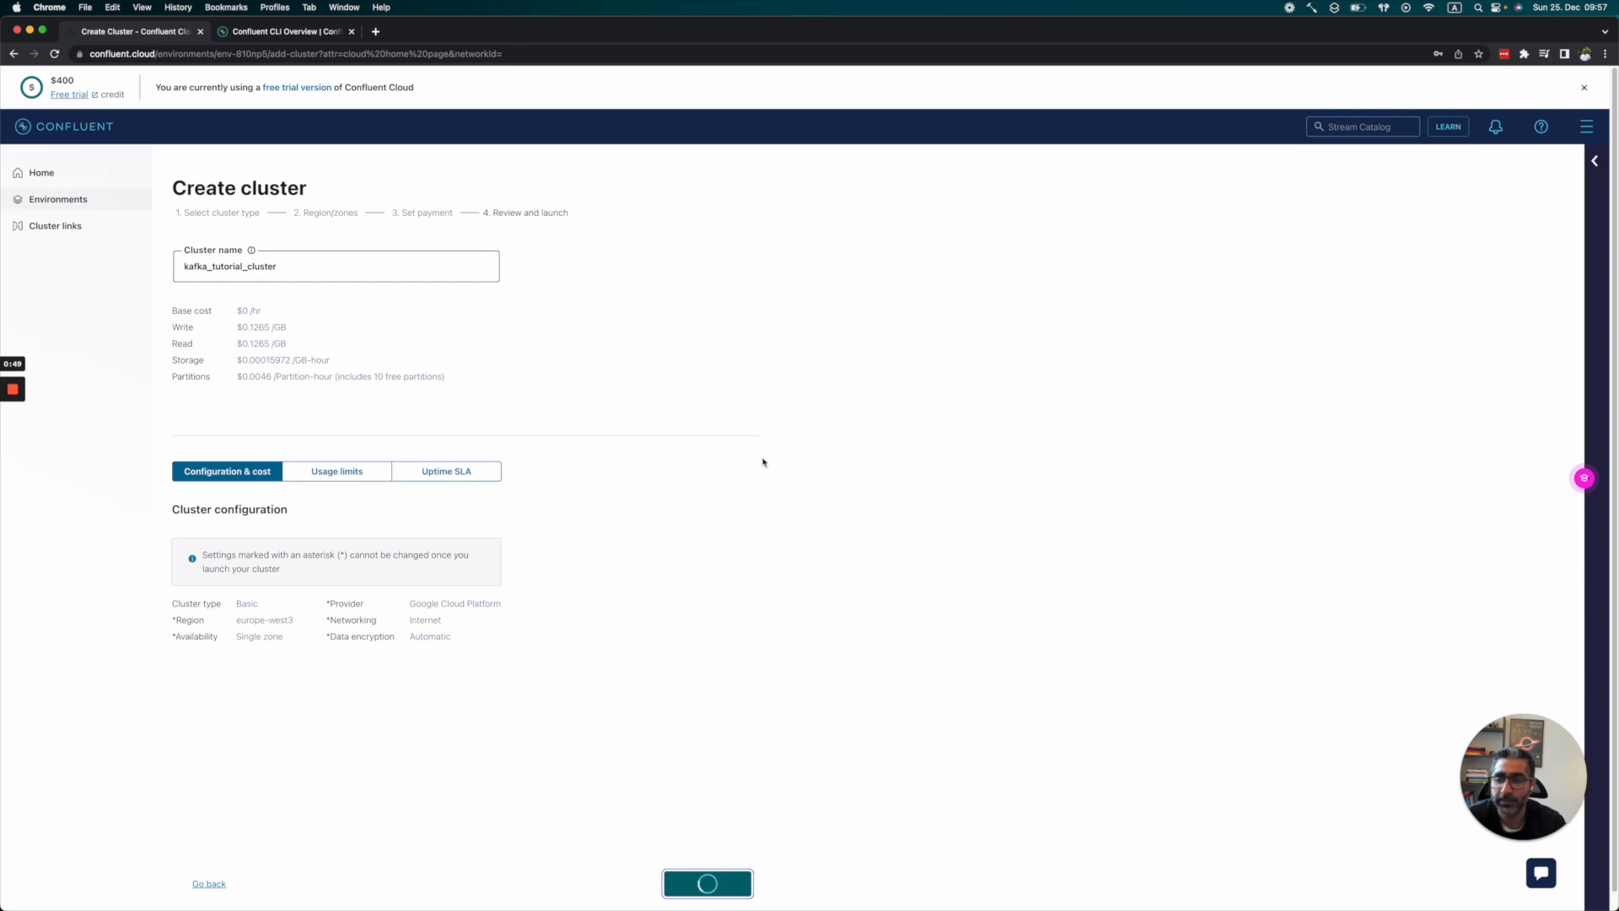
{"action": "left_click", "coordinate": [708, 883]}
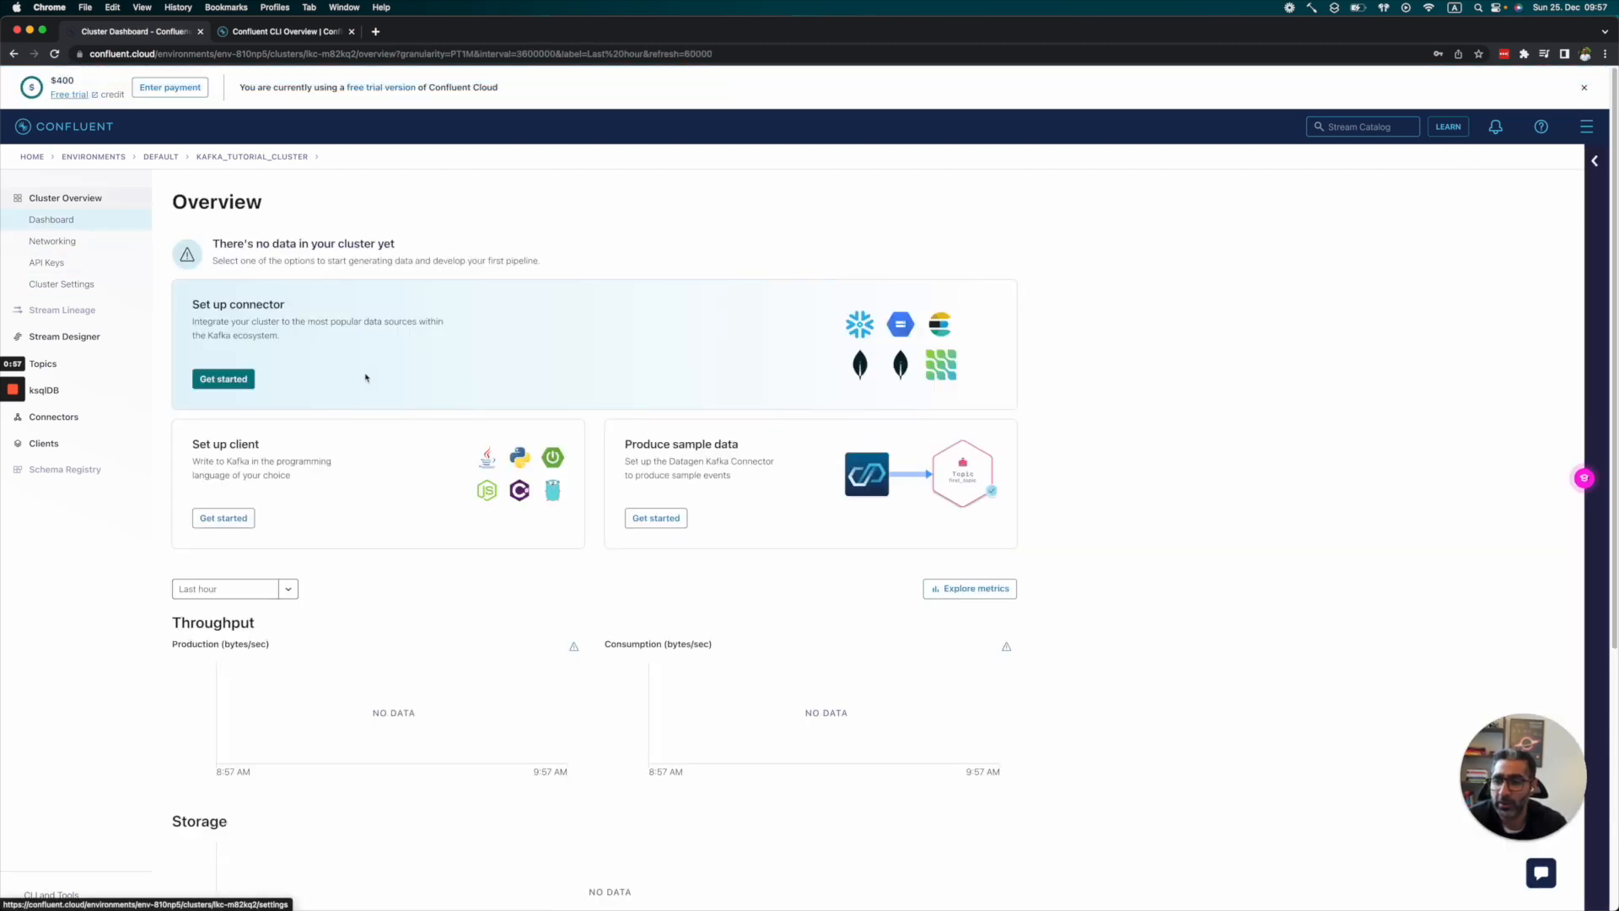
Step: Browse the kafka_tutorial_cluster overview and Networking details, then go to API Keys
{"action": "scroll", "scroll_direction": "down", "scroll_amount": 3}
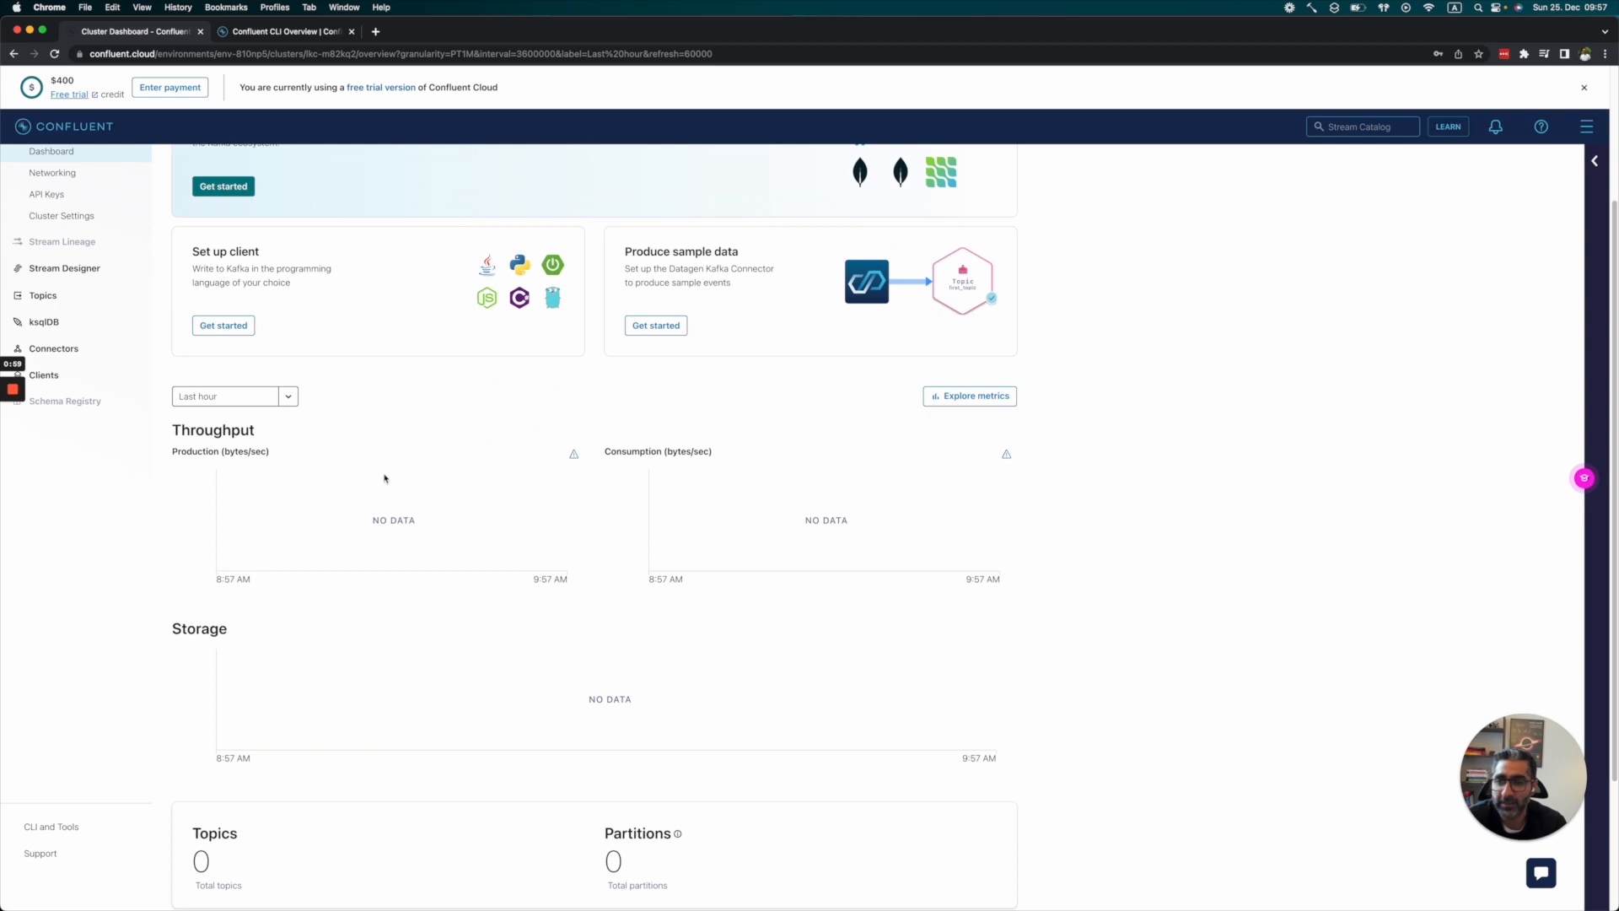
{"action": "scroll", "scroll_direction": "down", "scroll_amount": 3}
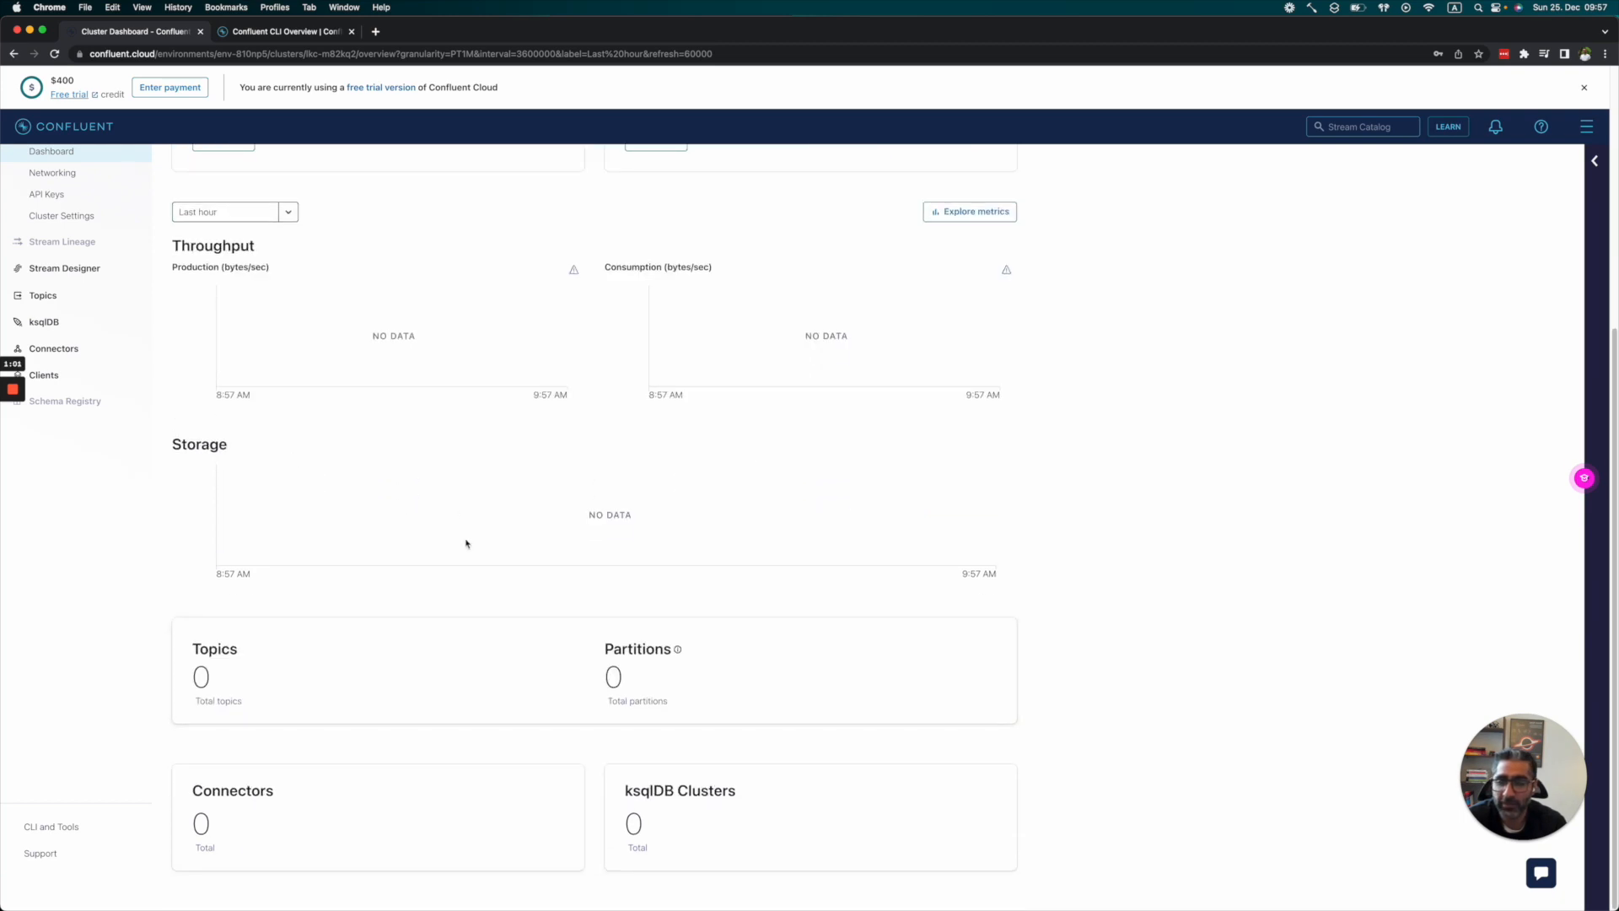
{"action": "scroll", "scroll_direction": "up", "scroll_amount": 3}
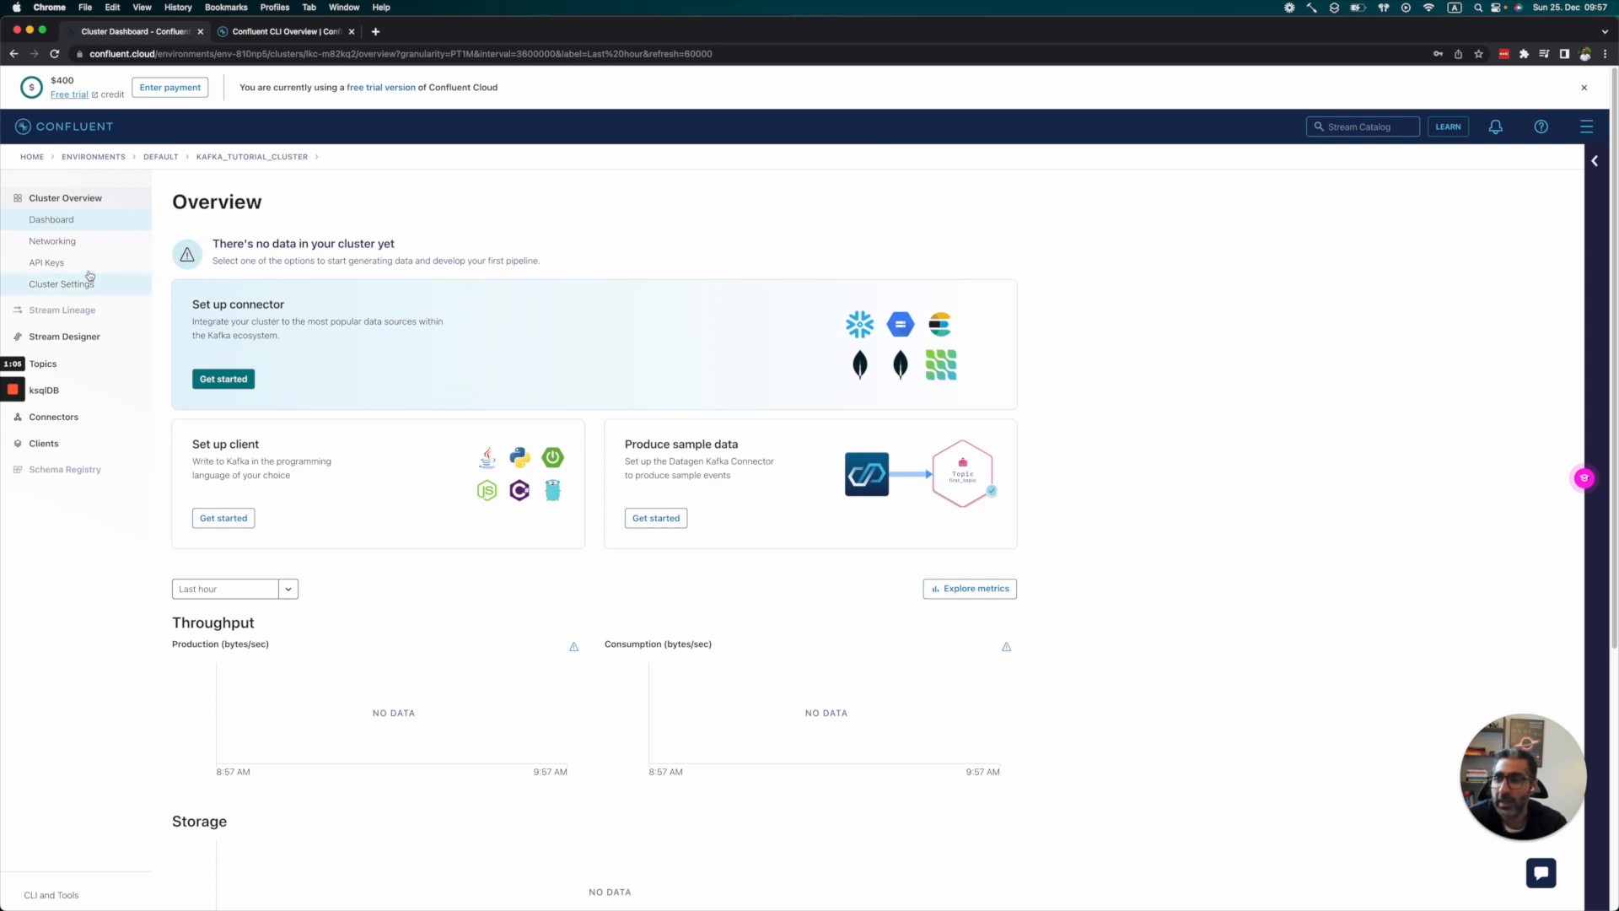
{"action": "left_click", "coordinate": [52, 240]}
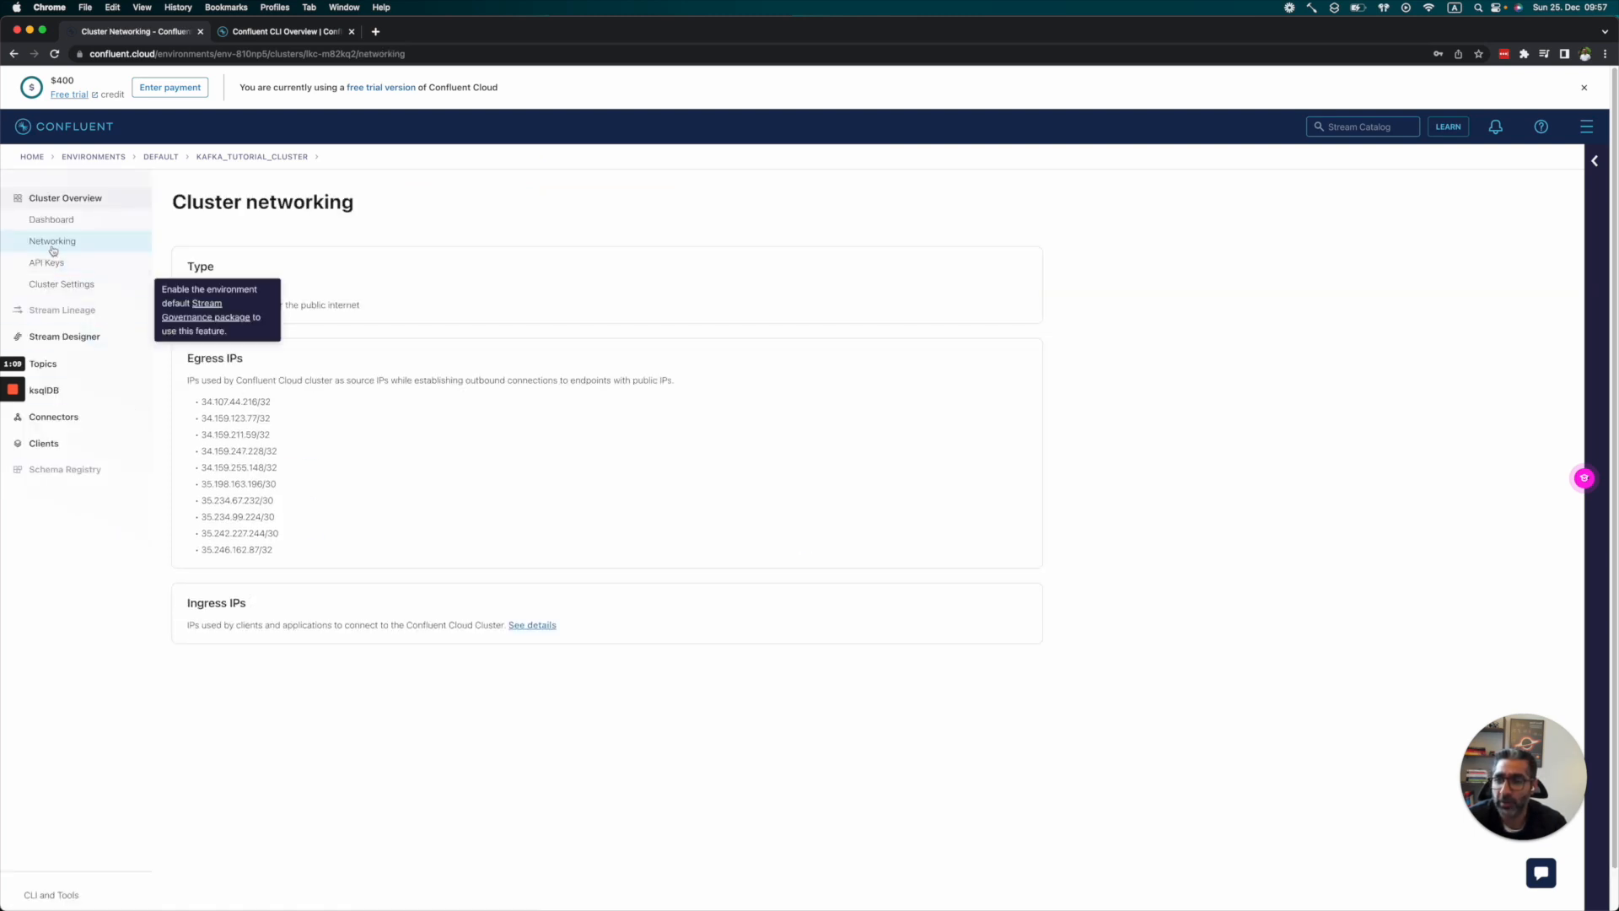
{"action": "left_click", "coordinate": [46, 263]}
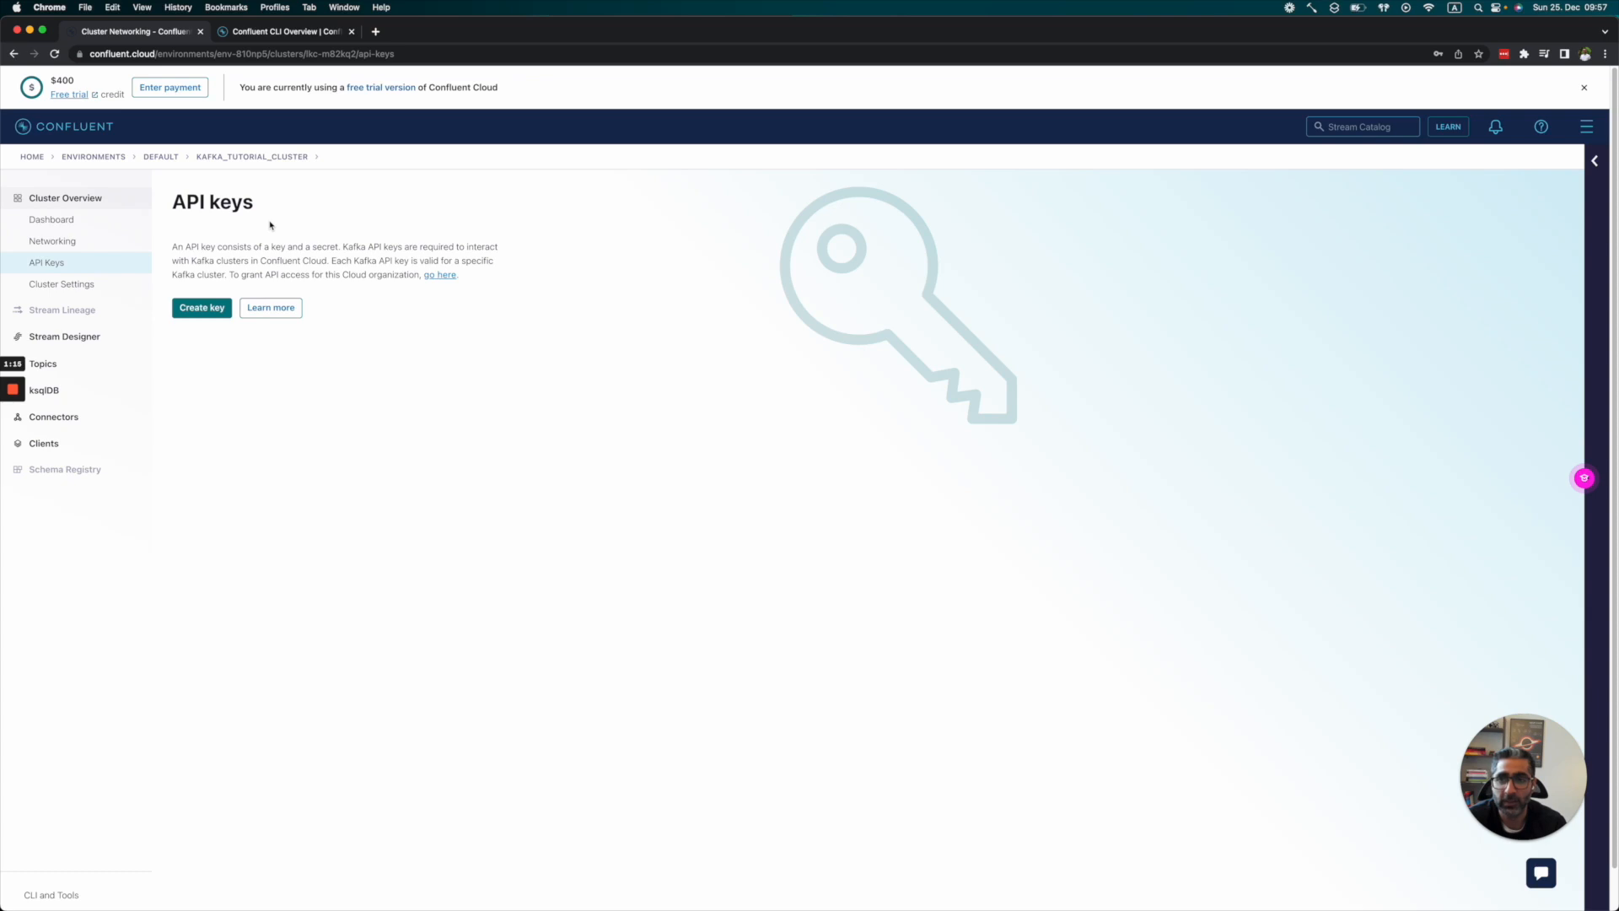
Step: Create a global-access API key 'kafka_cluster_tutorial_api_key', download its credentials, and open Cluster Settings
{"action": "left_click", "coordinate": [201, 307]}
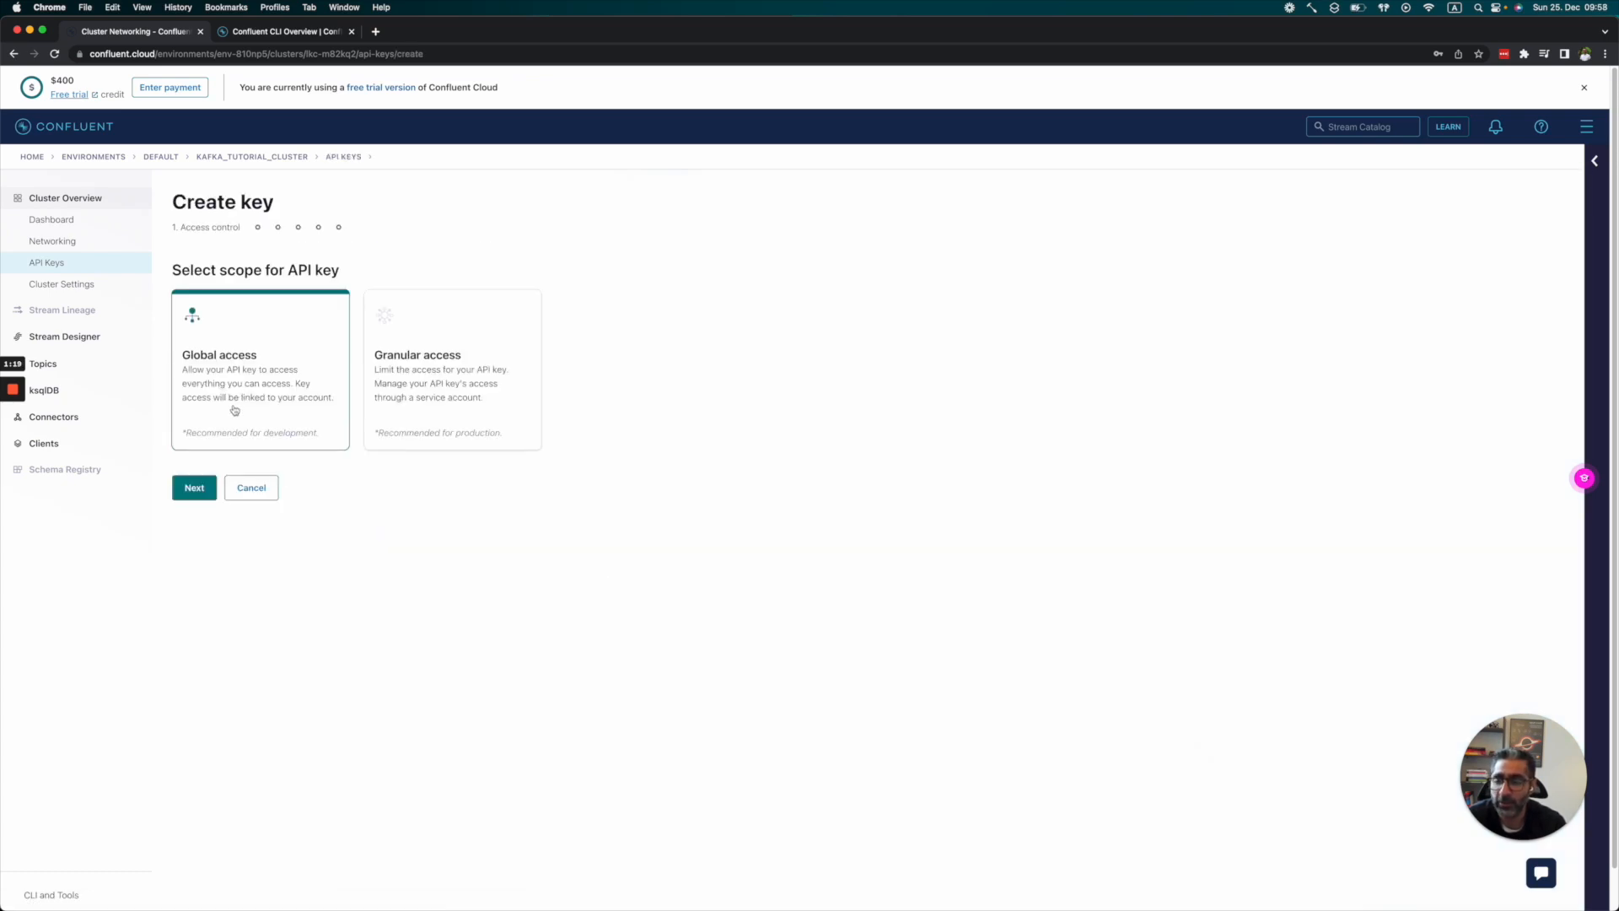
{"action": "left_click", "coordinate": [194, 488]}
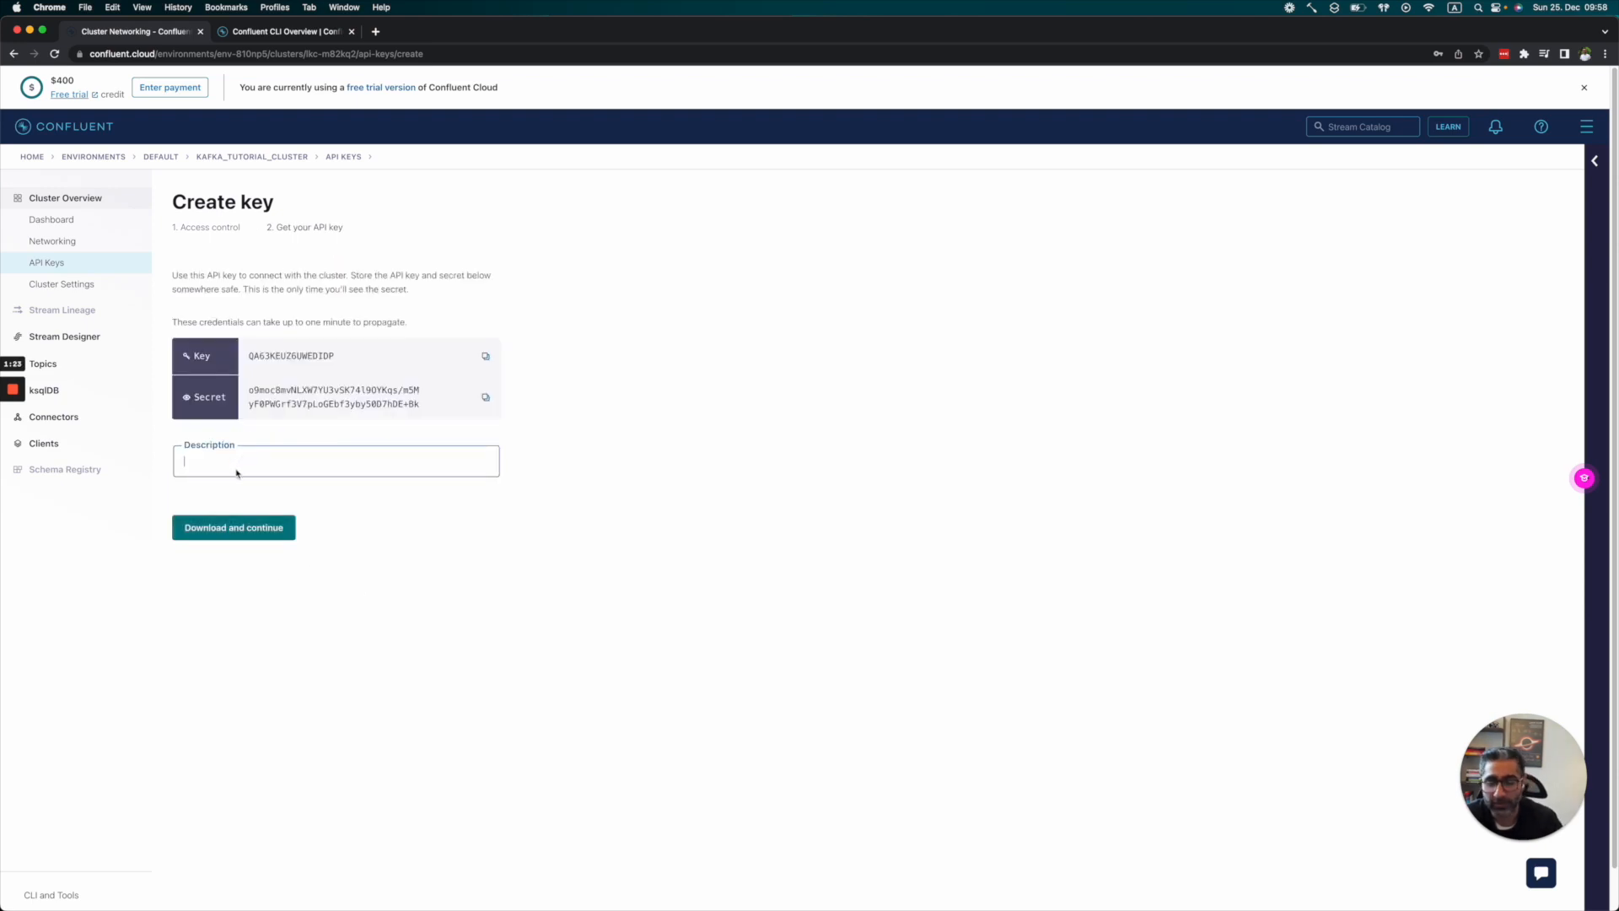
{"action": "type", "text": "kafka_"}
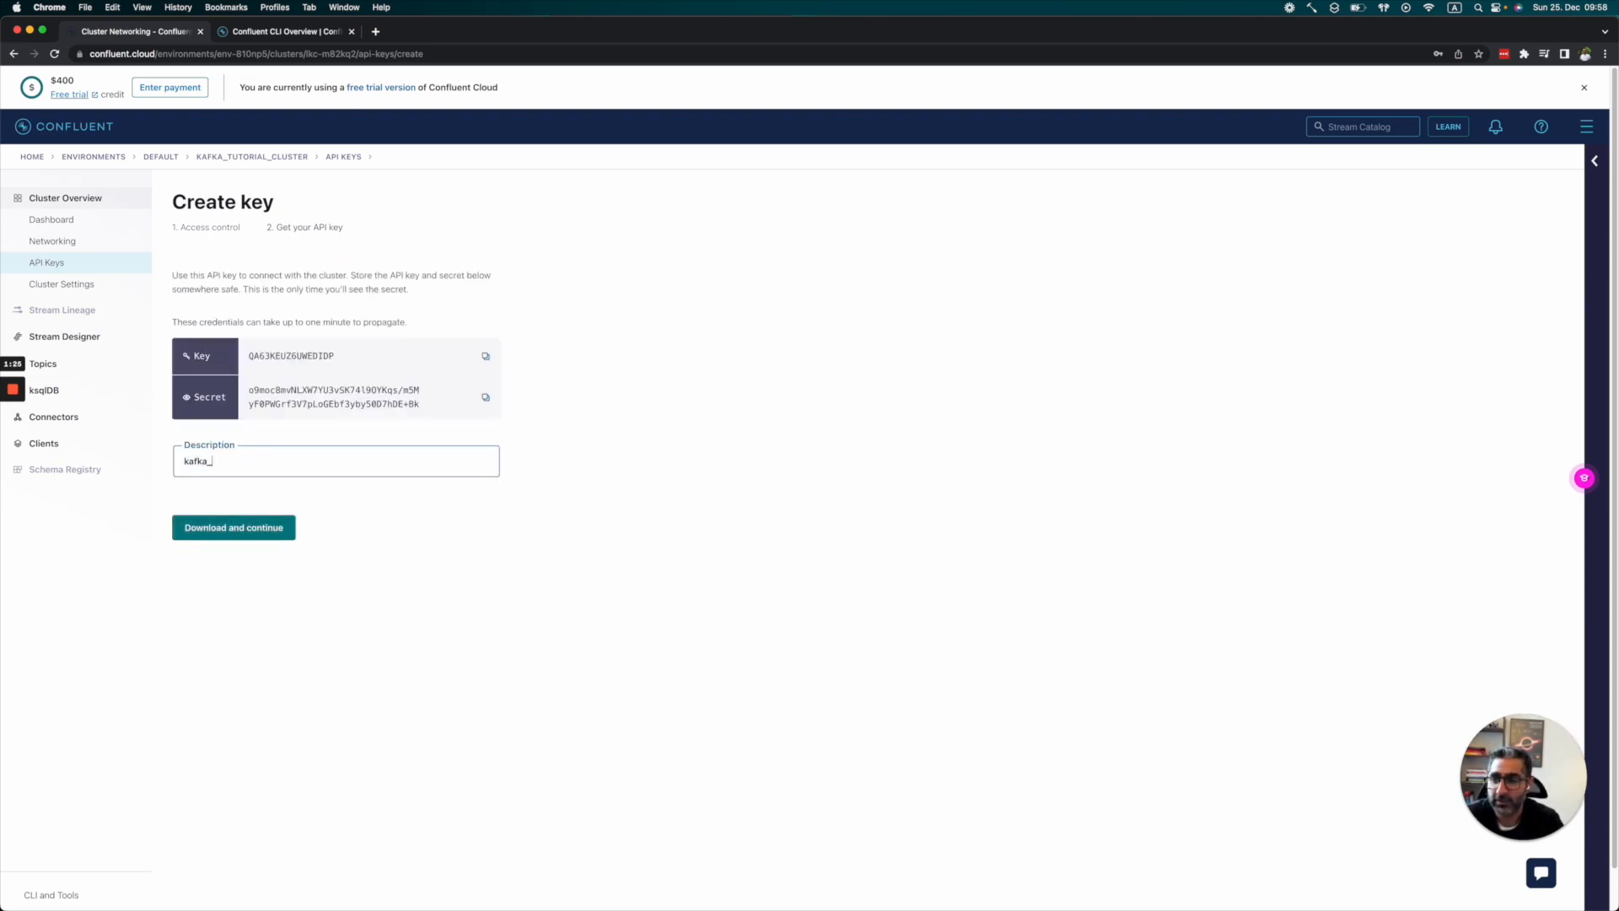
{"action": "type", "text": "cluster_tut"}
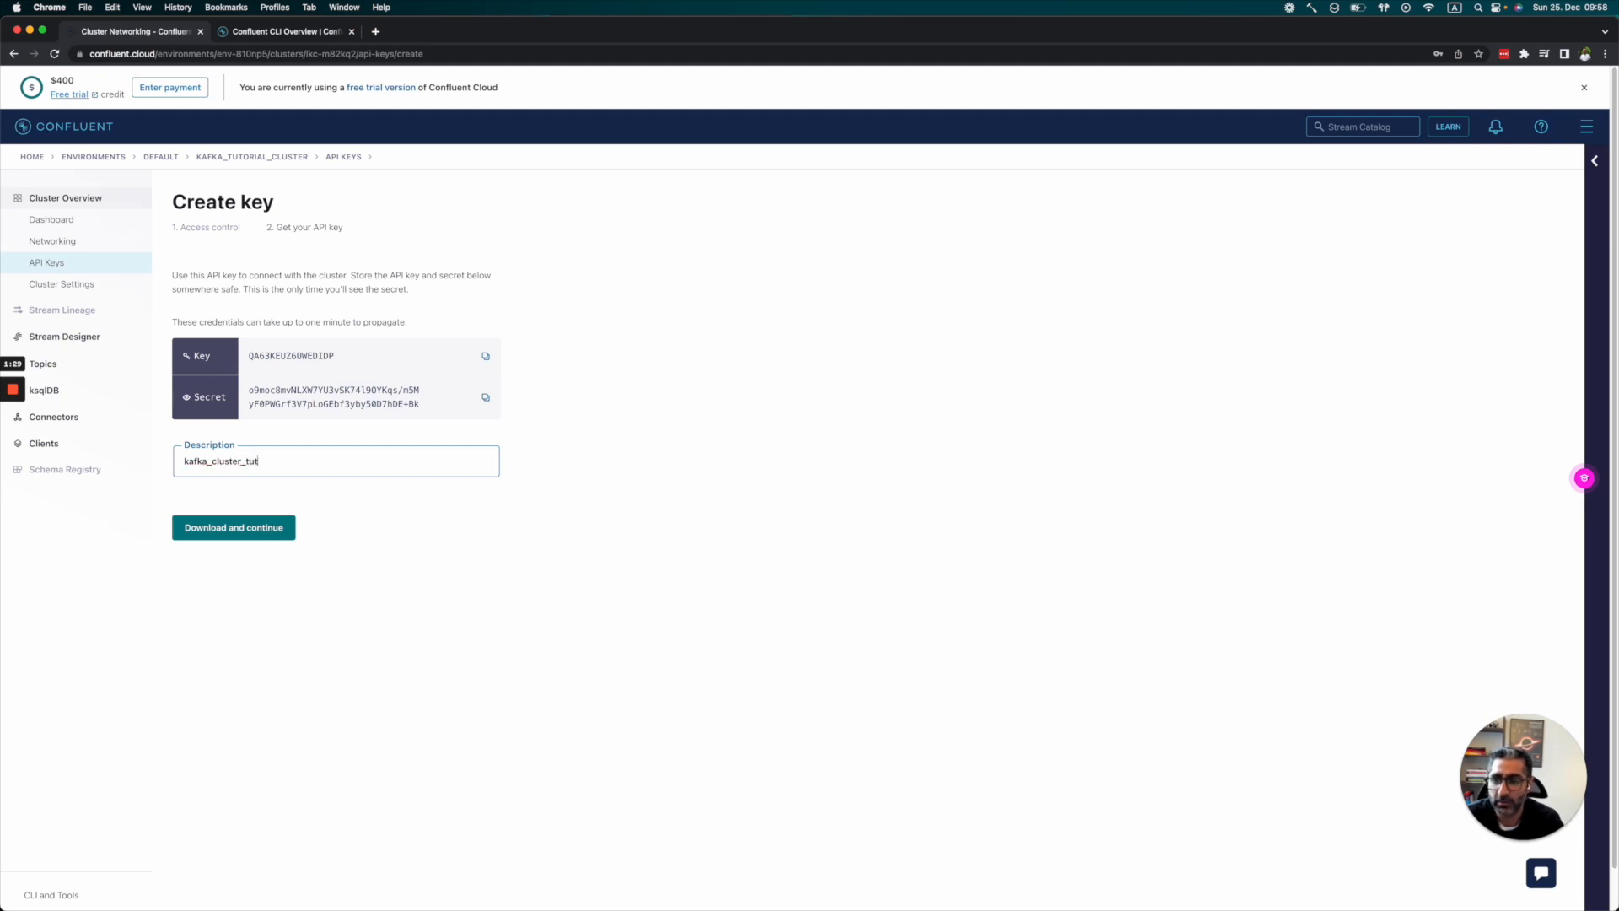
{"action": "type", "text": "orial_a"}
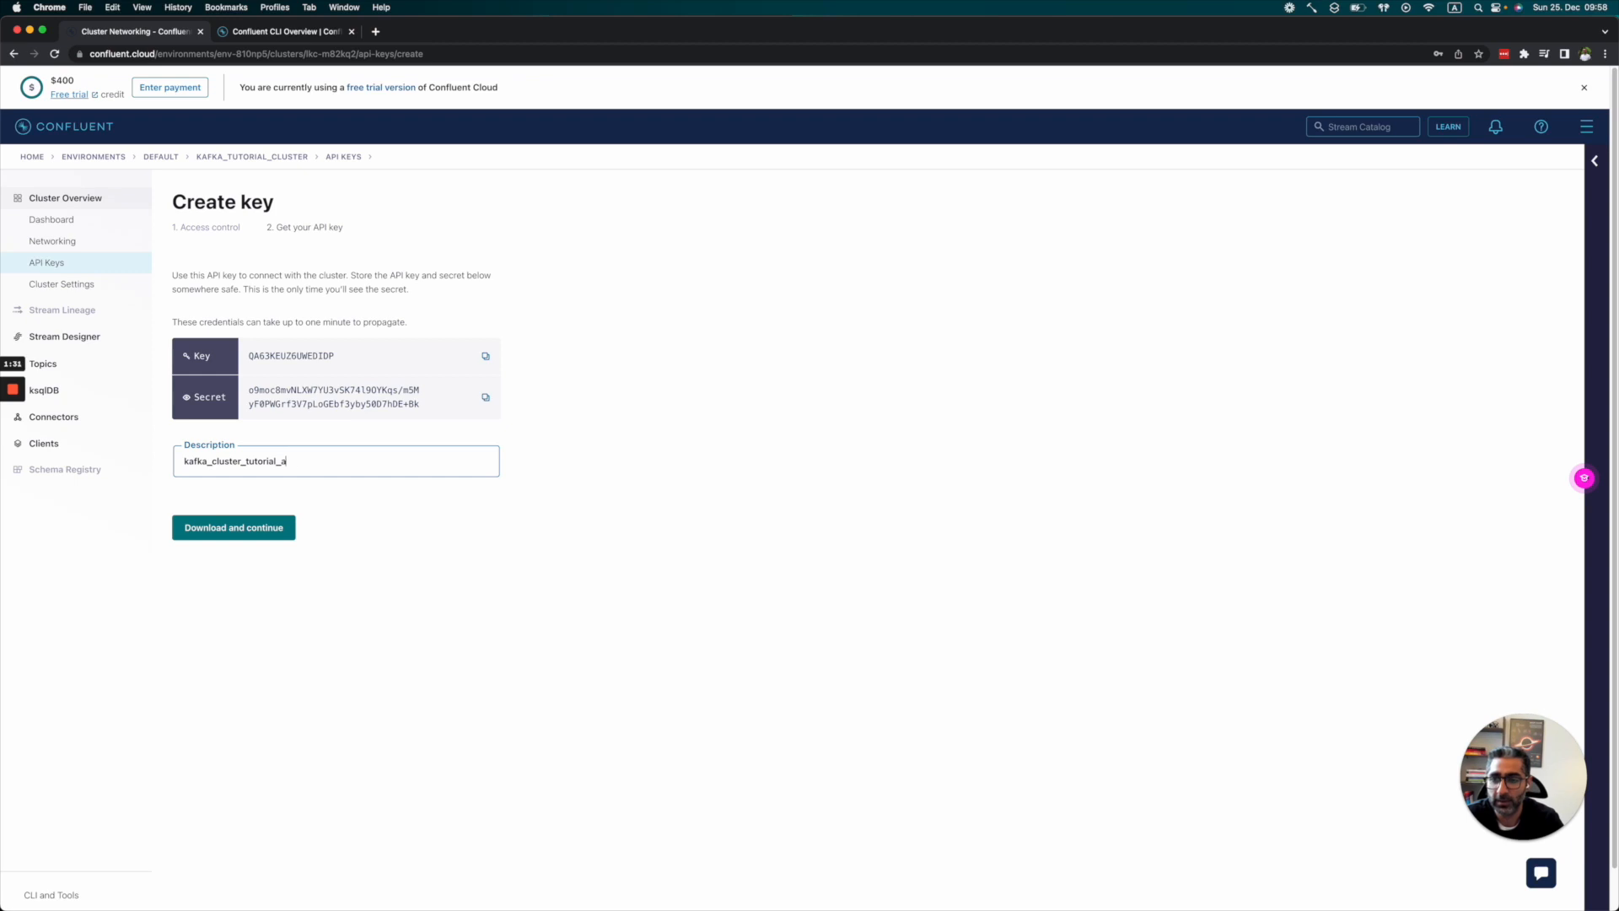
{"action": "type", "text": "pi"}
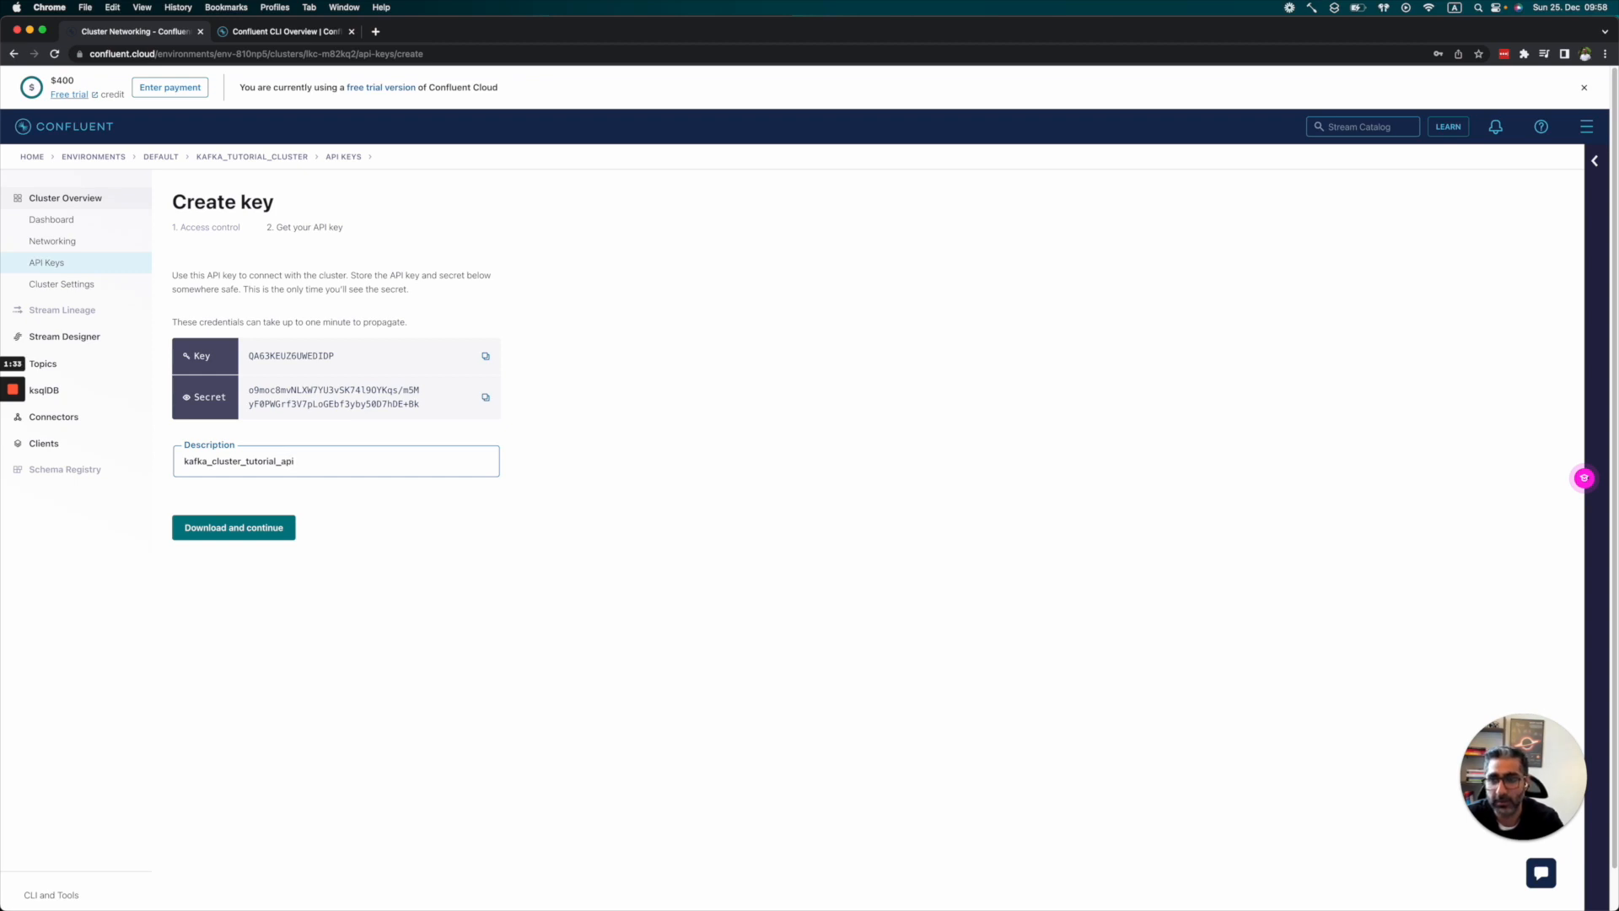
{"action": "left_click", "coordinate": [234, 526]}
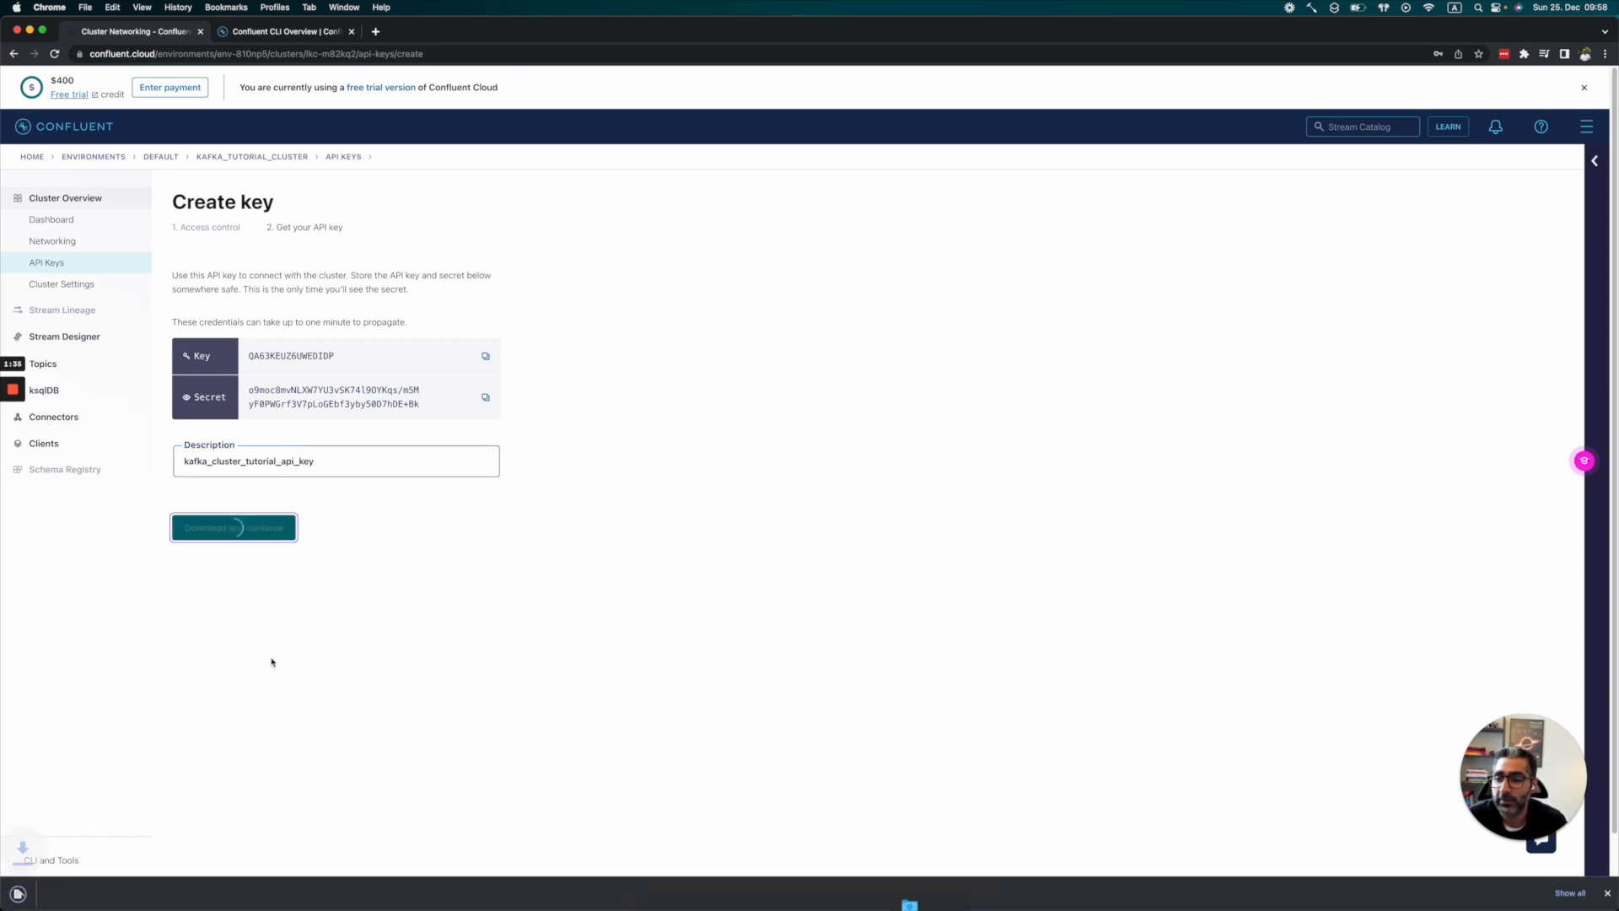
{"action": "left_click", "coordinate": [234, 527]}
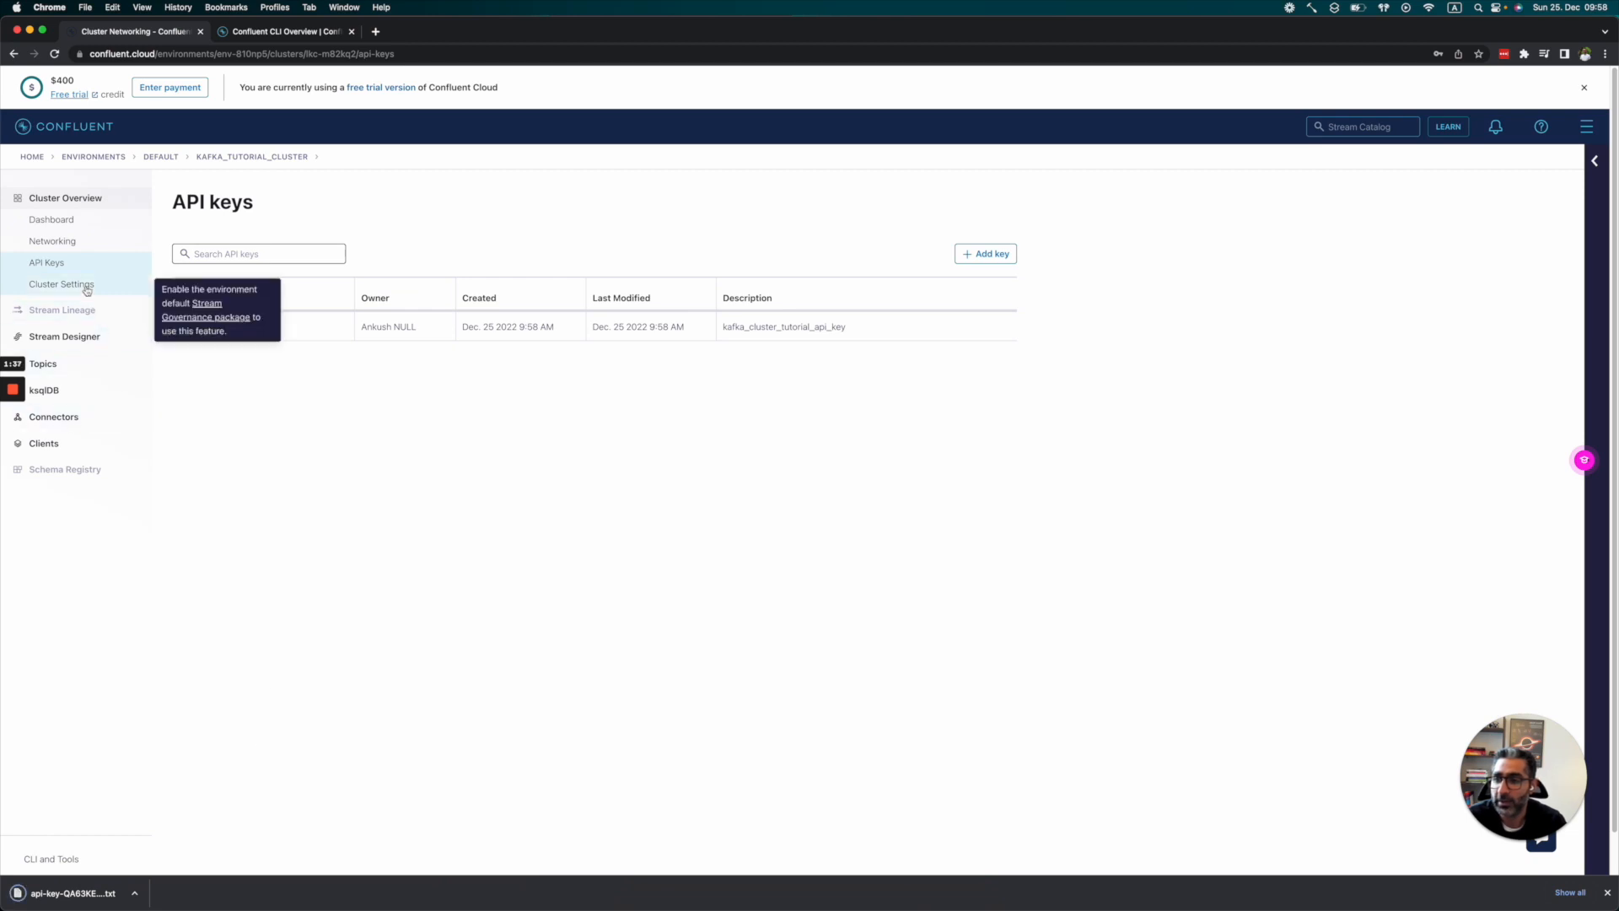
{"action": "left_click", "coordinate": [60, 285]}
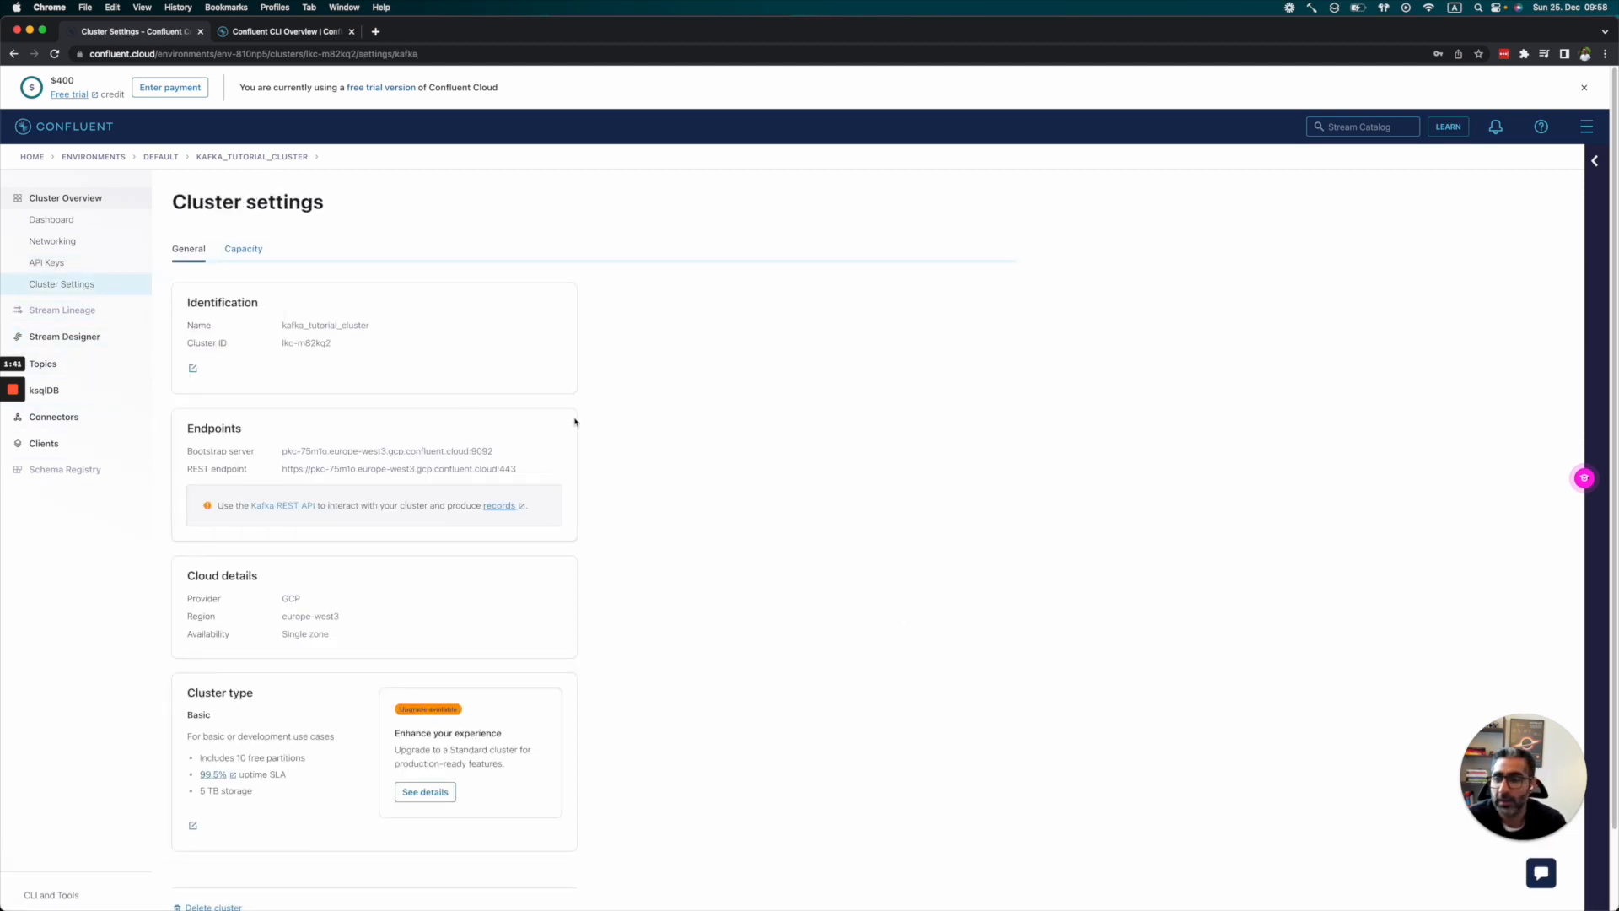
{"action": "scroll", "scroll_direction": "down", "scroll_amount": 3}
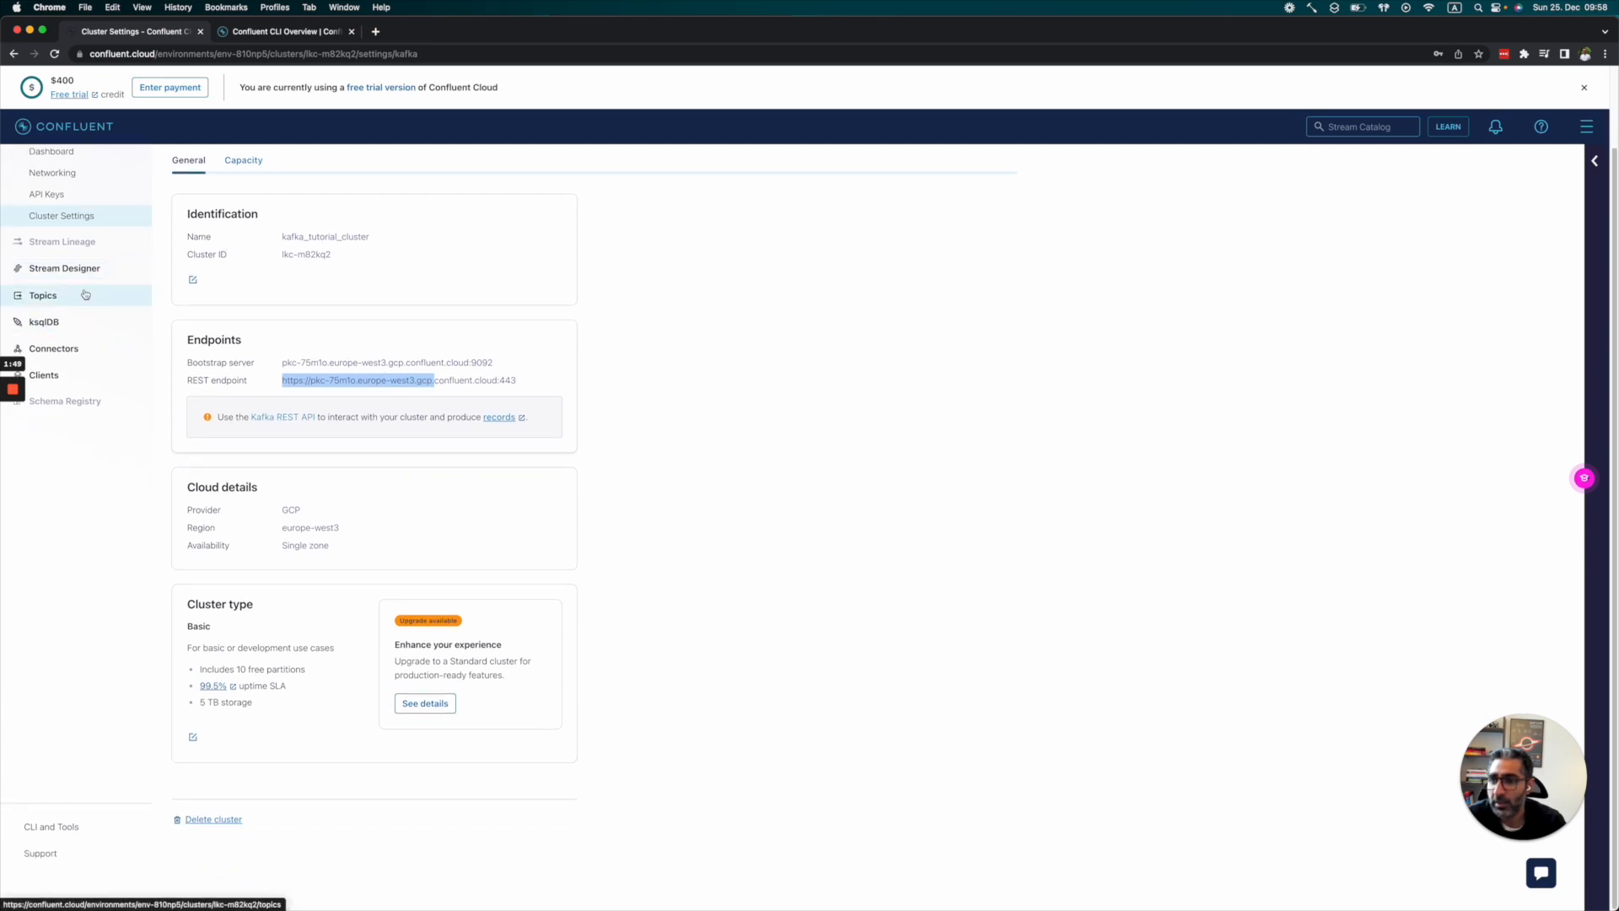
{"action": "left_click", "coordinate": [43, 294]}
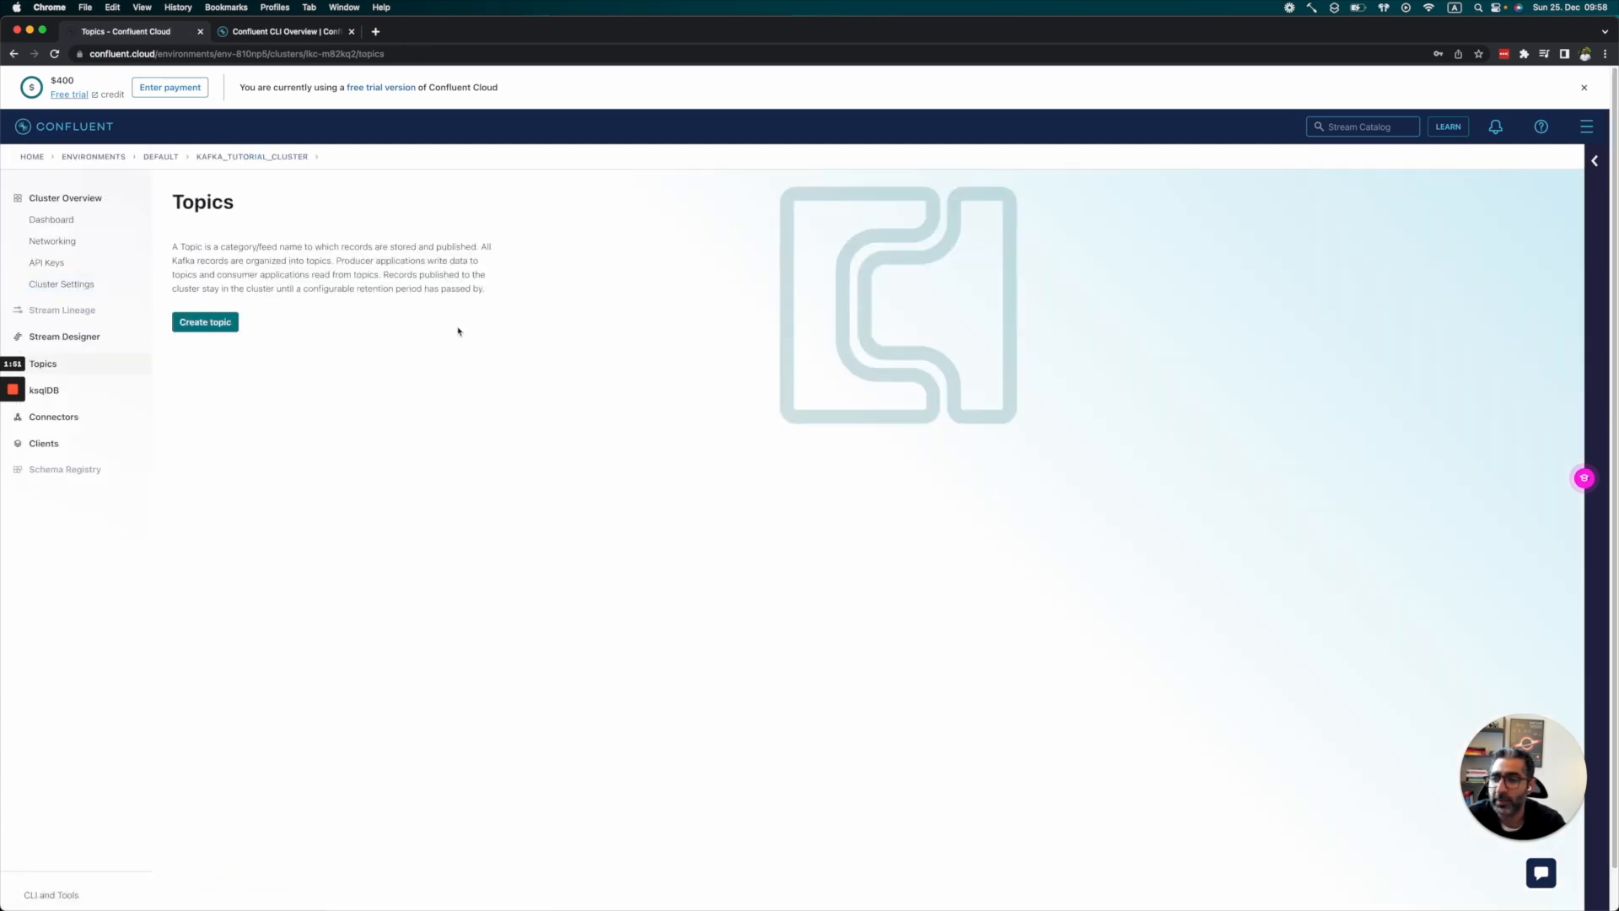
Step: Create the topic tutorial_topic with 2 partitions, checking advanced settings before saving
{"action": "left_click", "coordinate": [204, 322]}
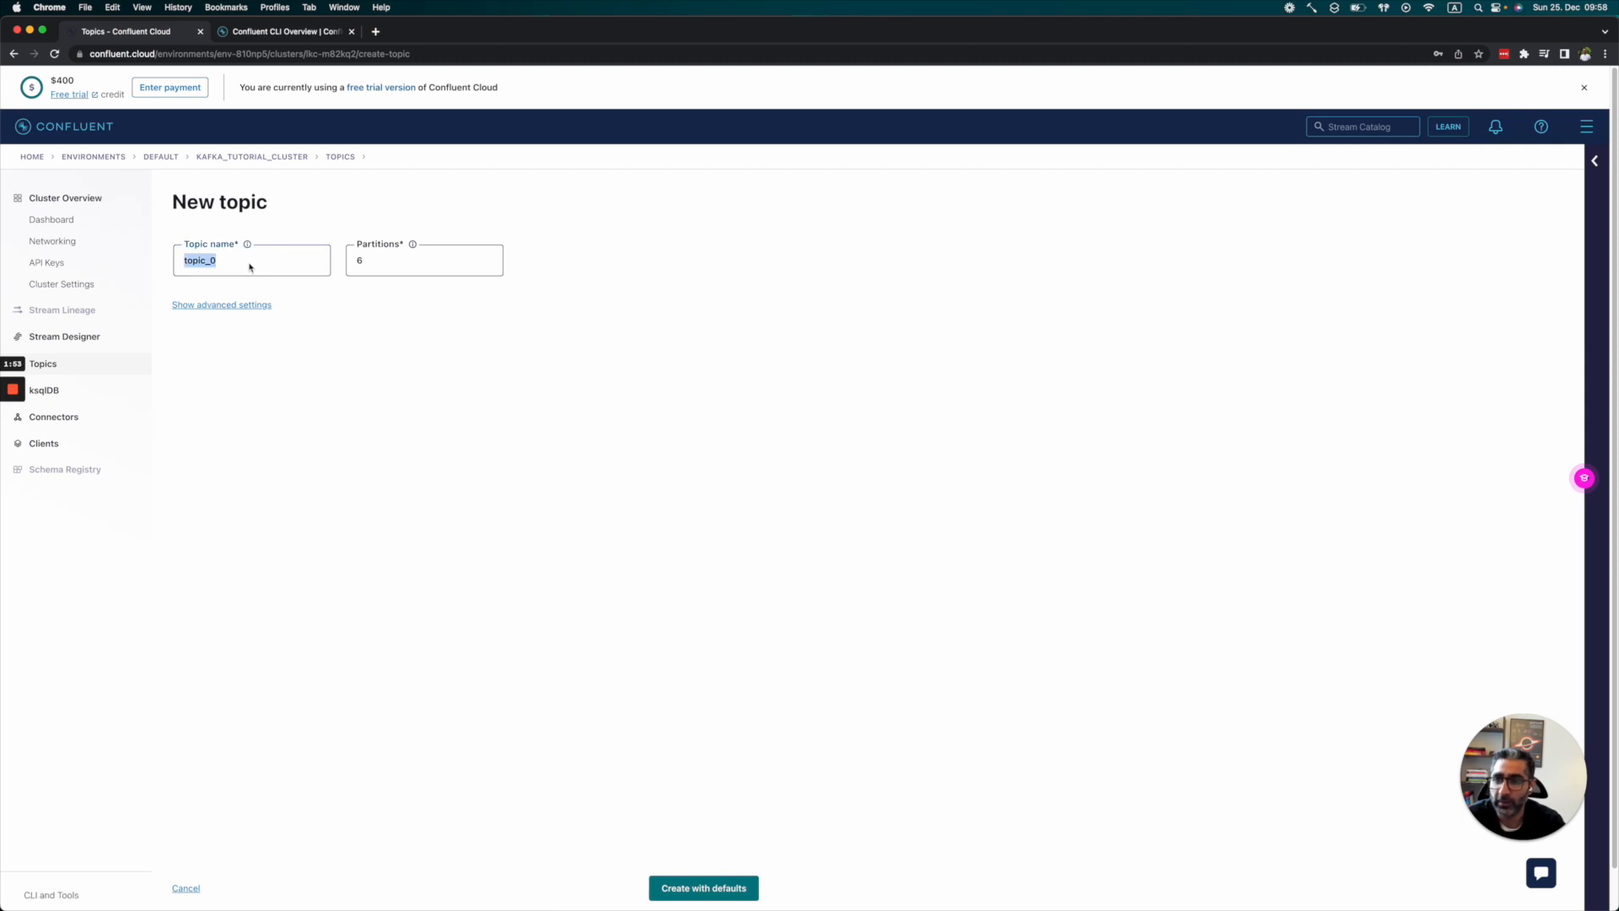
{"action": "type", "text": "tutorial_"}
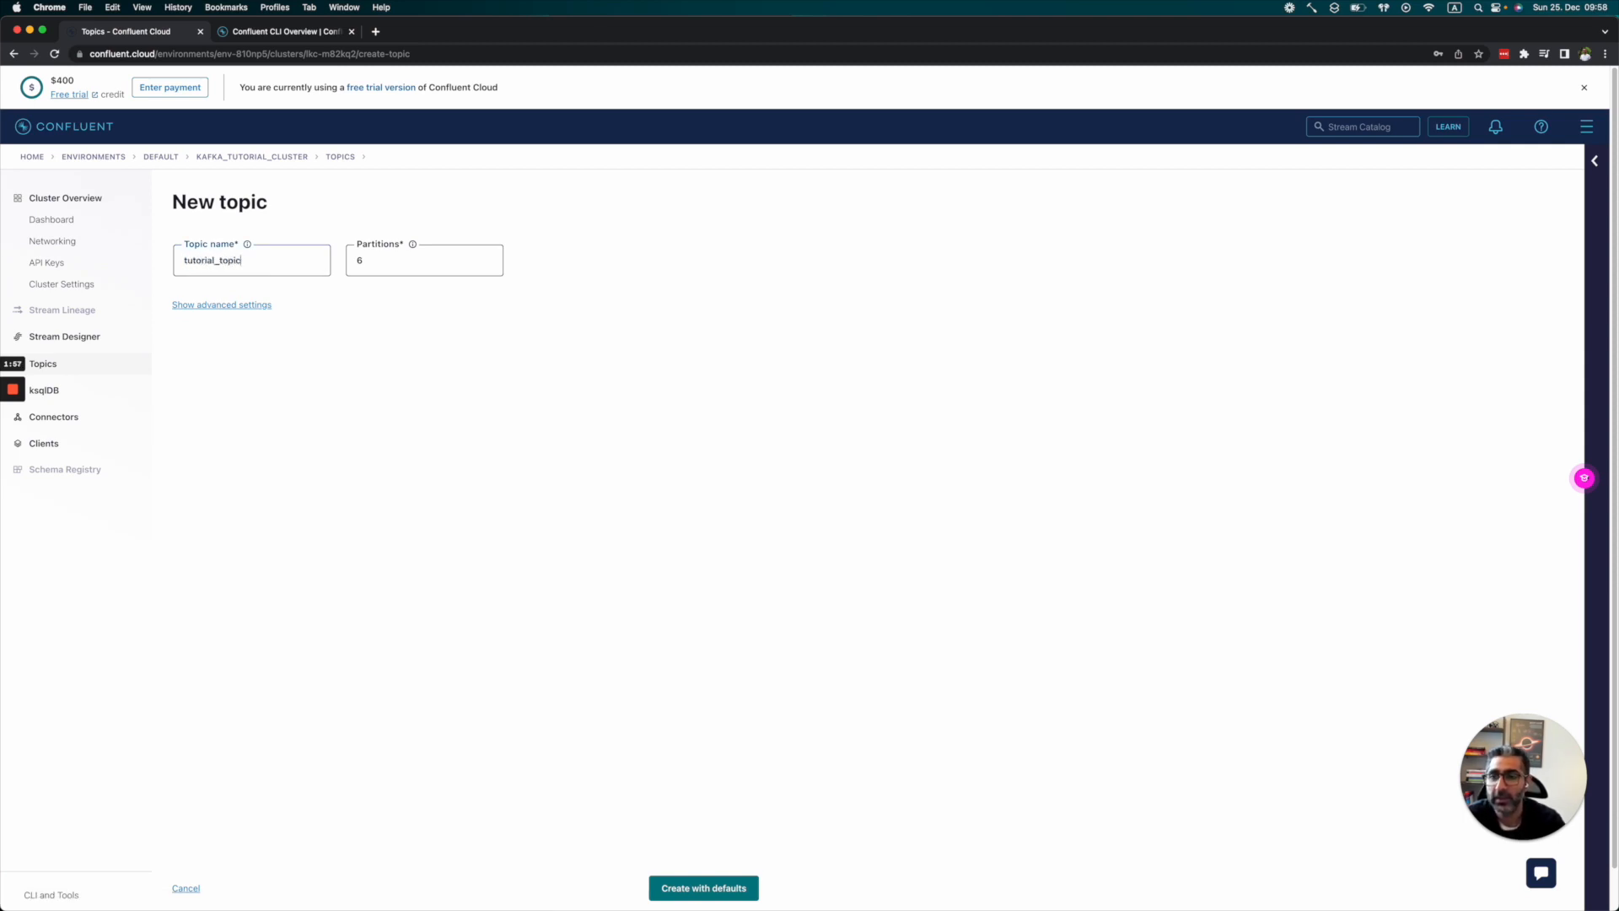
{"action": "type", "text": "2"}
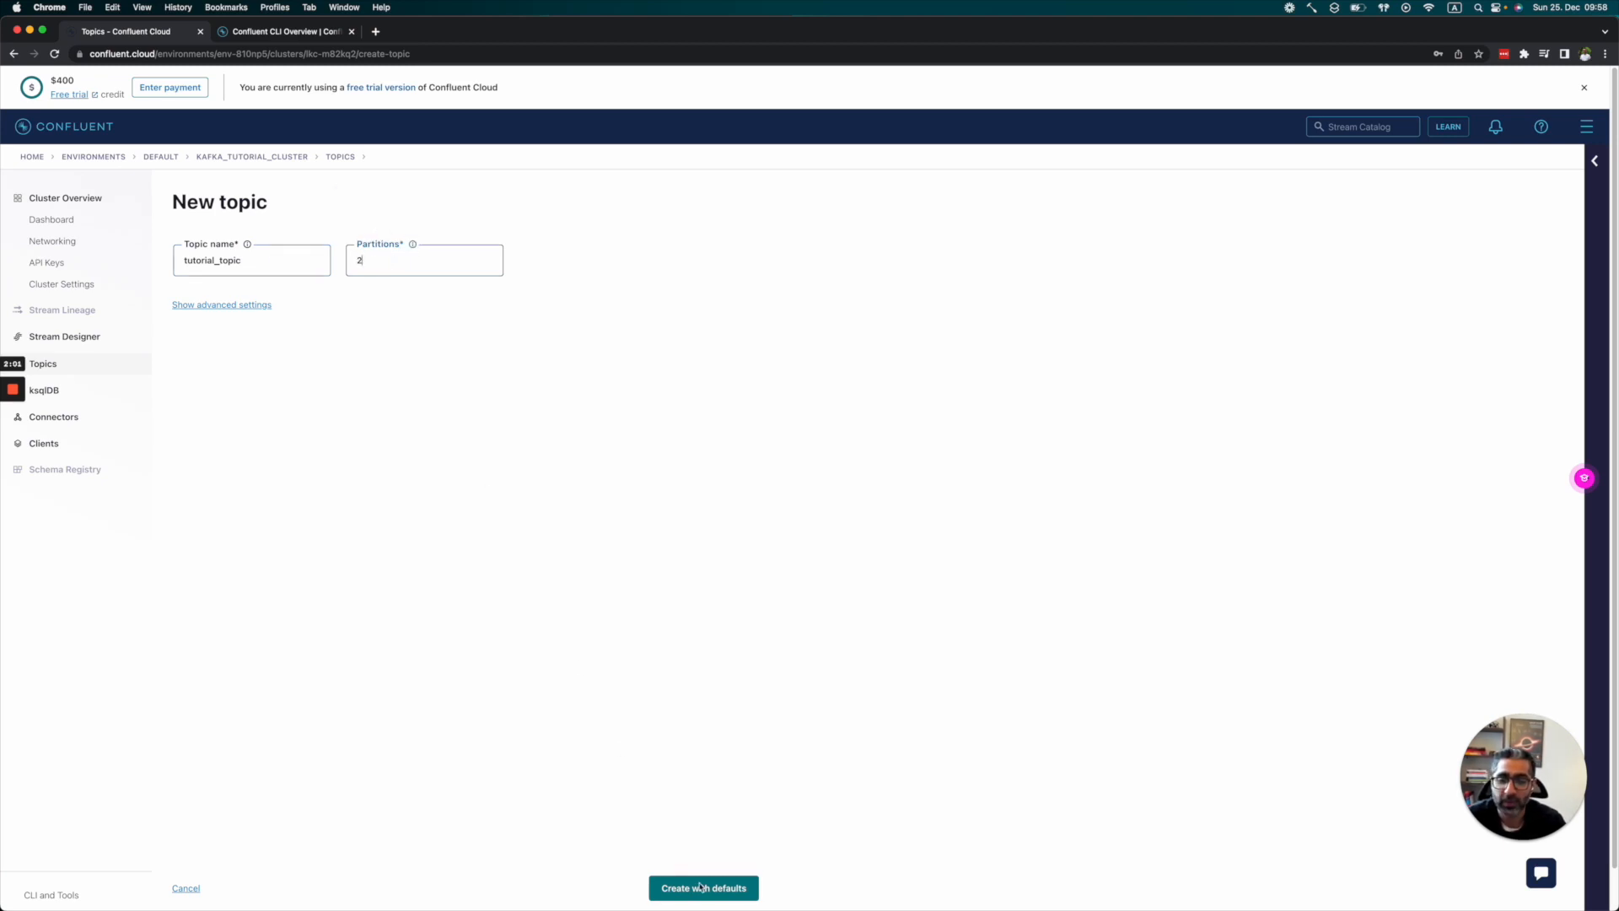
{"action": "left_click", "coordinate": [221, 304]}
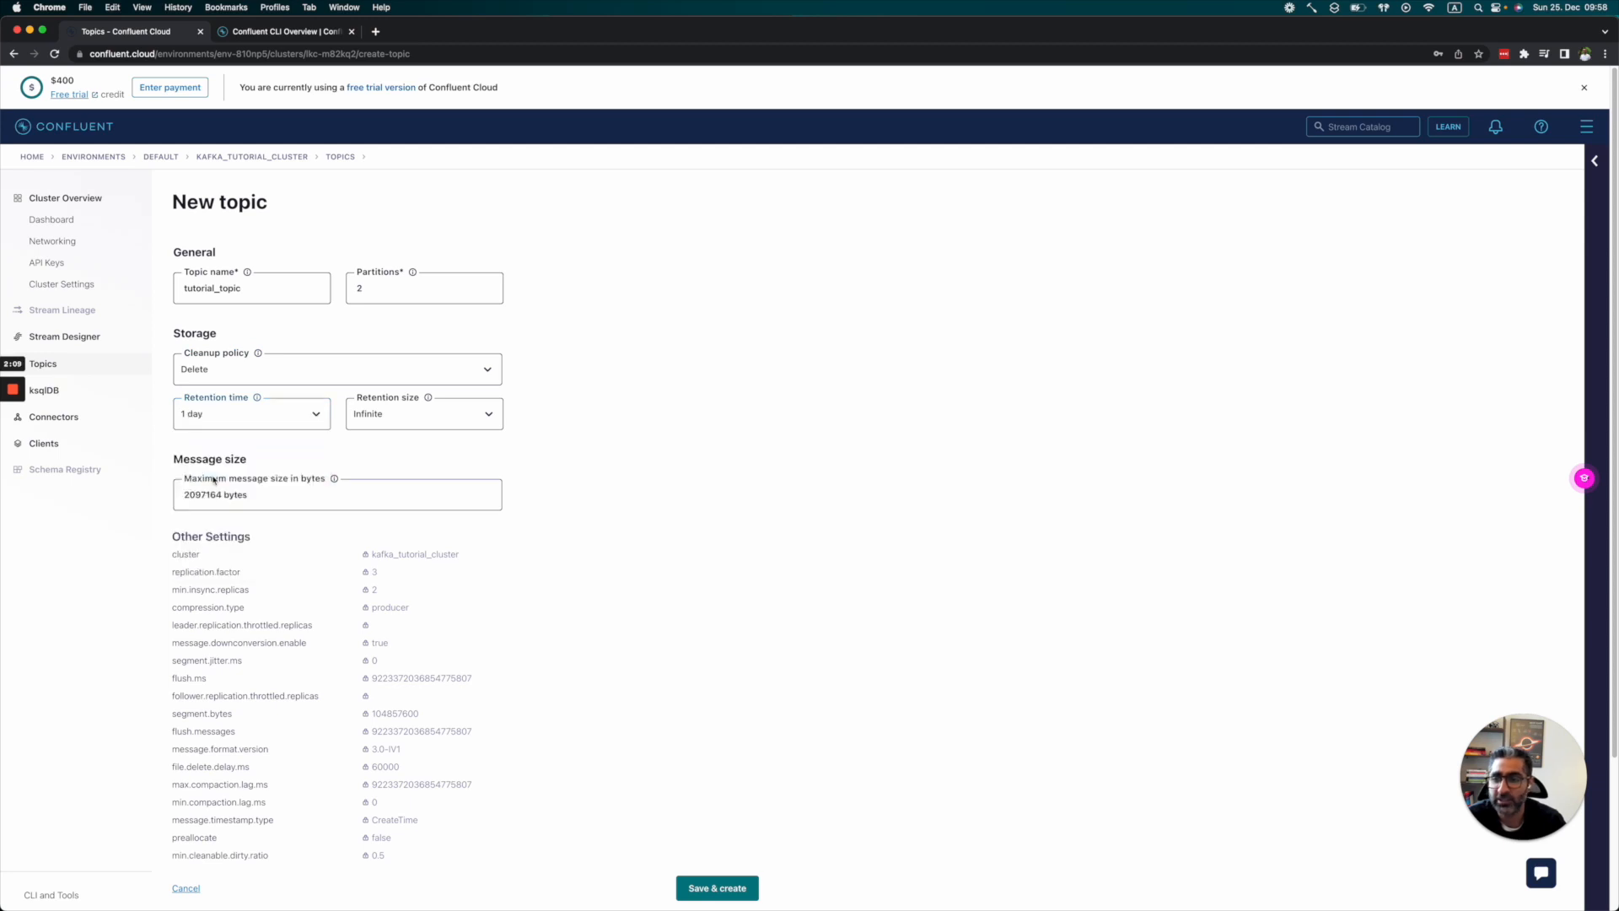
{"action": "mouse_move", "coordinate": [596, 722]}
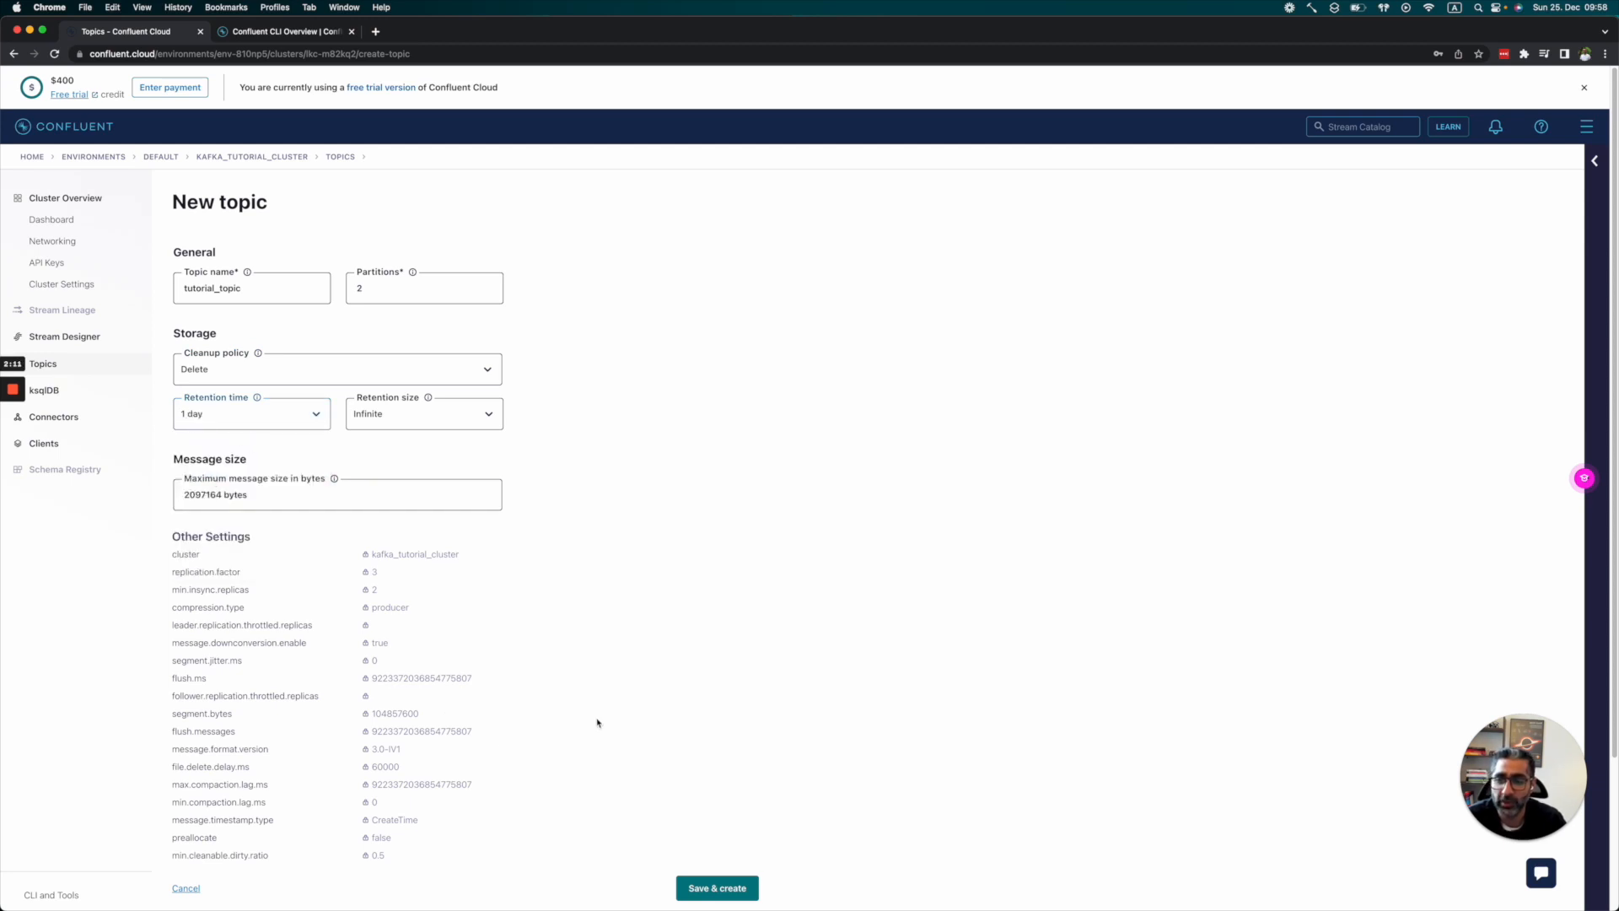
{"action": "scroll", "scroll_direction": "down", "scroll_amount": 3}
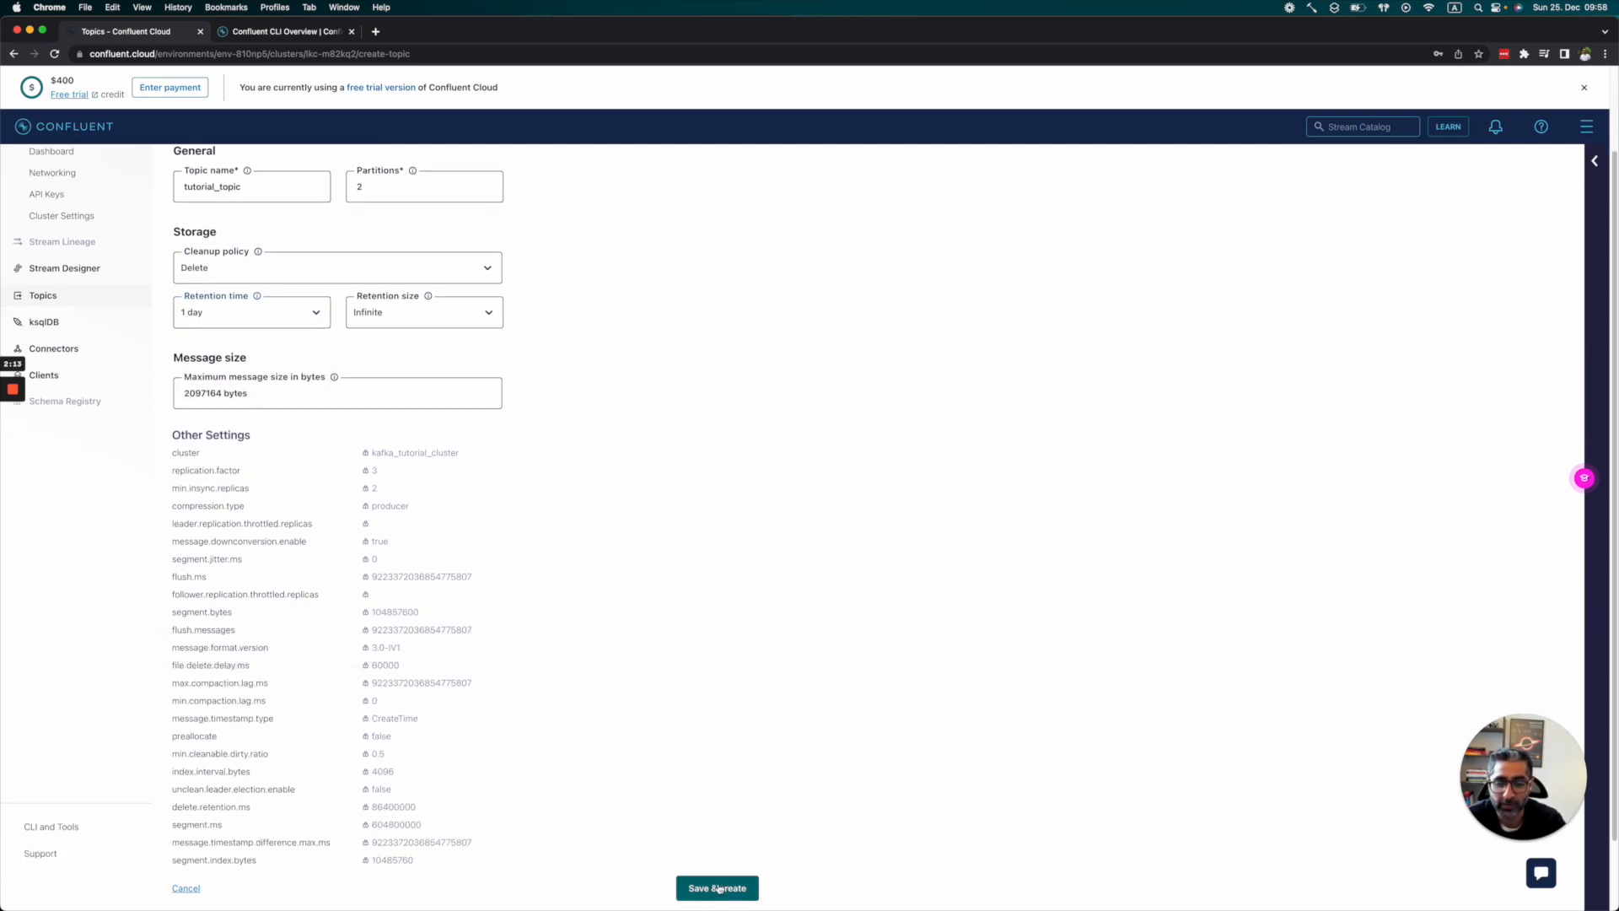
{"action": "left_click", "coordinate": [717, 888]}
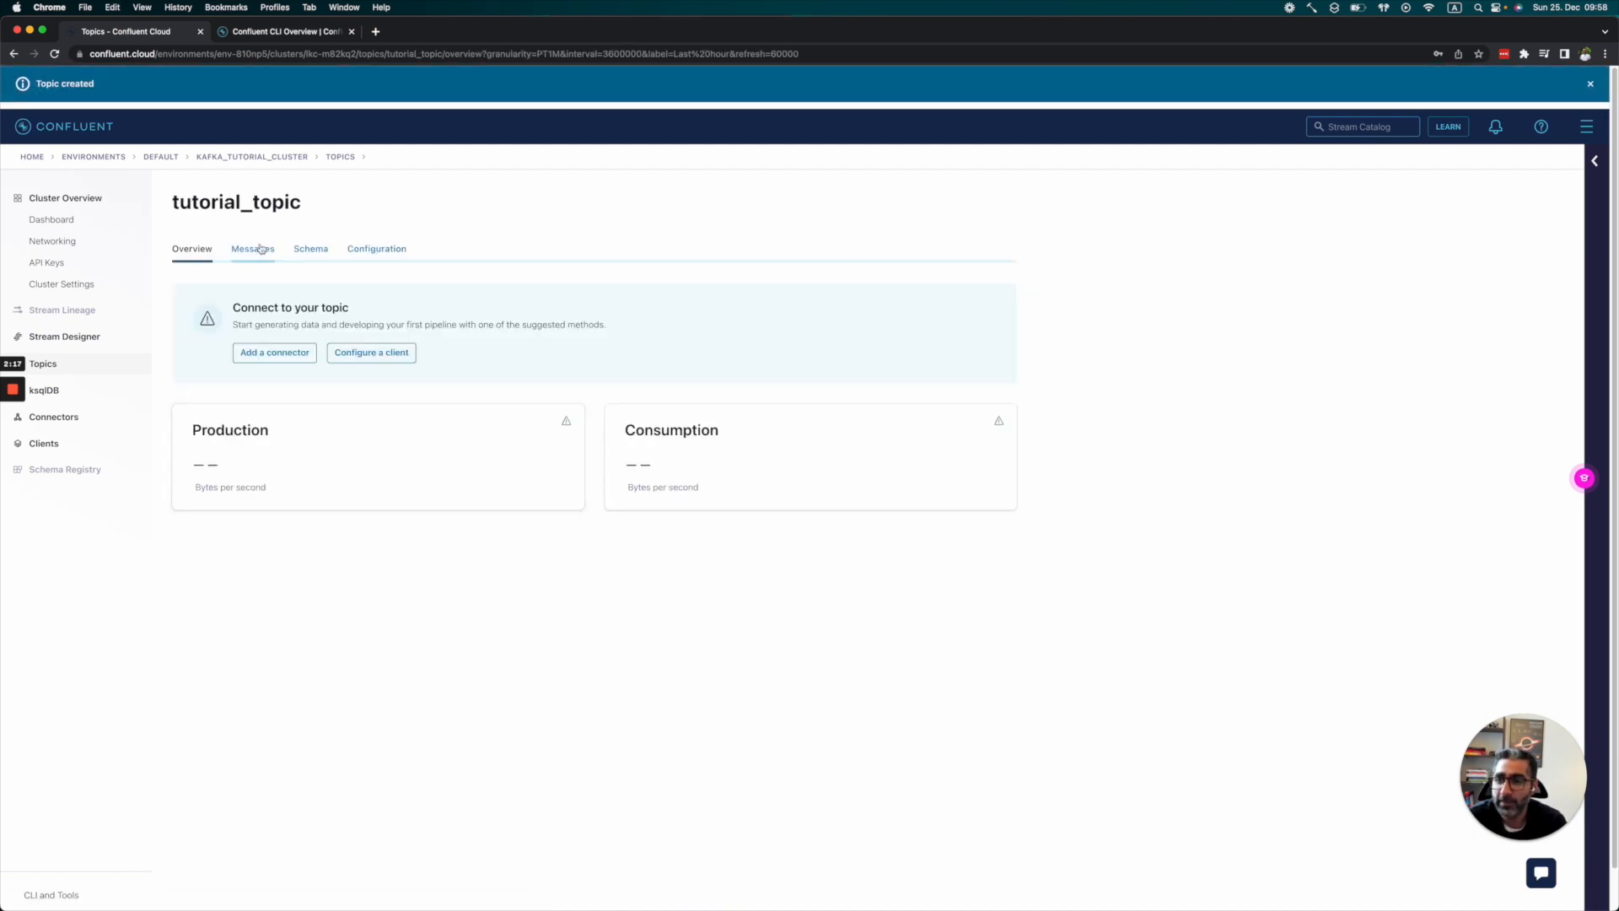
Step: Produce a sample order message to tutorial_topic from its Messages tab
{"action": "left_click", "coordinate": [252, 249]}
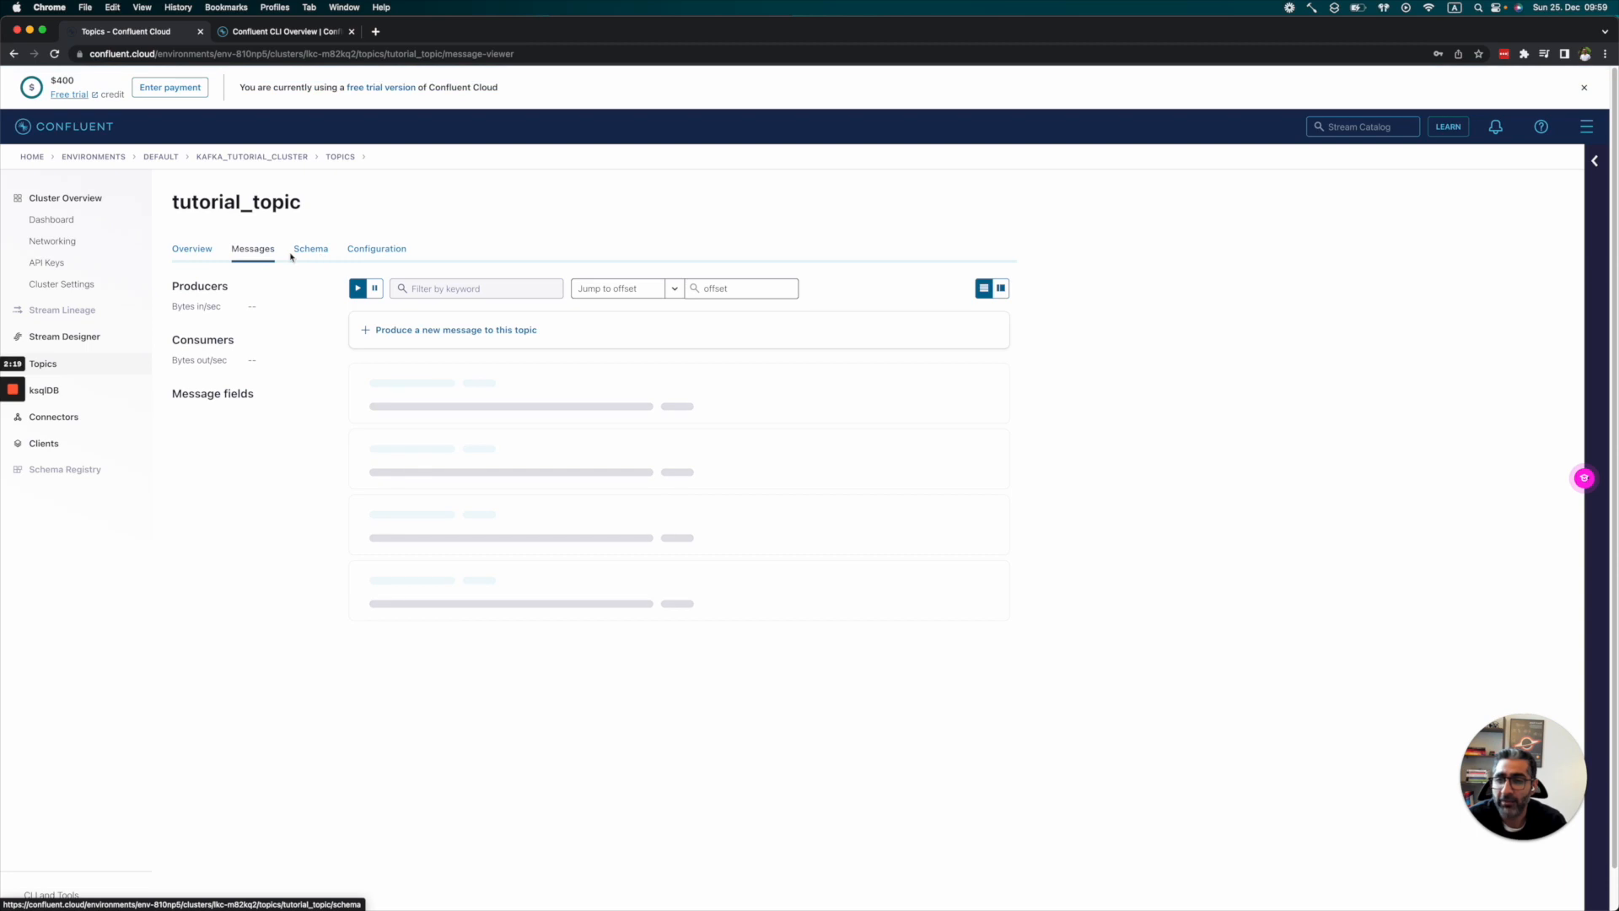
{"action": "left_click", "coordinate": [377, 248]}
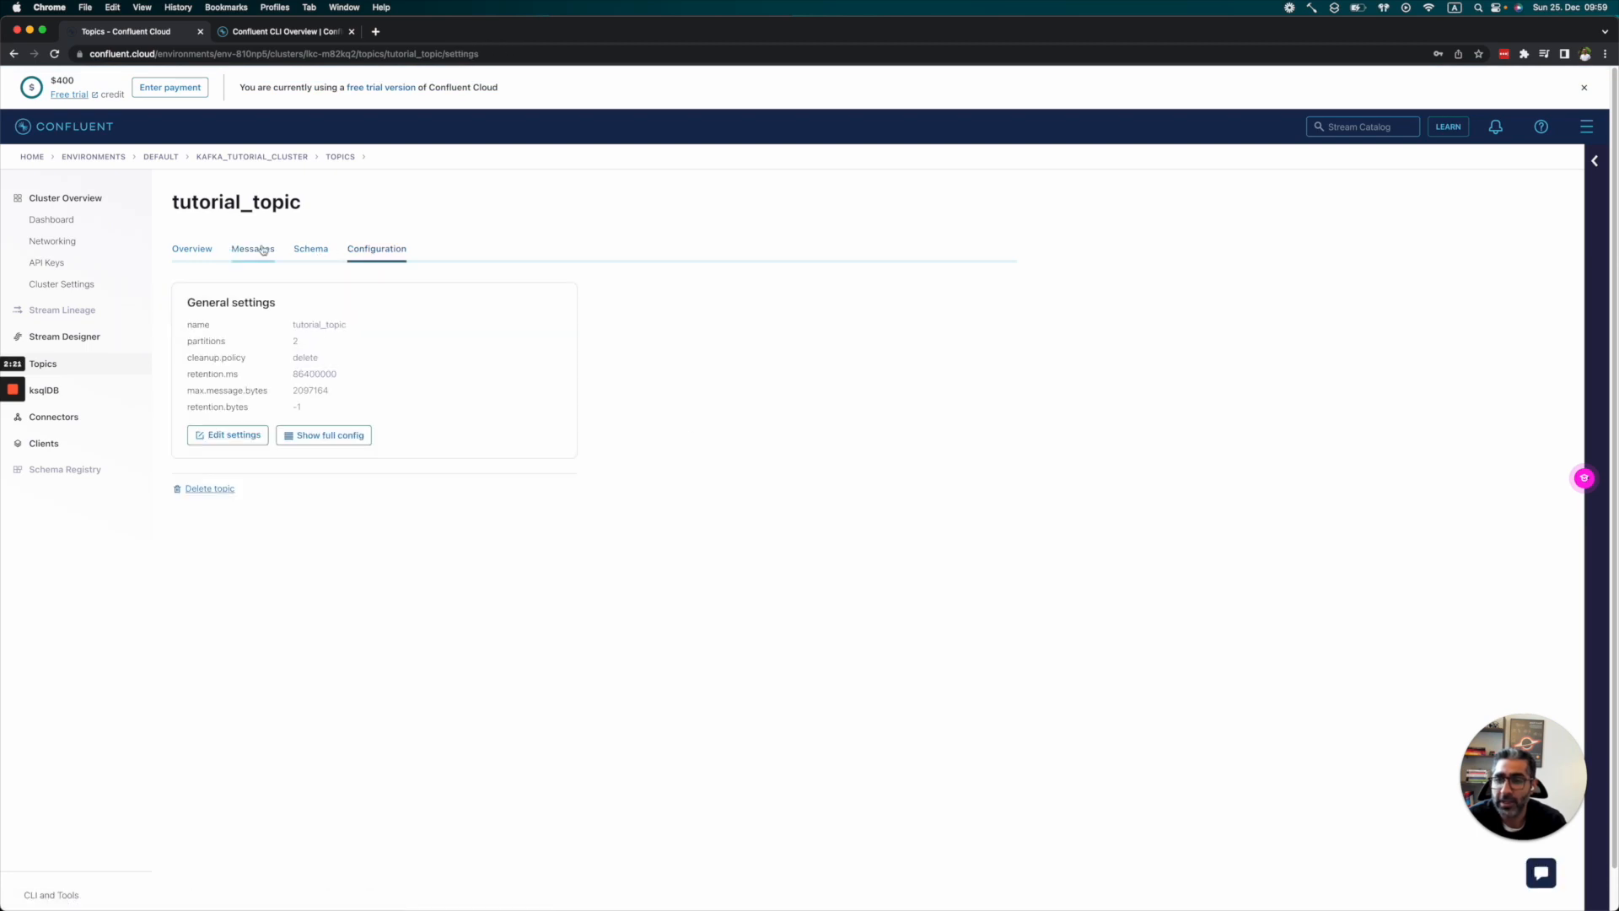
{"action": "left_click", "coordinate": [252, 248]}
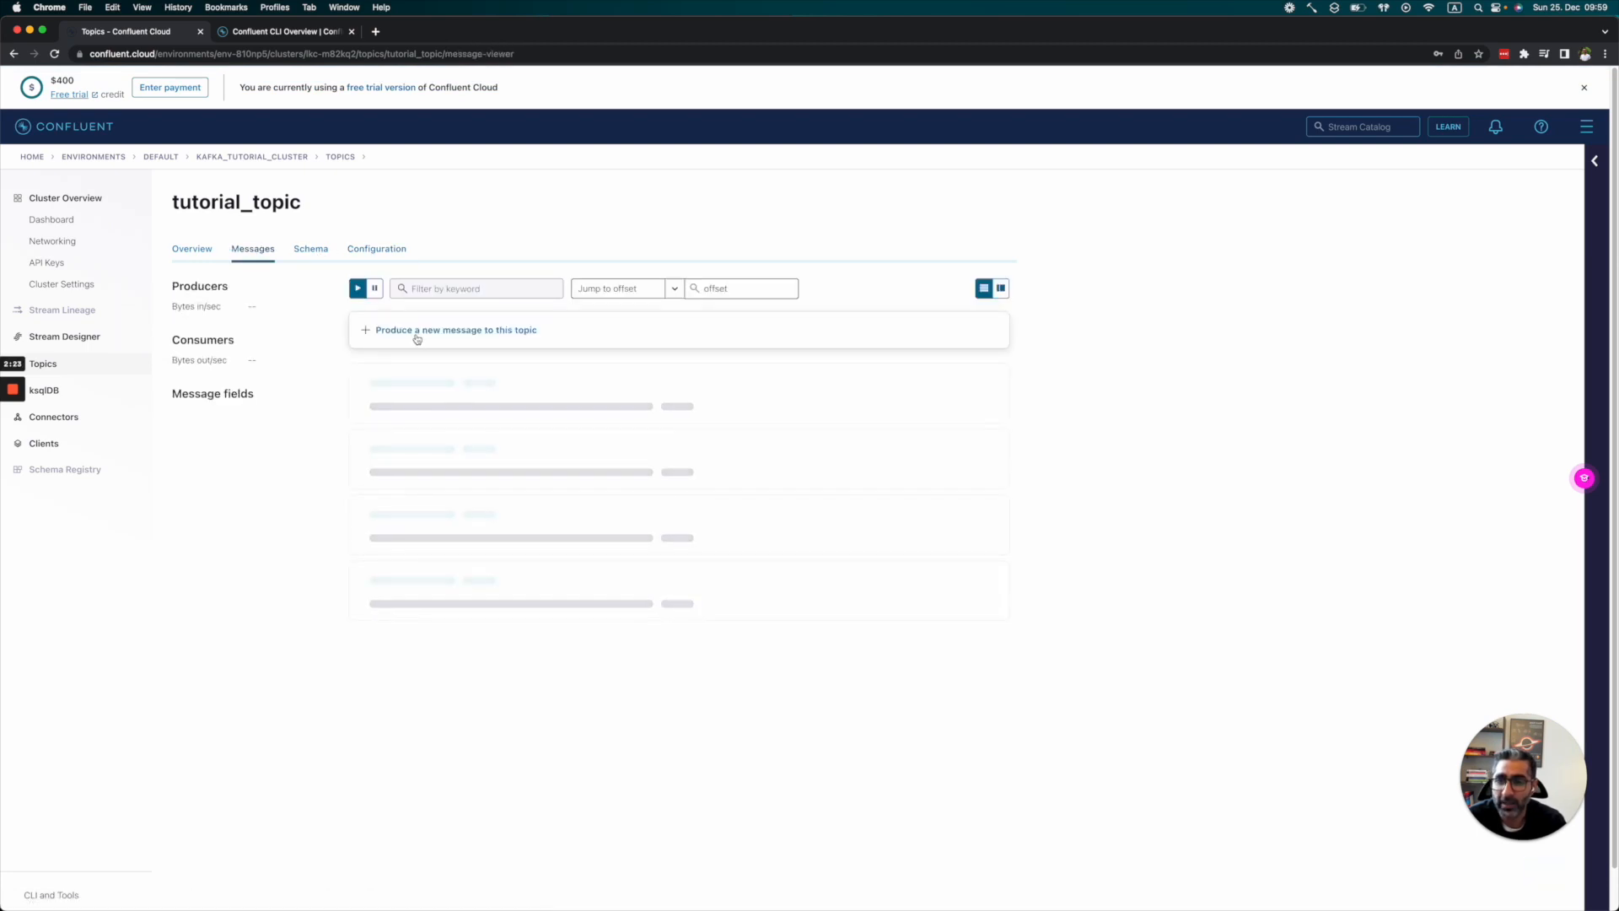
{"action": "left_click", "coordinate": [455, 330]}
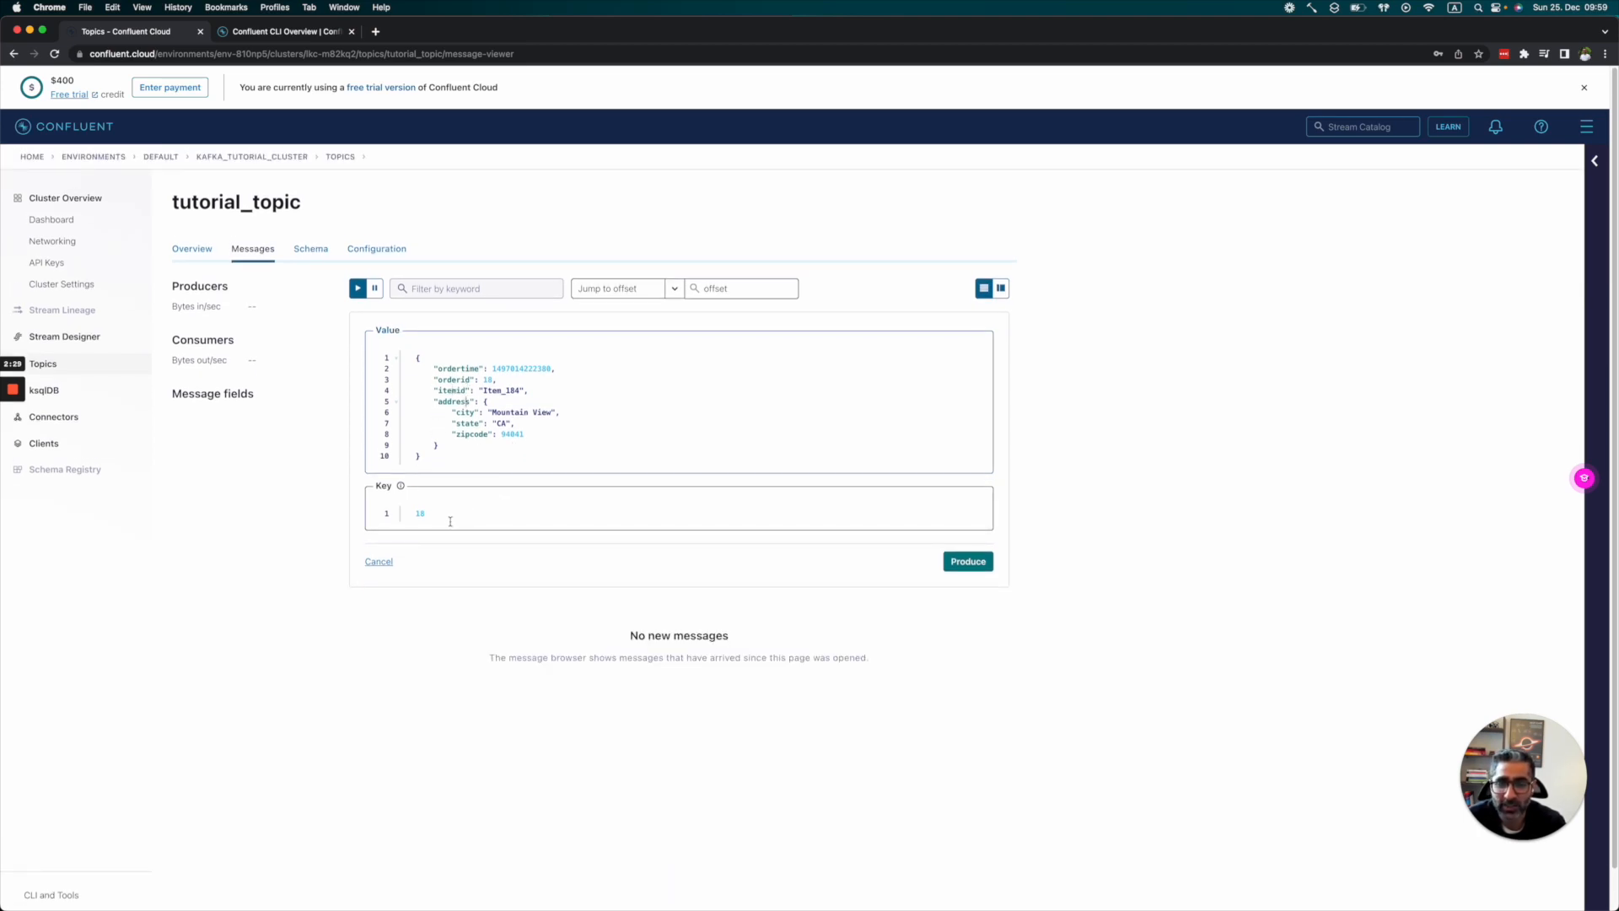
{"action": "left_click", "coordinate": [967, 561]}
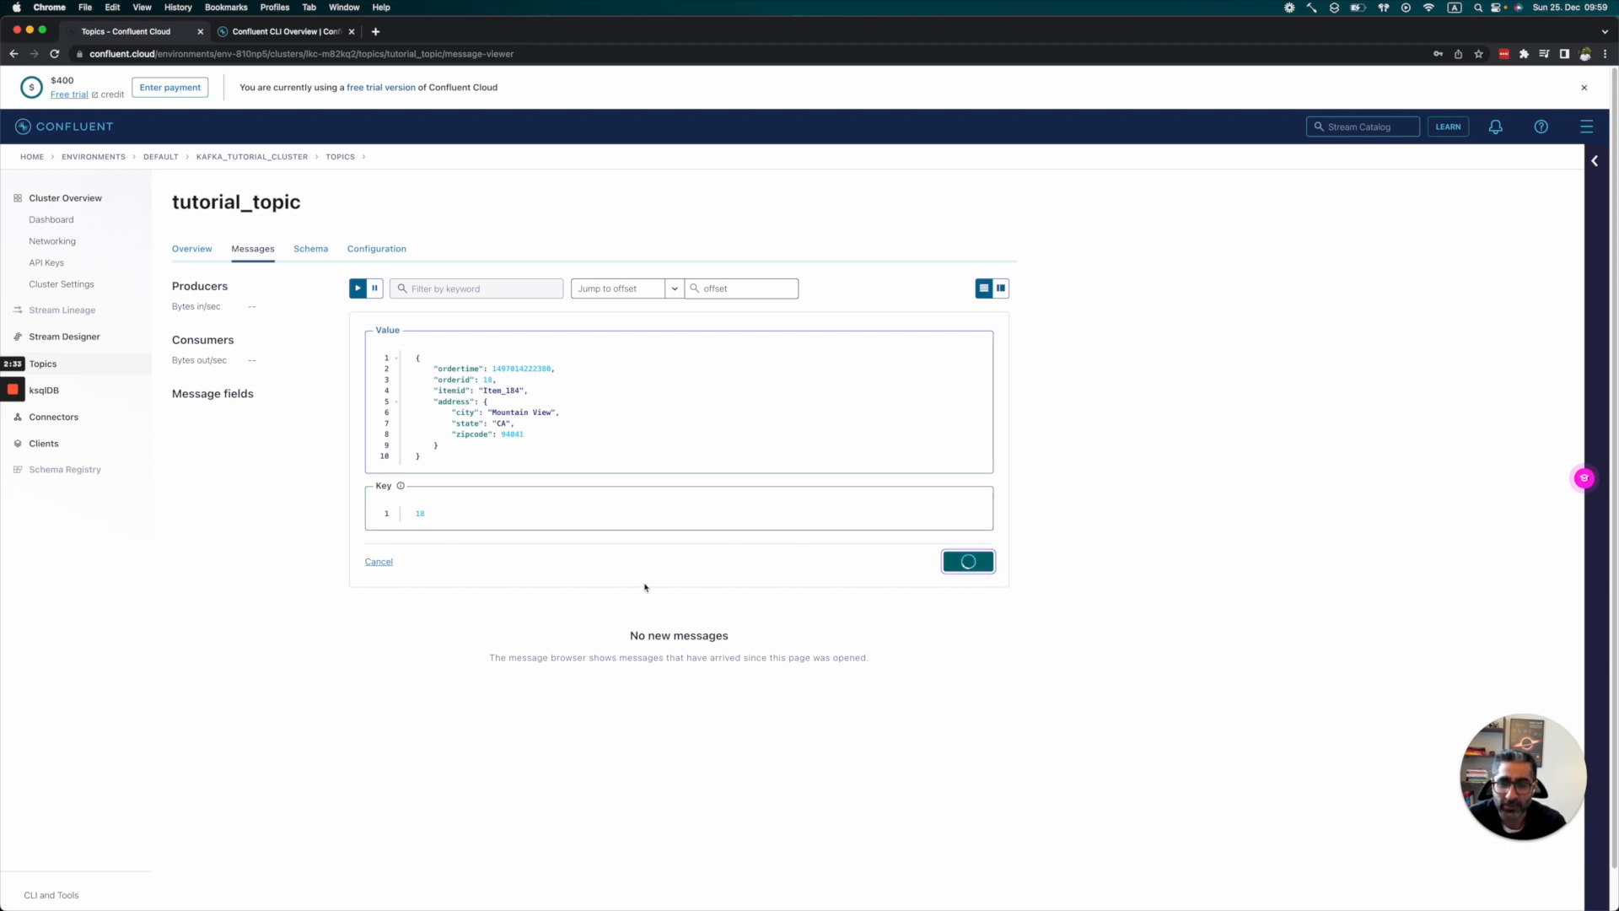
{"action": "left_click", "coordinate": [966, 561]}
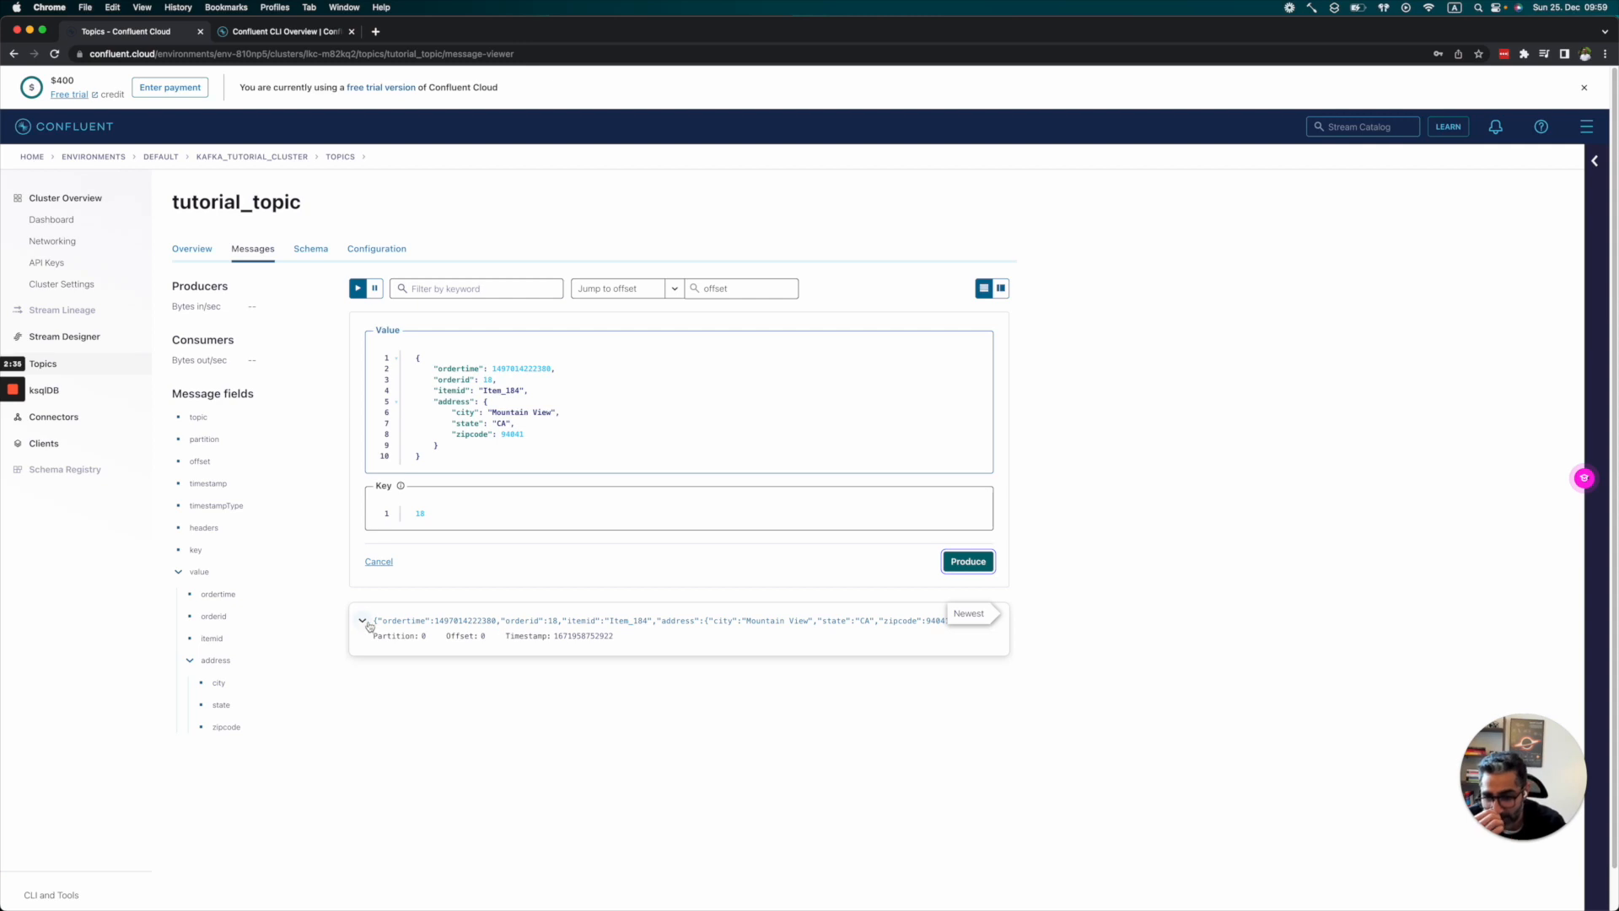
Step: Inspect the key-18 message's value, key, timestamp and offset, then view the topic schema
{"action": "left_click", "coordinate": [363, 620]}
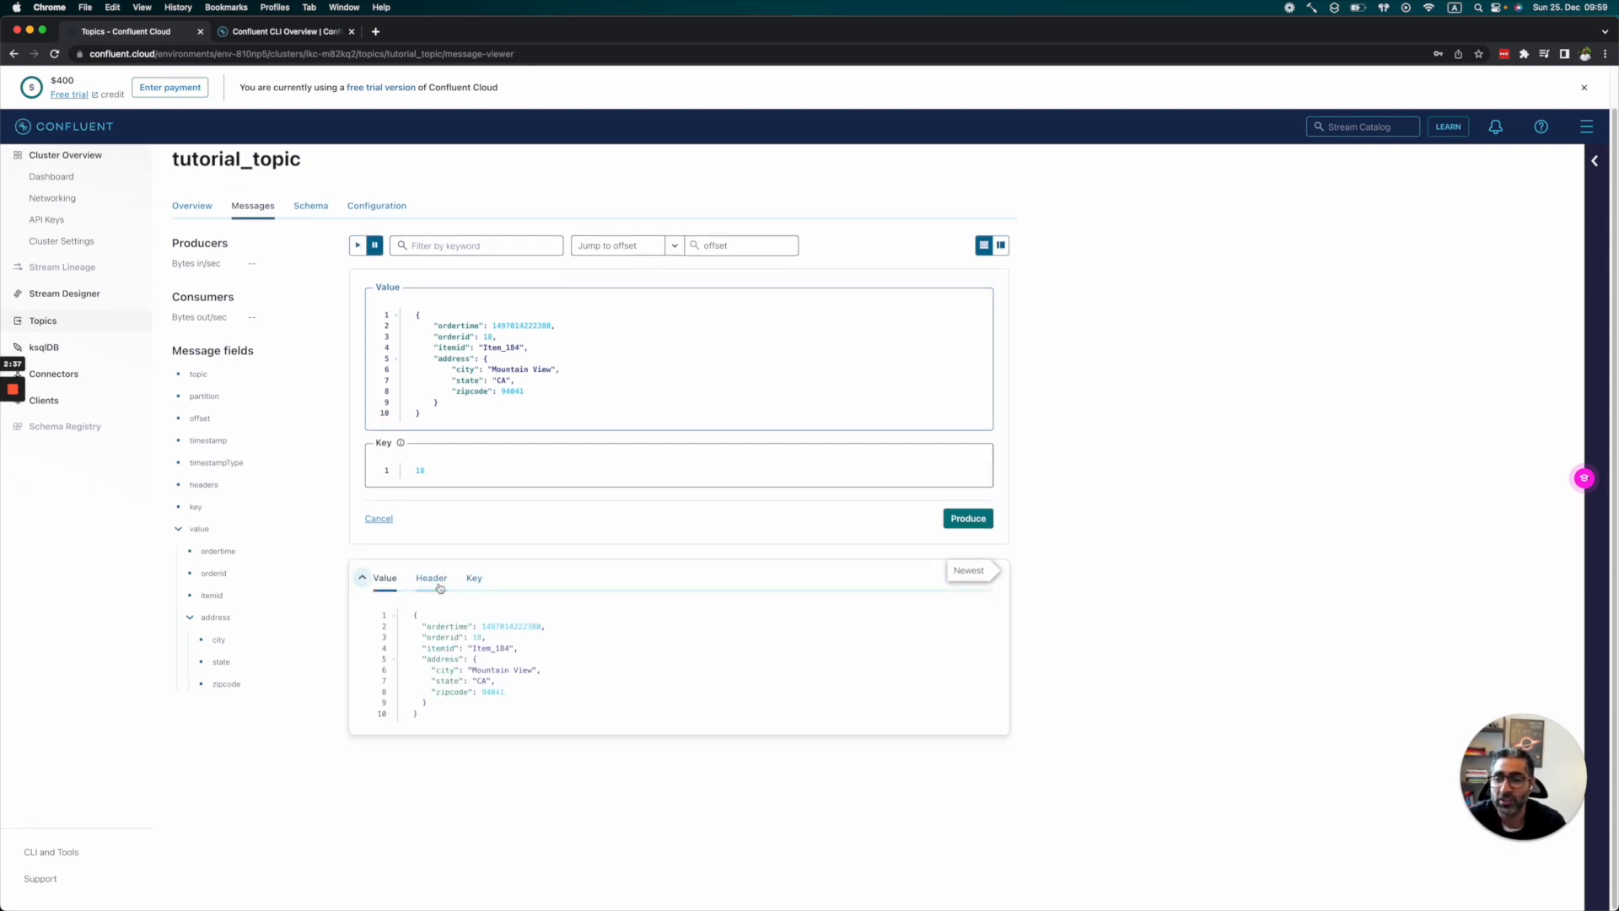
{"action": "left_click", "coordinate": [473, 577]}
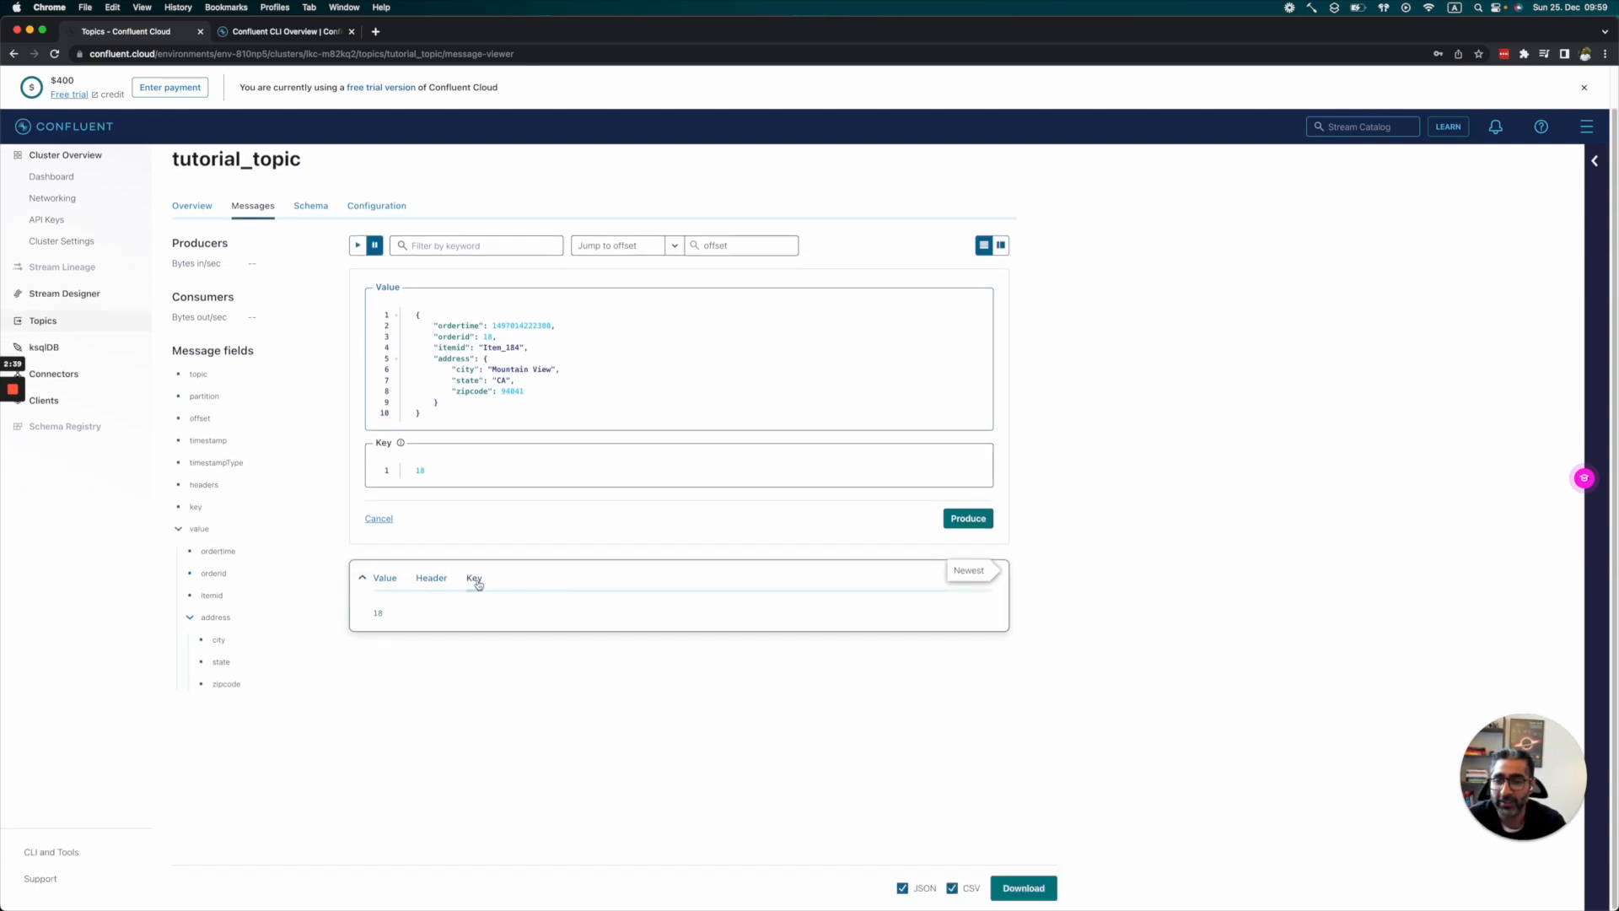
{"action": "left_click", "coordinate": [384, 577]}
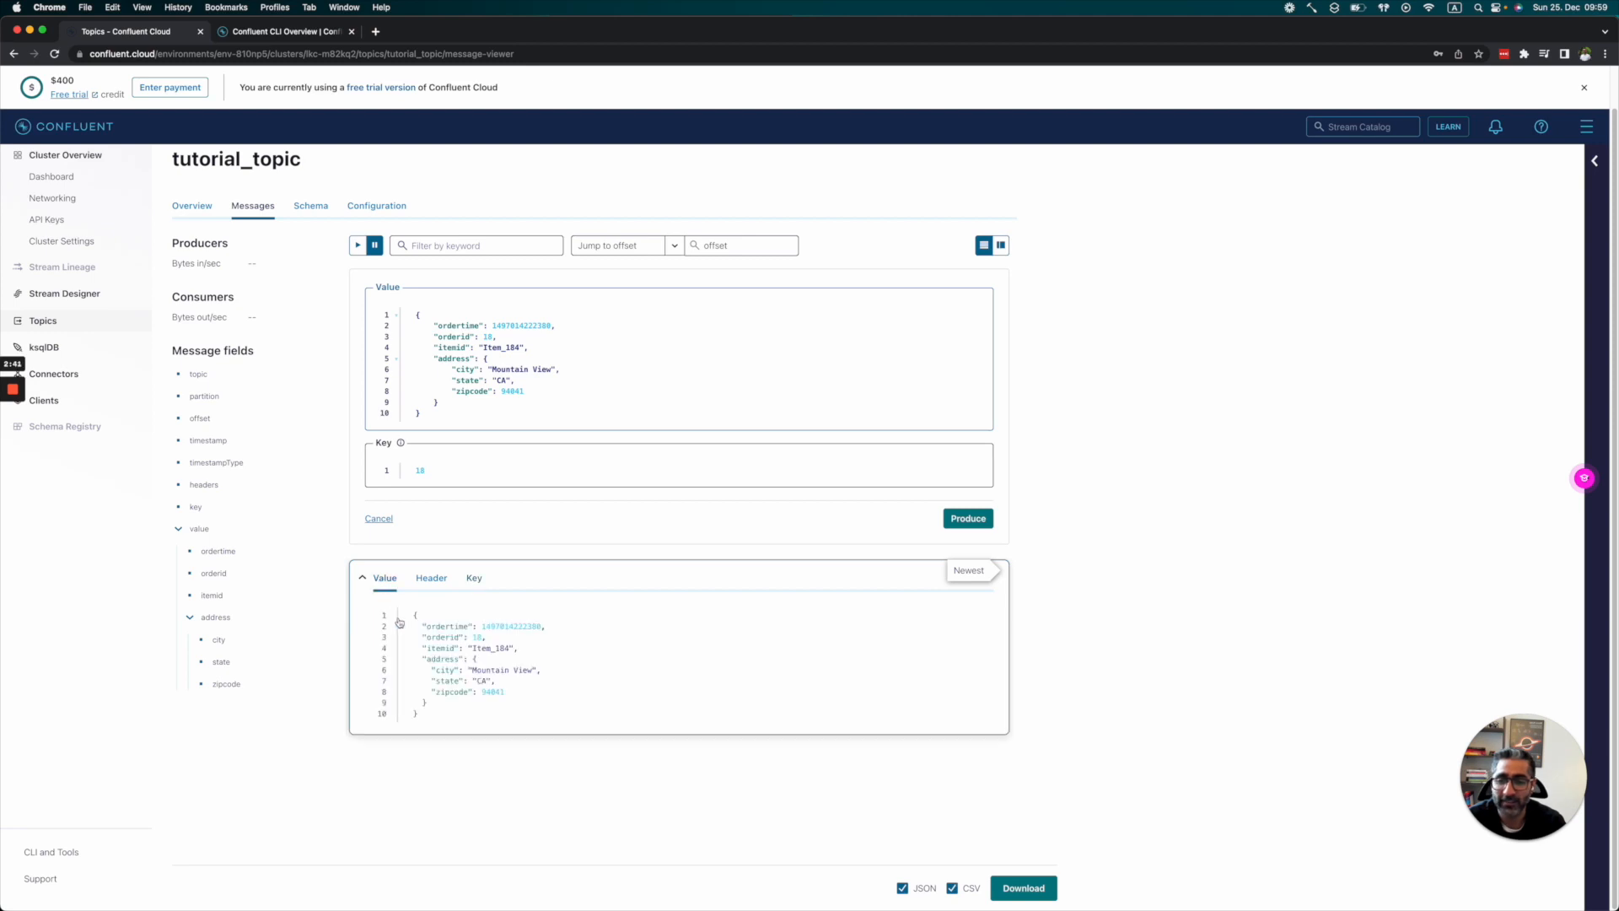
{"action": "left_click", "coordinate": [473, 577]}
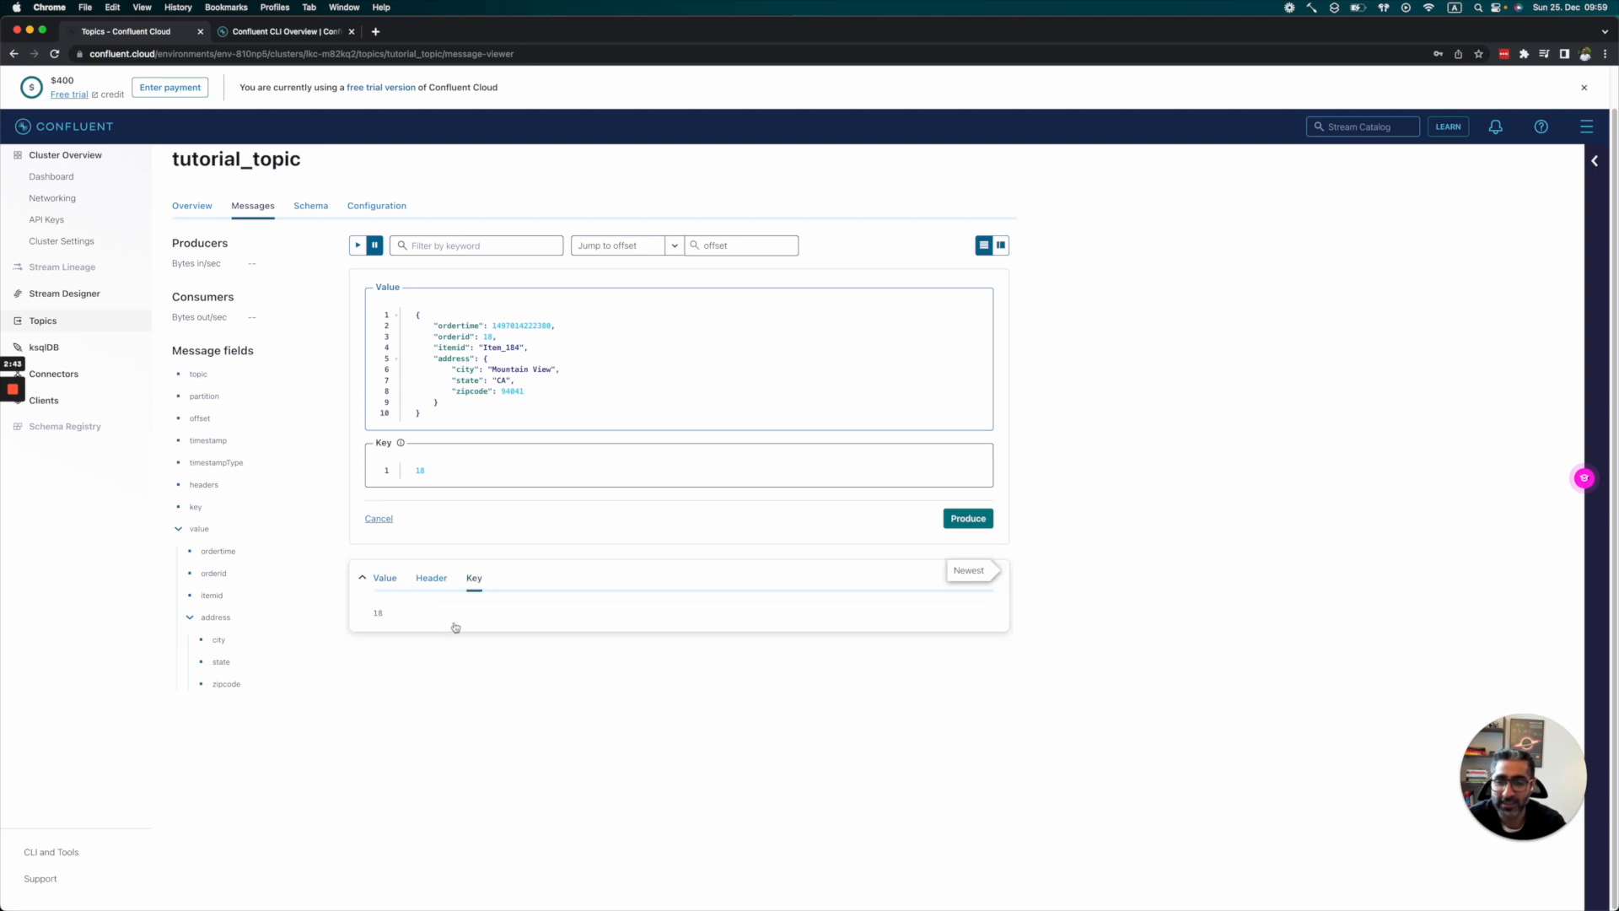
{"action": "mouse_move", "coordinate": [422, 612]}
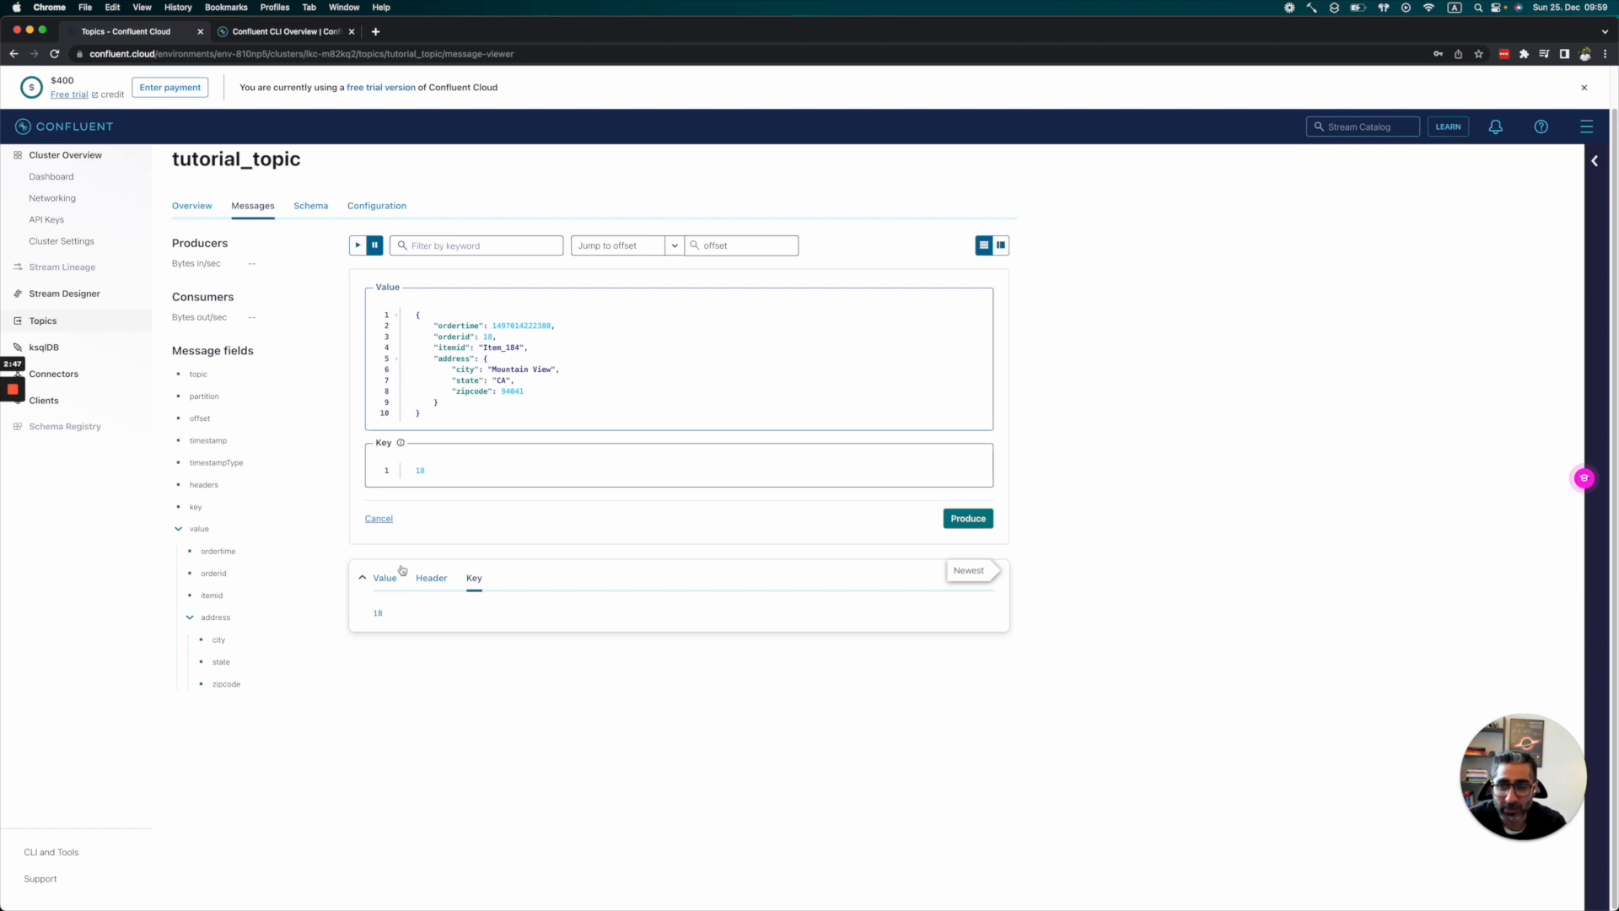
{"action": "double_click", "coordinate": [207, 440]}
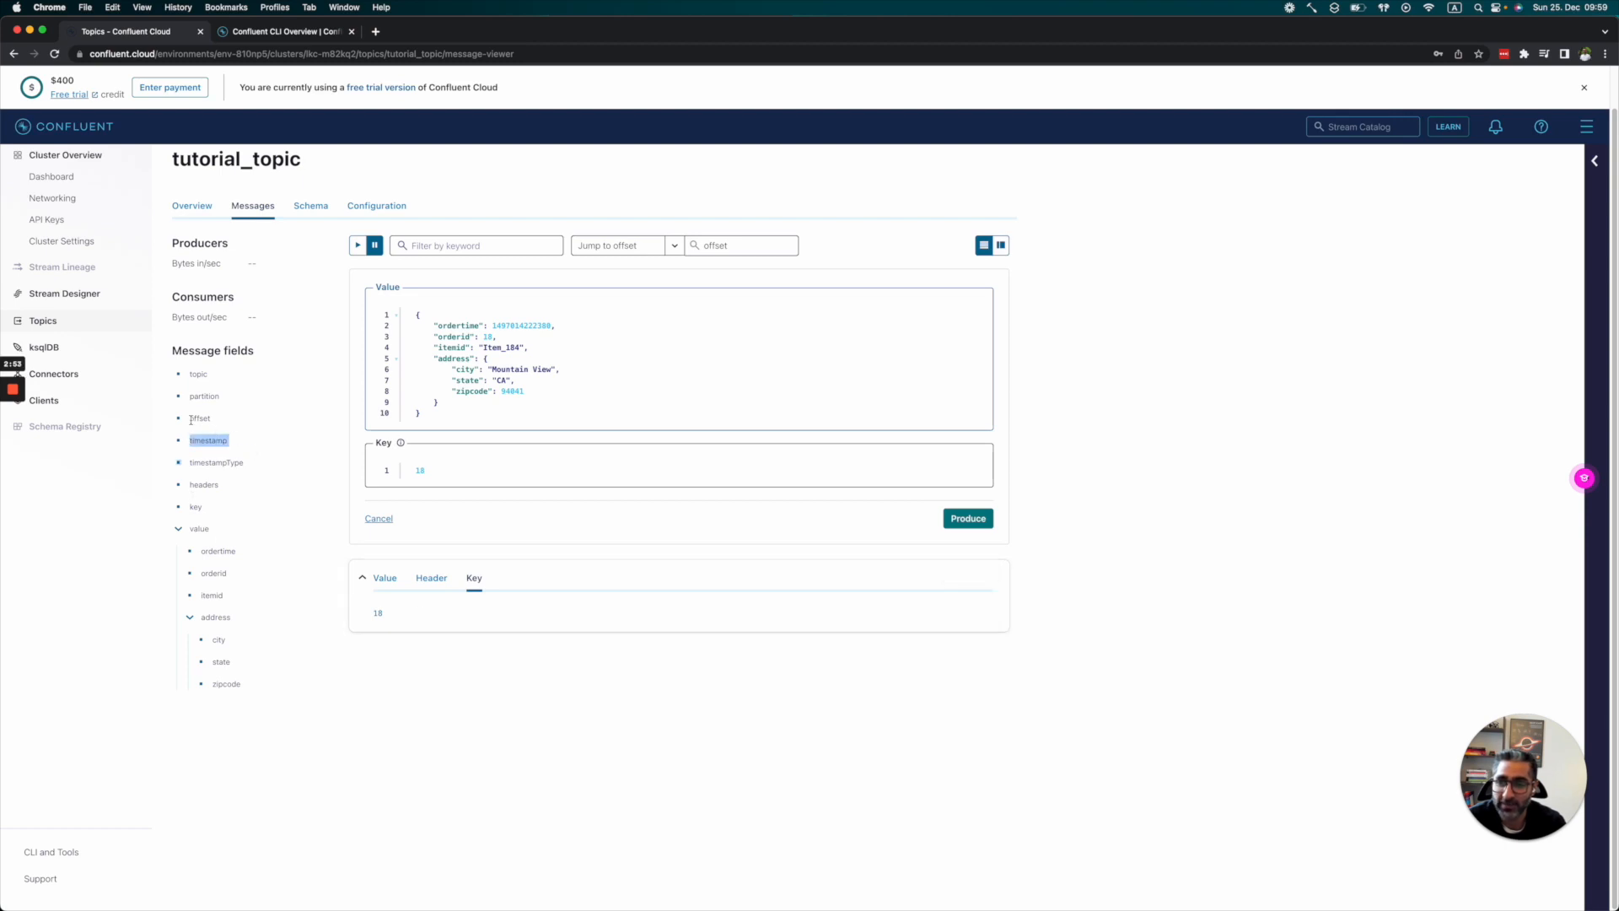
{"action": "left_click", "coordinate": [199, 419]}
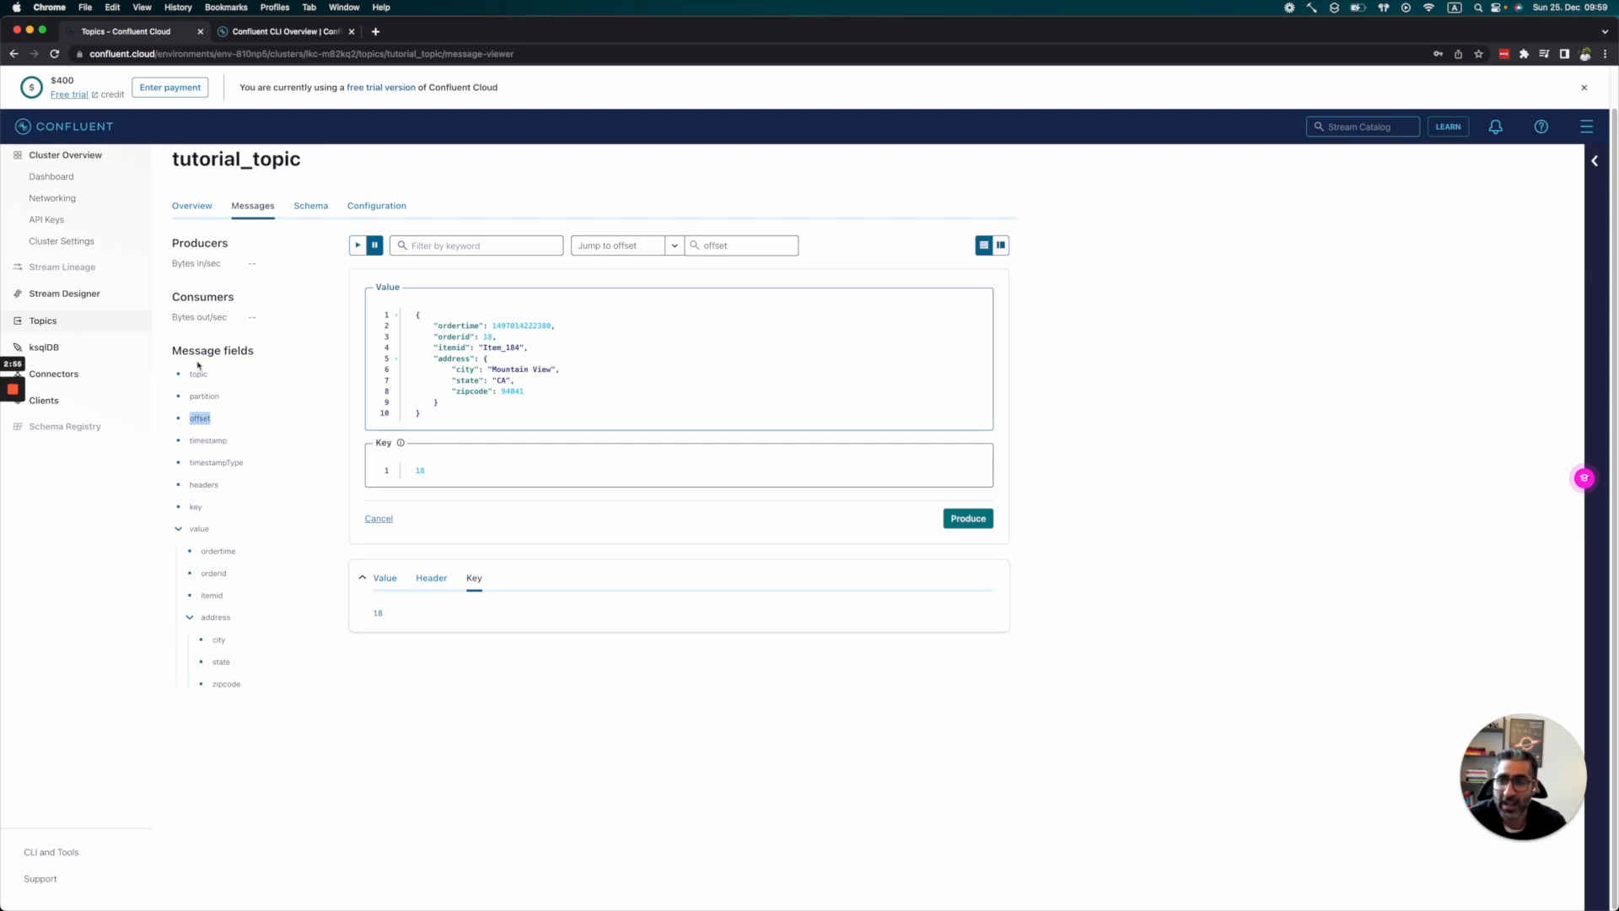
{"action": "mouse_move", "coordinate": [222, 478]}
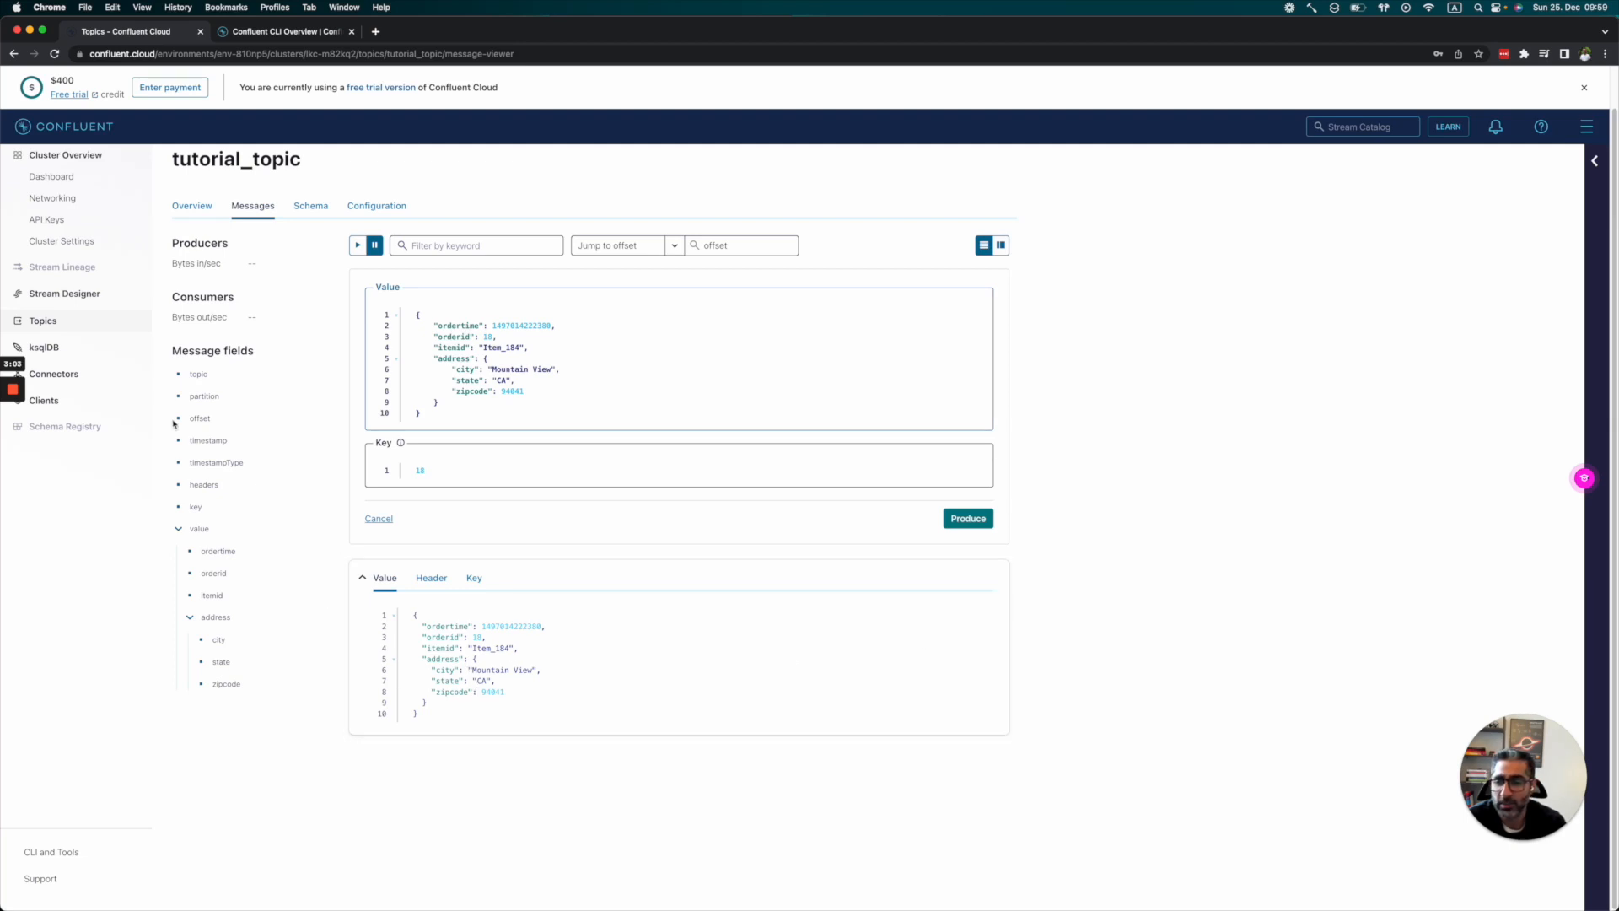
{"action": "left_click", "coordinate": [178, 528]}
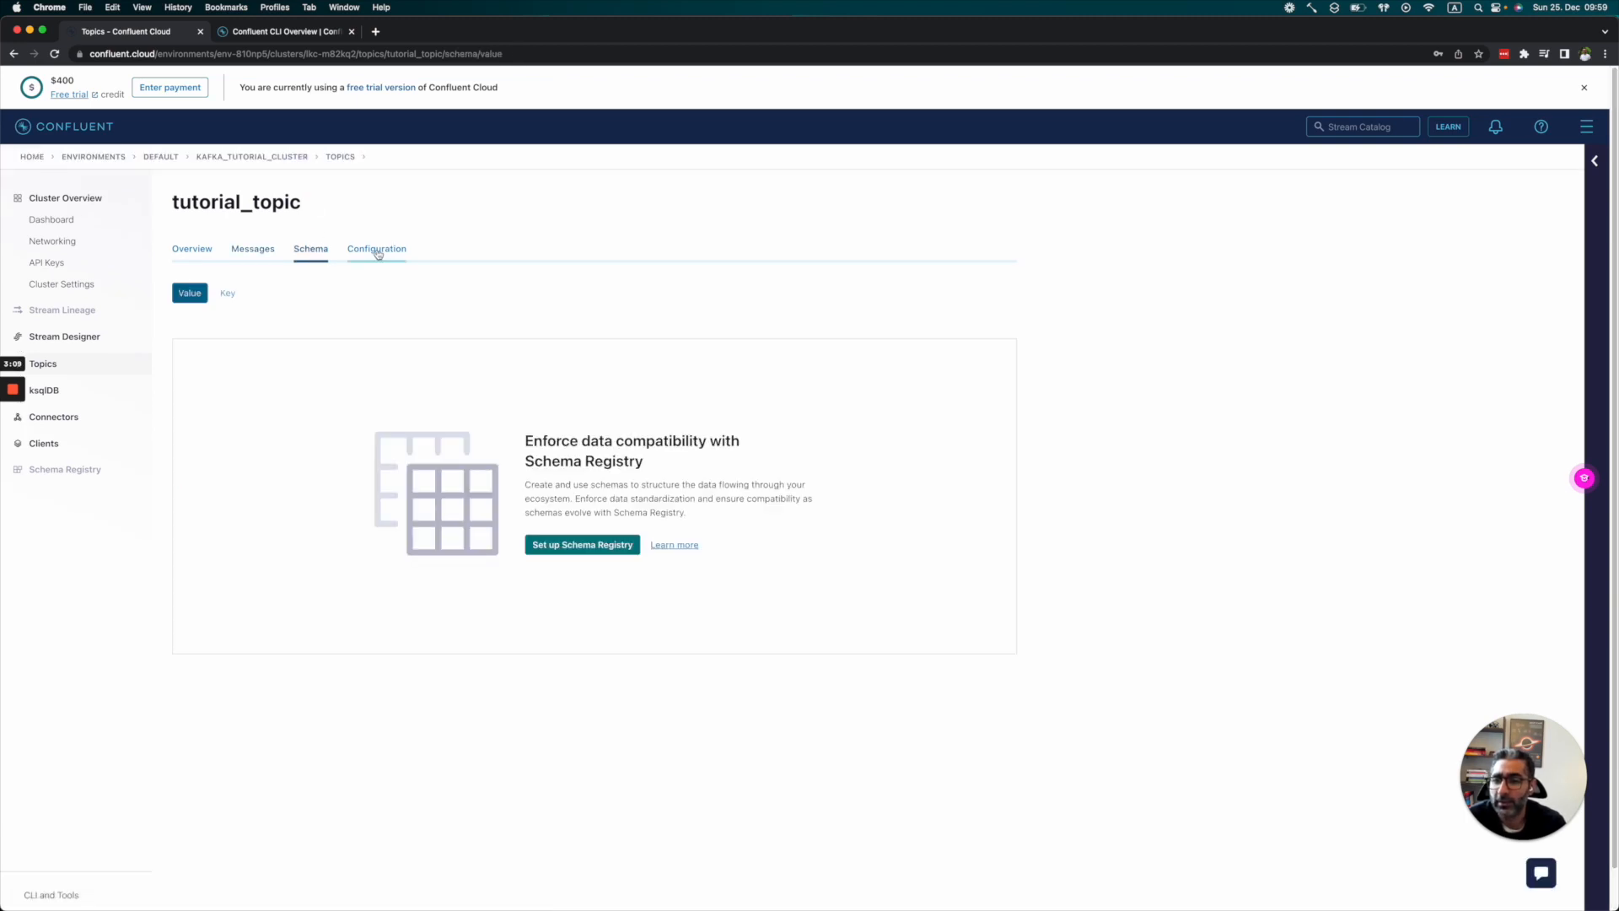
Step: Check tutorial_topic's configuration, then open the connectors catalog showing Datagen Source
{"action": "left_click", "coordinate": [376, 248]}
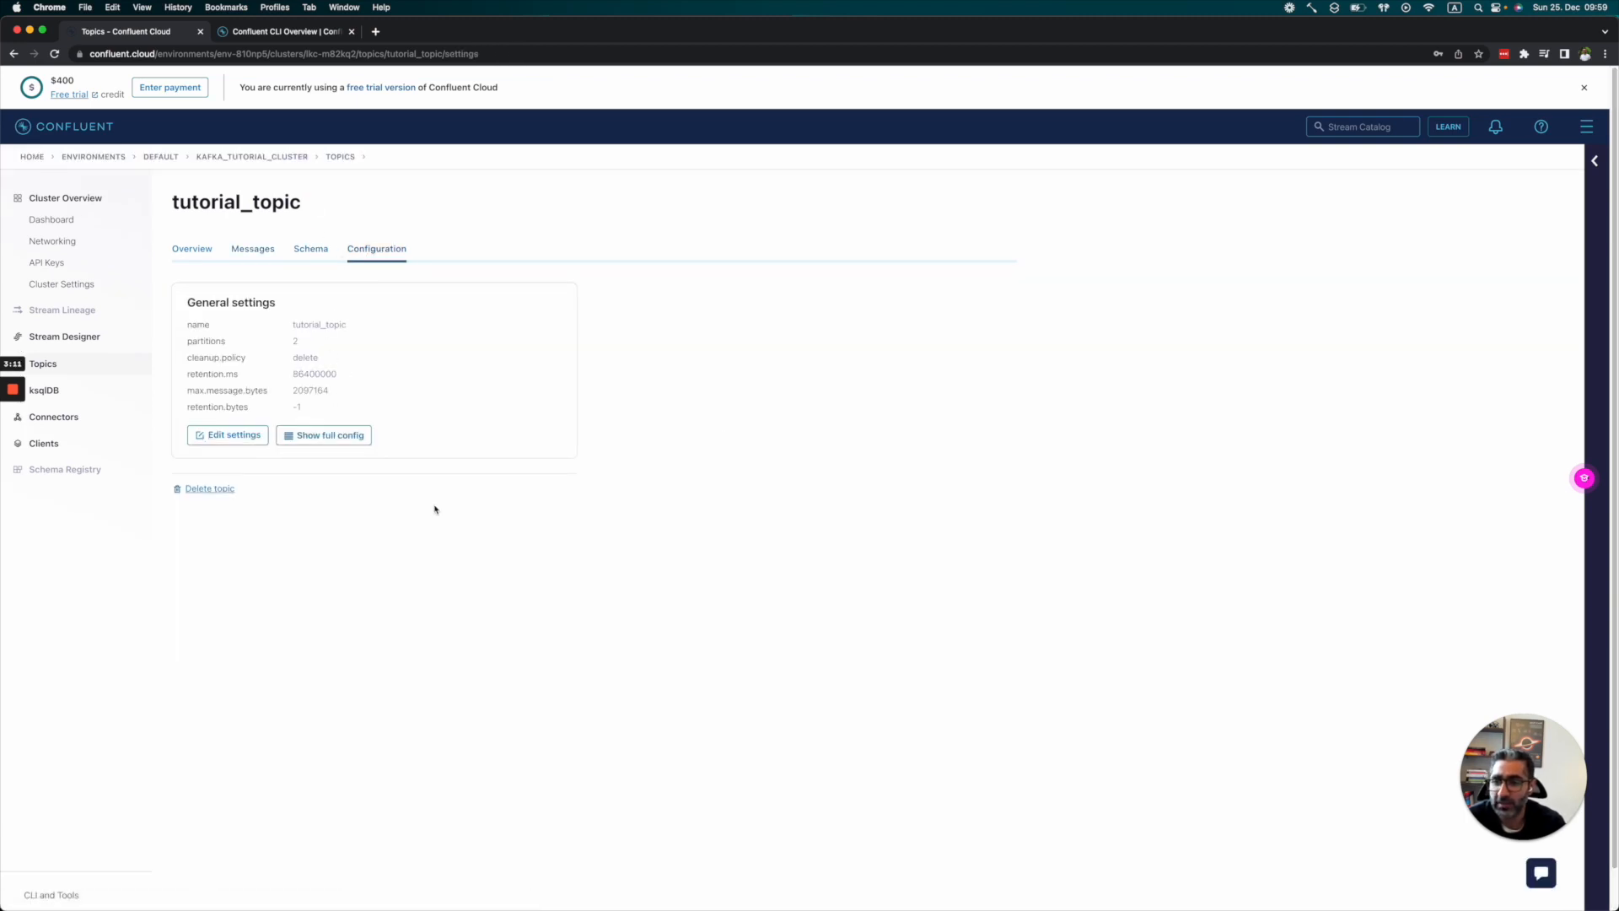
{"action": "double_click", "coordinate": [207, 341]}
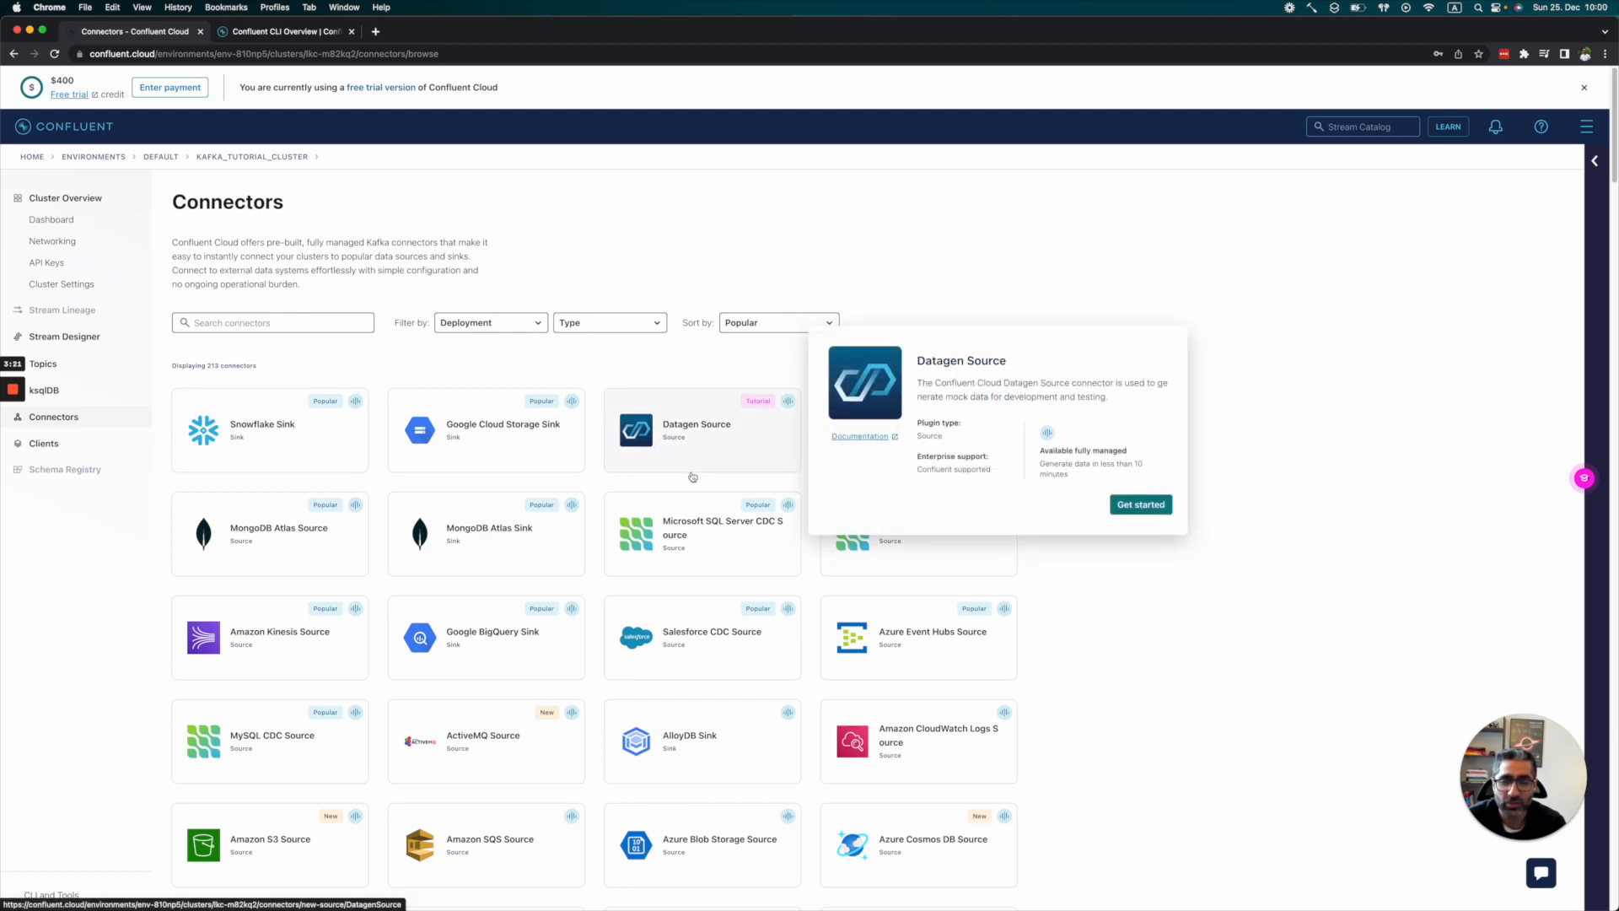
Step: Start a Datagen Source connector targeting tutorial_topic and continue to Kafka credentials
{"action": "left_click", "coordinate": [1140, 505]}
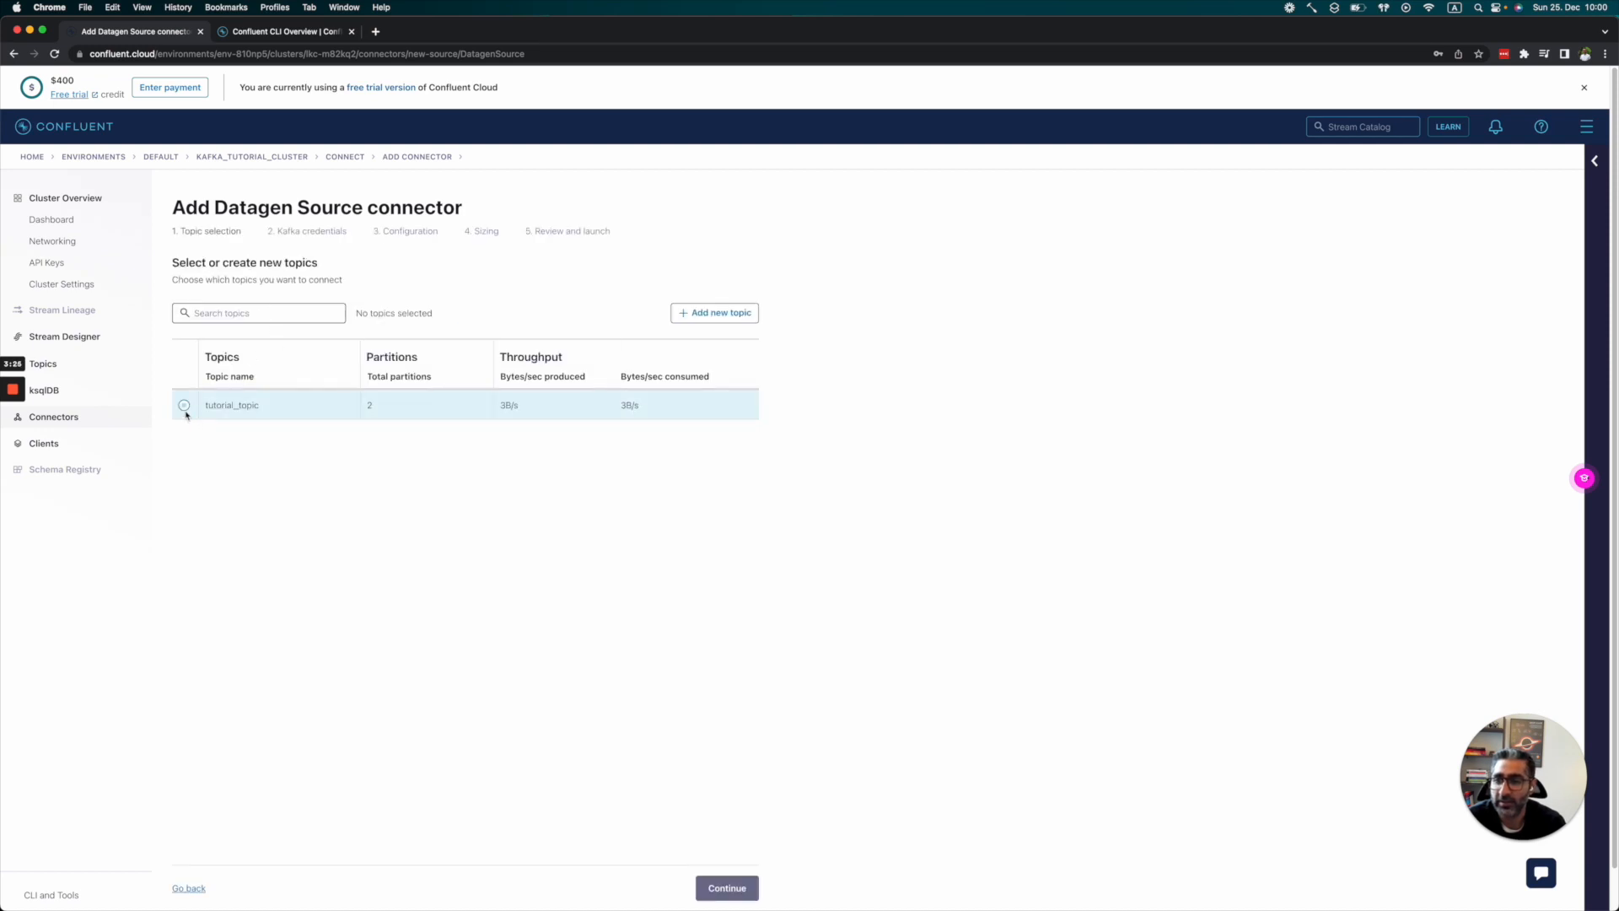
{"action": "left_click", "coordinate": [184, 405]}
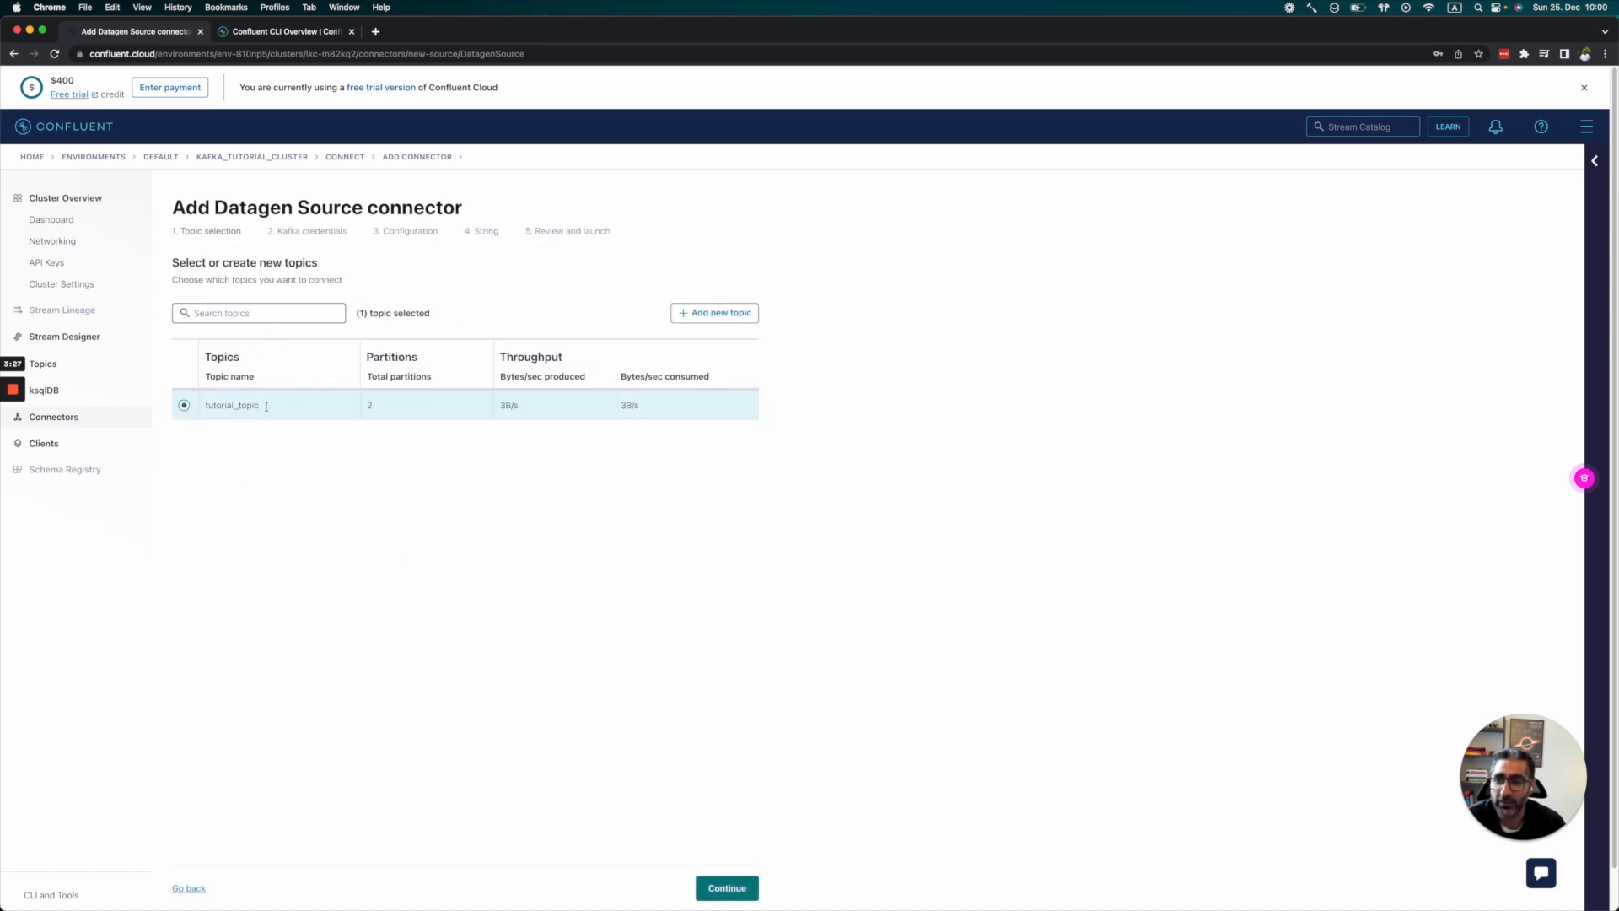
{"action": "left_click", "coordinate": [726, 887]}
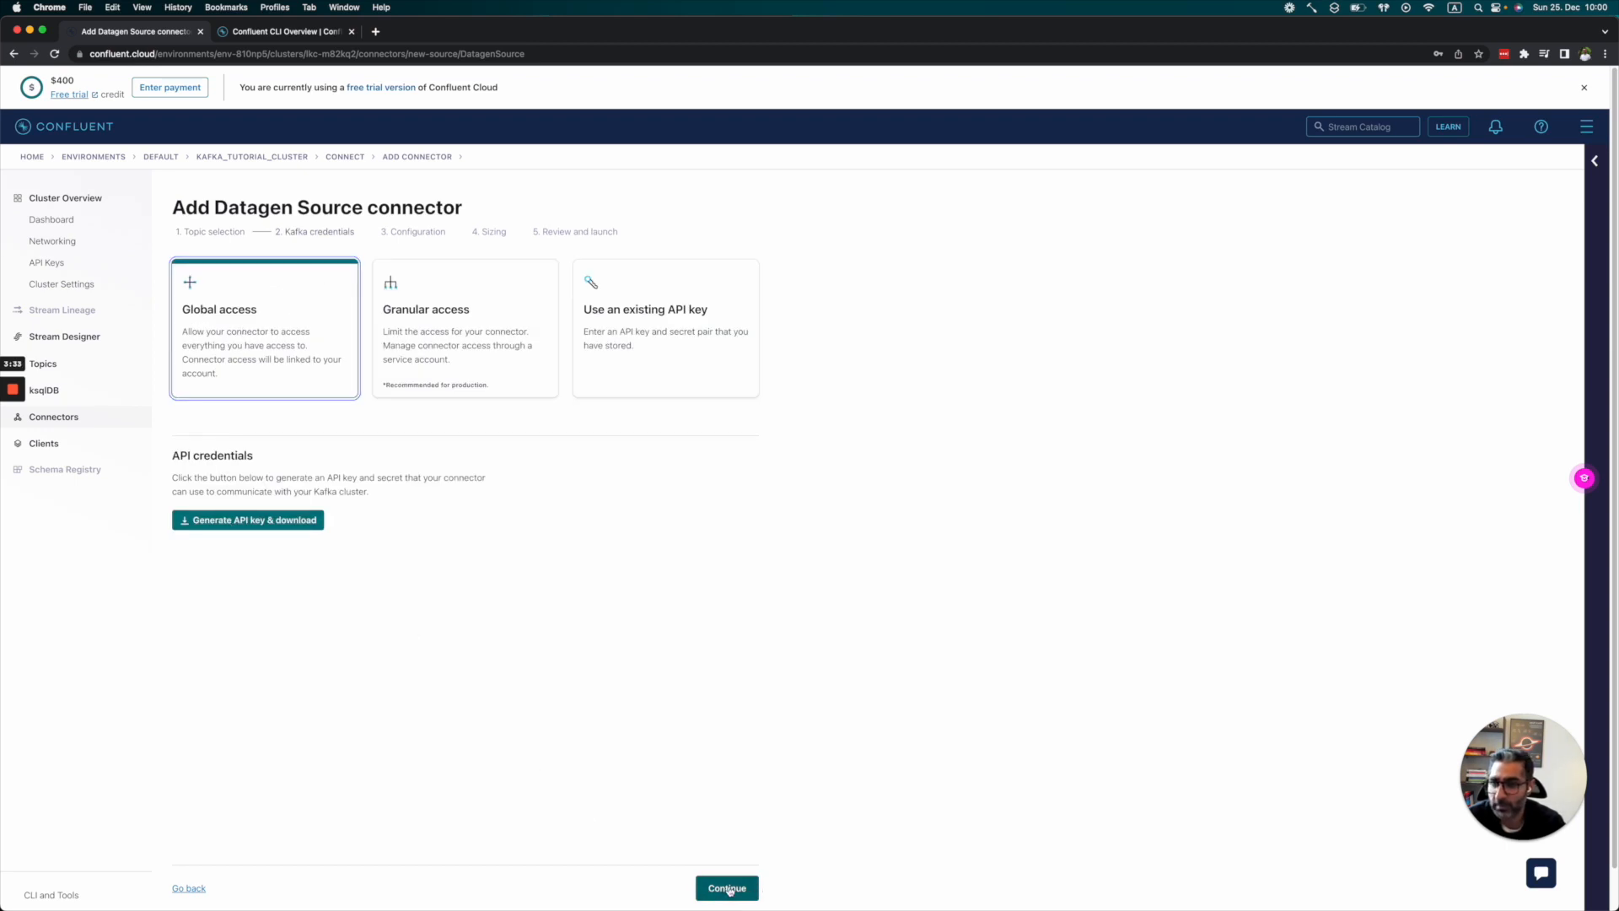
Step: Configure the Datagen connector for JSON Orders data with 1 task and proceed to review
{"action": "left_click", "coordinate": [726, 888]}
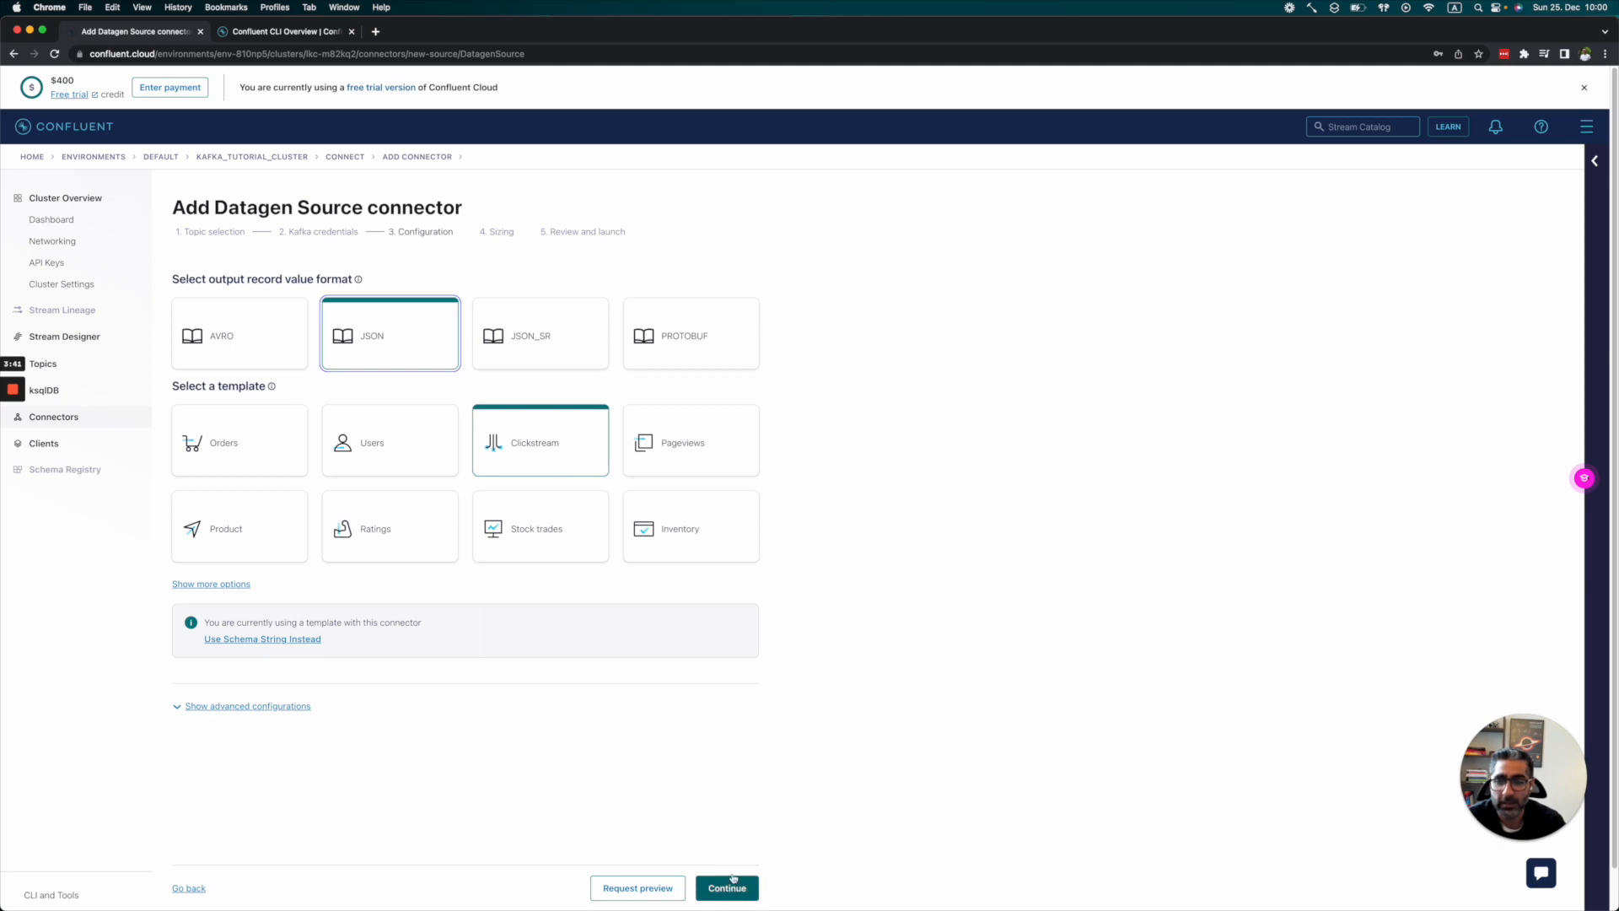
{"action": "left_click", "coordinate": [239, 442]}
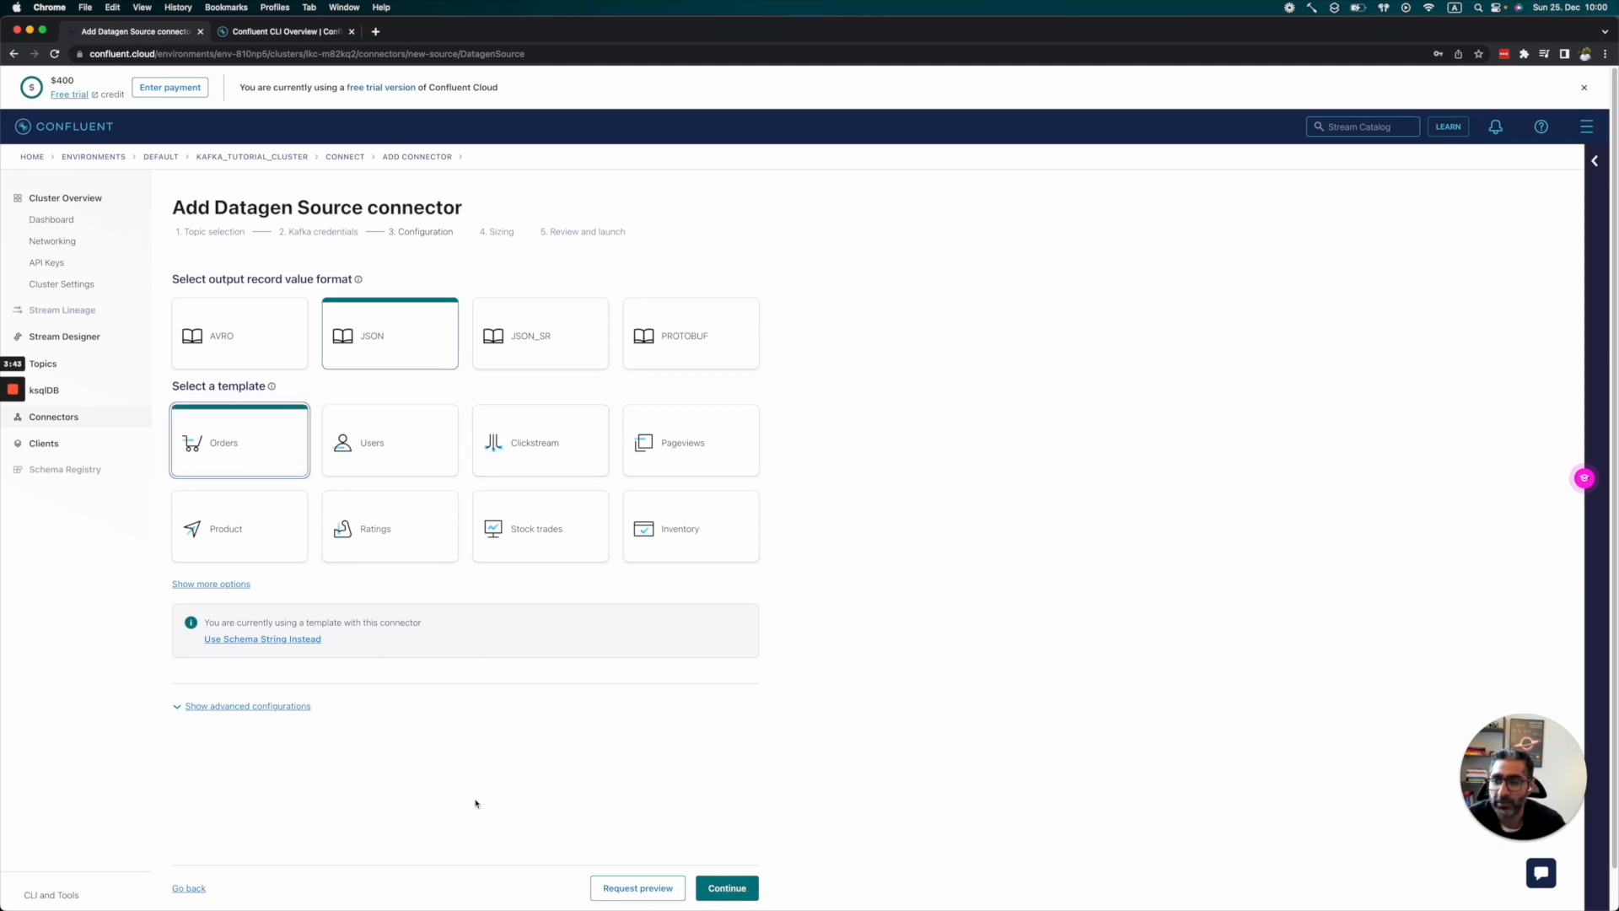
{"action": "left_click", "coordinate": [727, 888]}
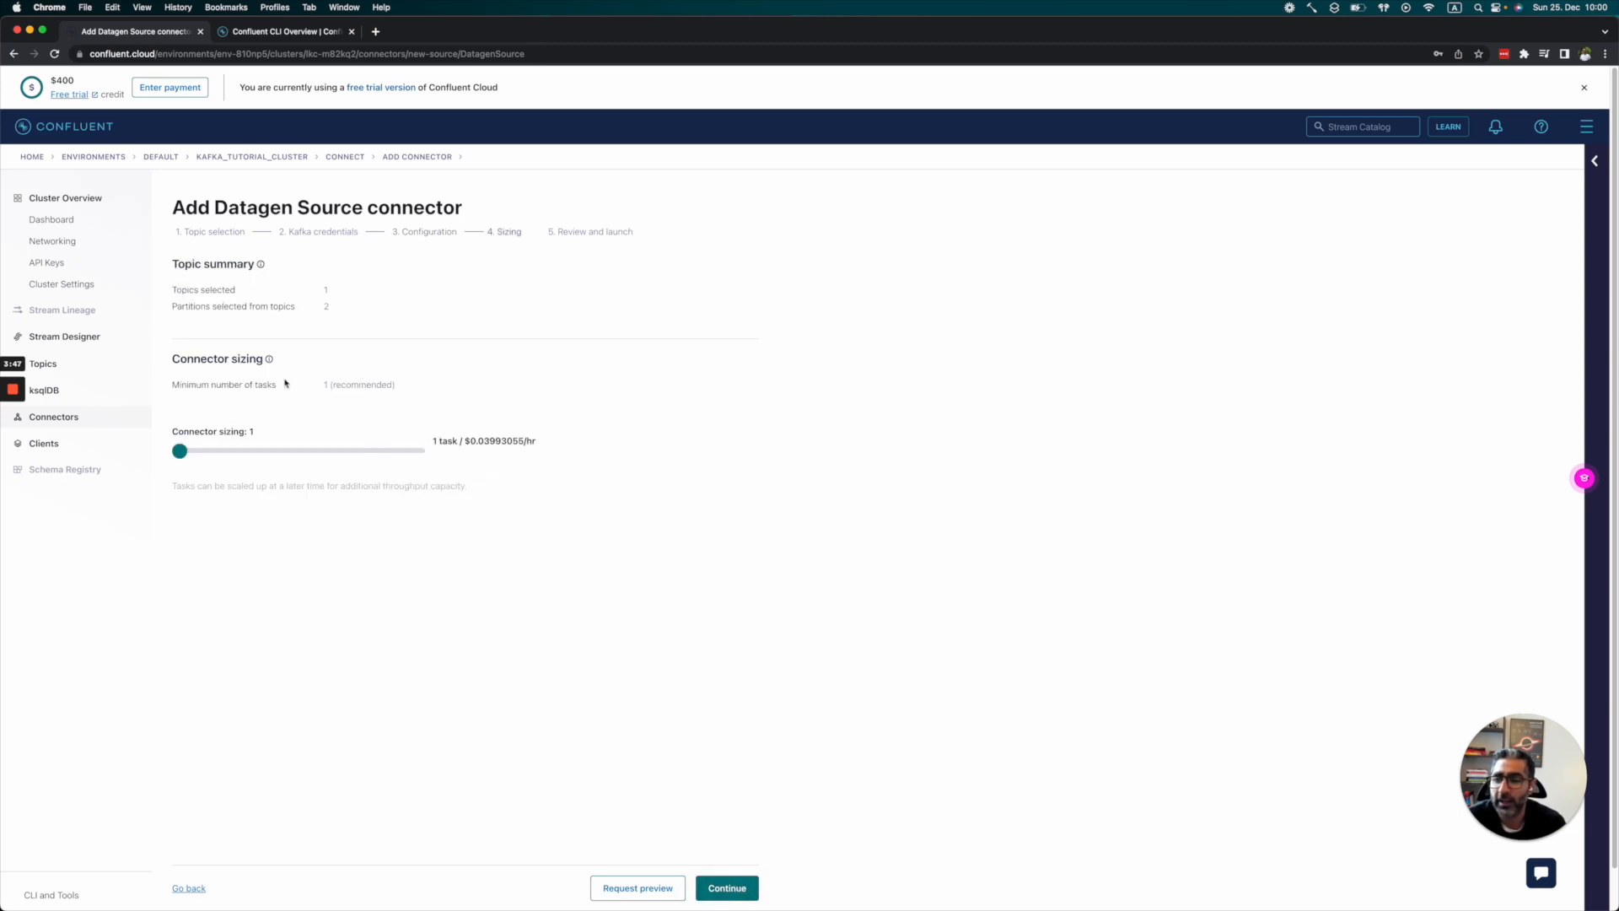
{"action": "mouse_move", "coordinate": [363, 350]}
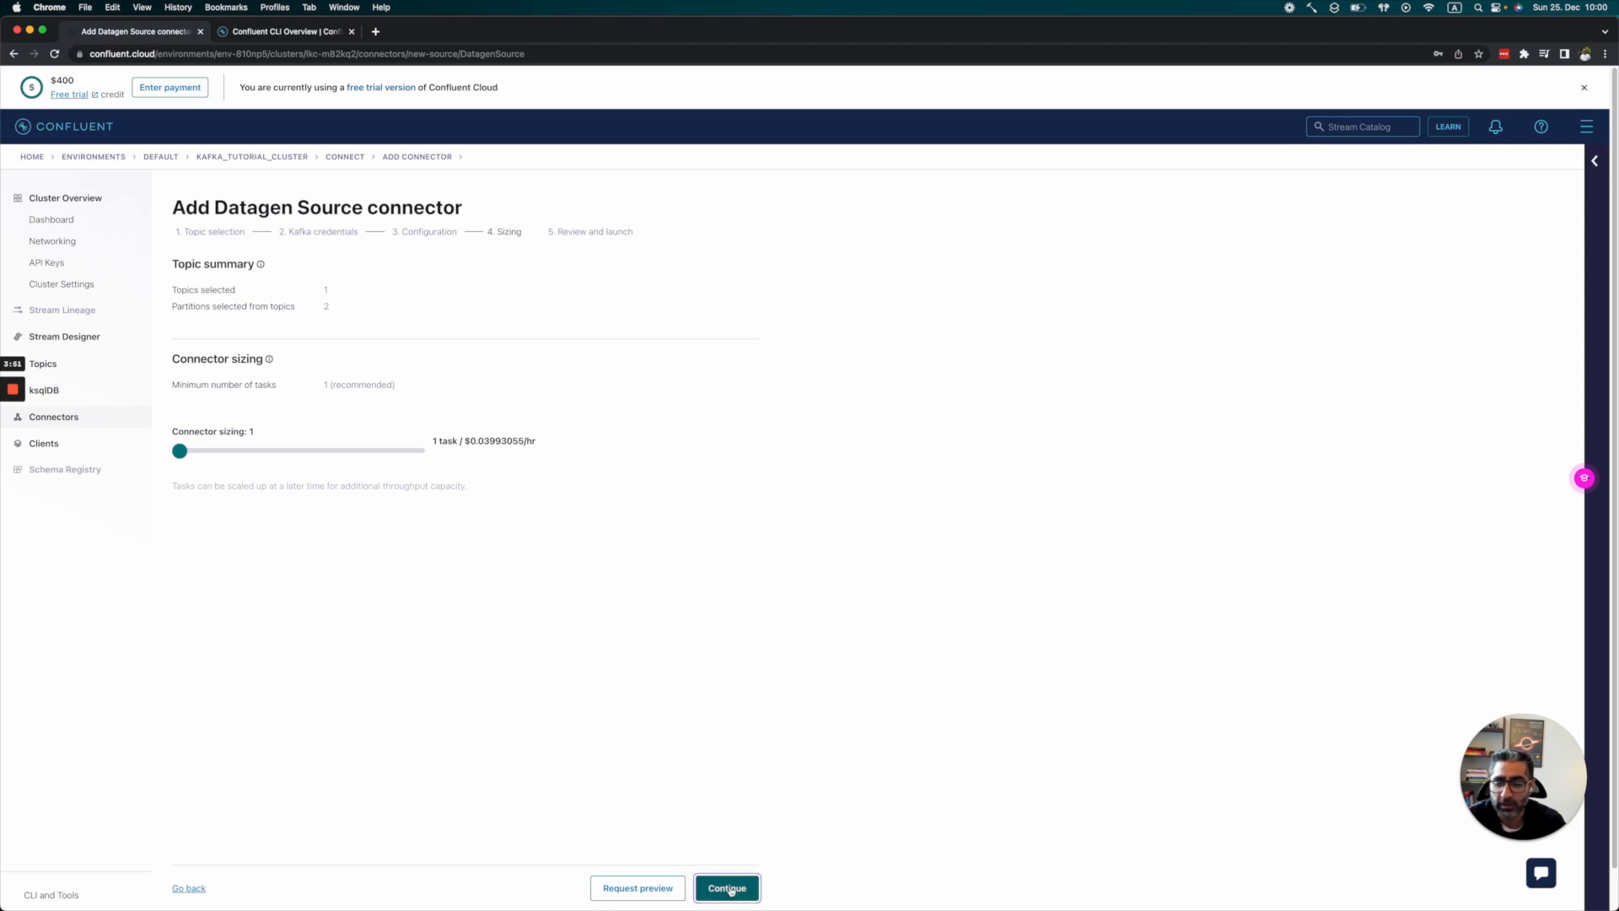
{"action": "left_click", "coordinate": [727, 888]}
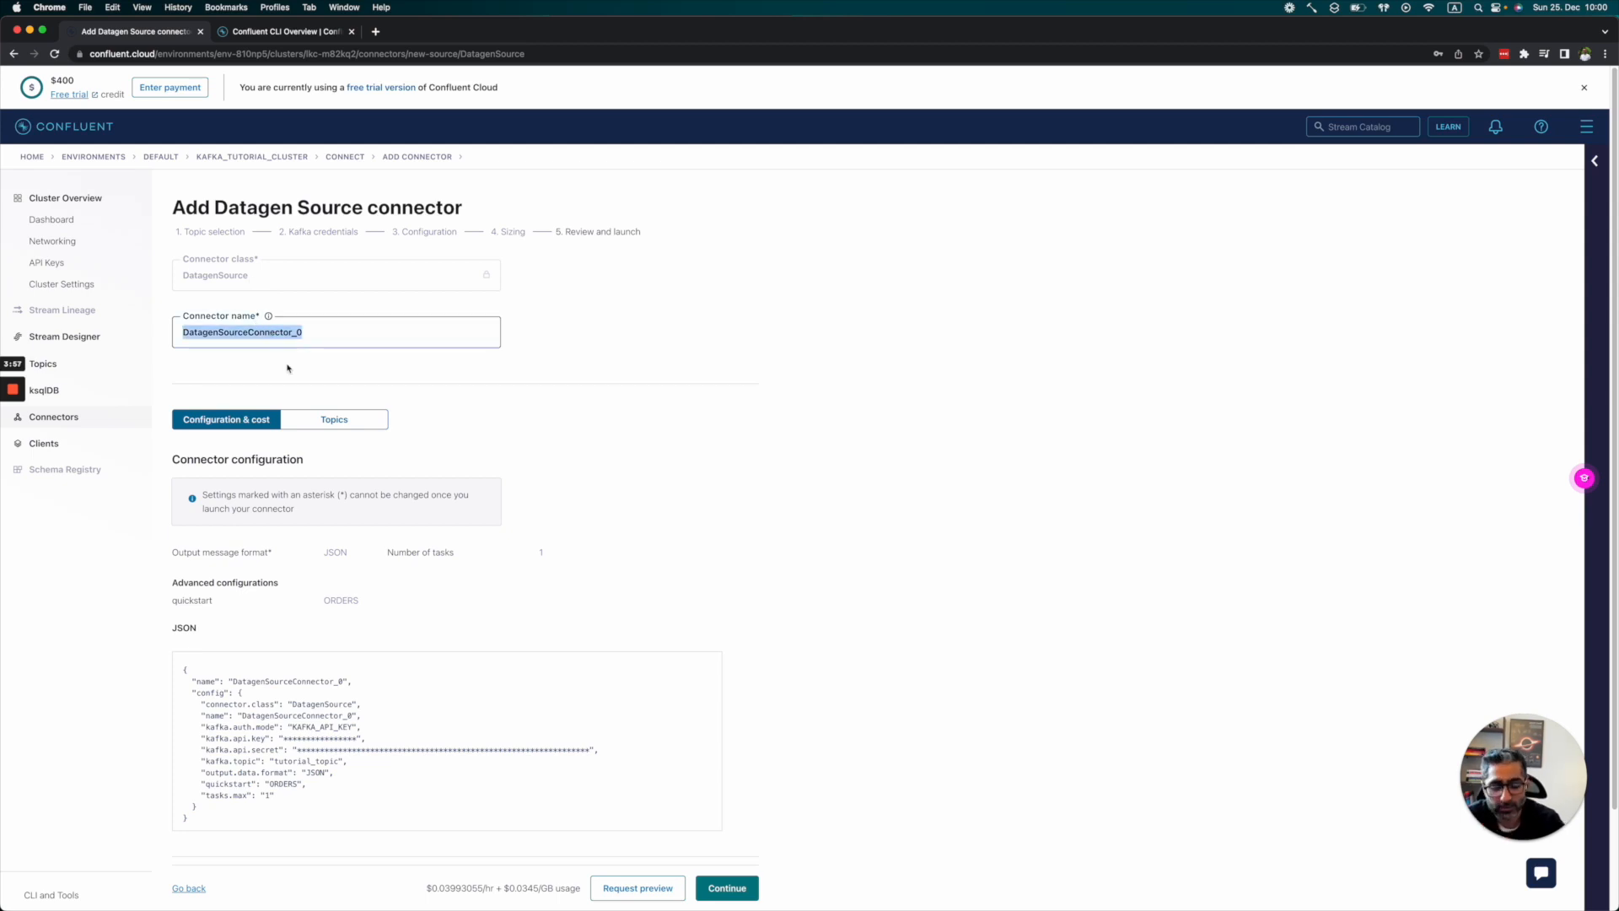
Step: Name the Datagen connector OrdersConnector_tutorial and launch it so it begins provisioning
{"action": "type", "text": "Orders"}
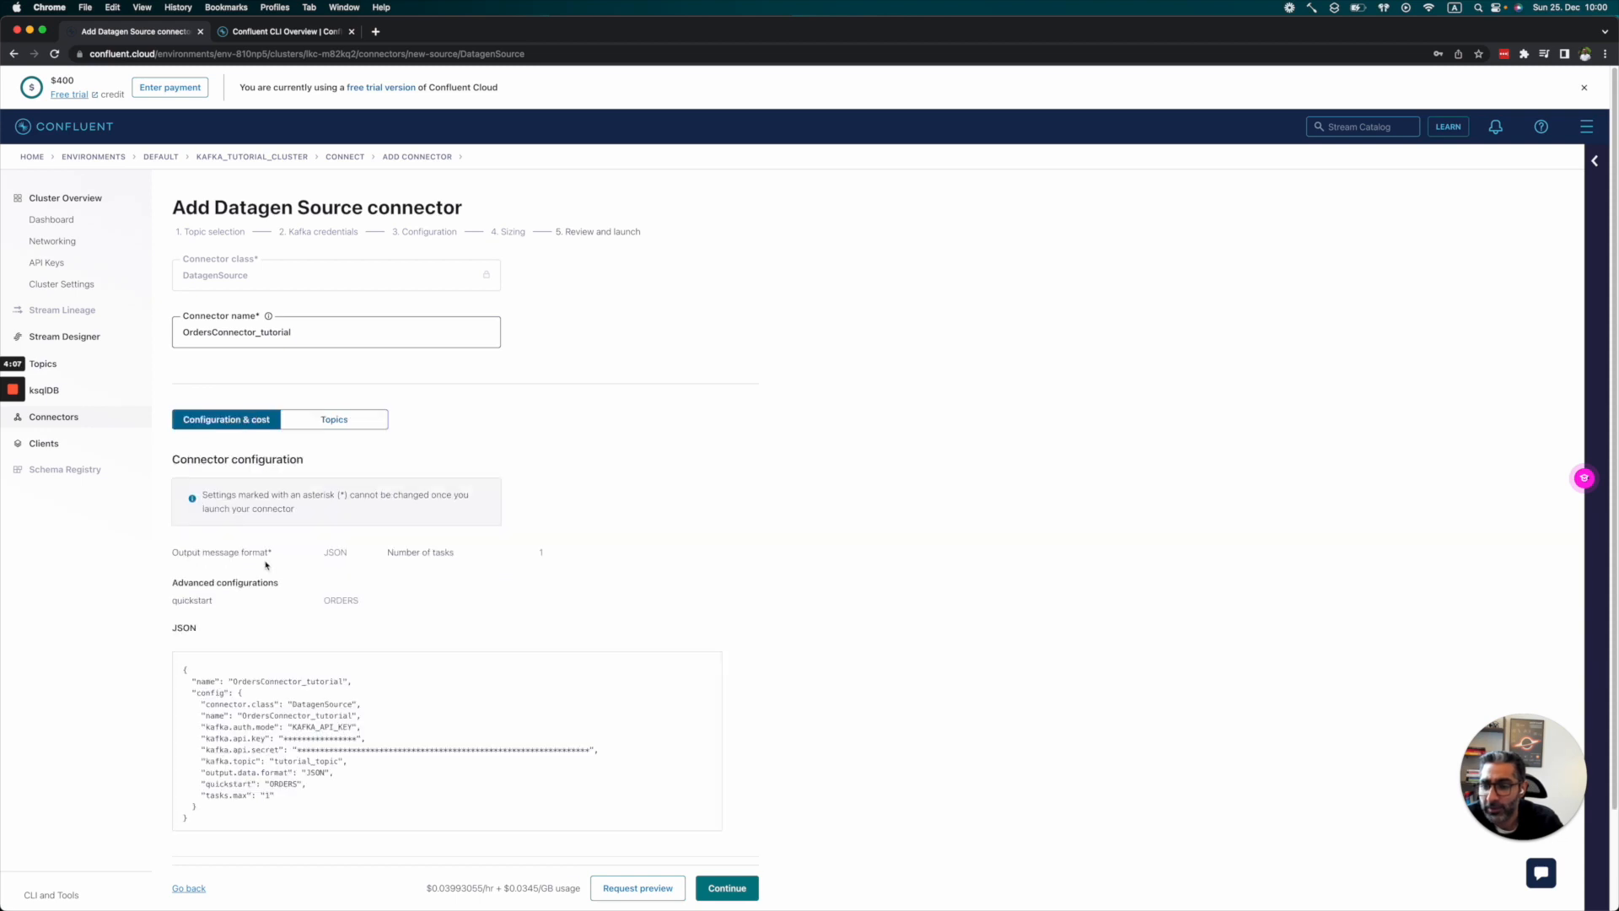
{"action": "scroll", "scroll_direction": "down", "scroll_amount": 3}
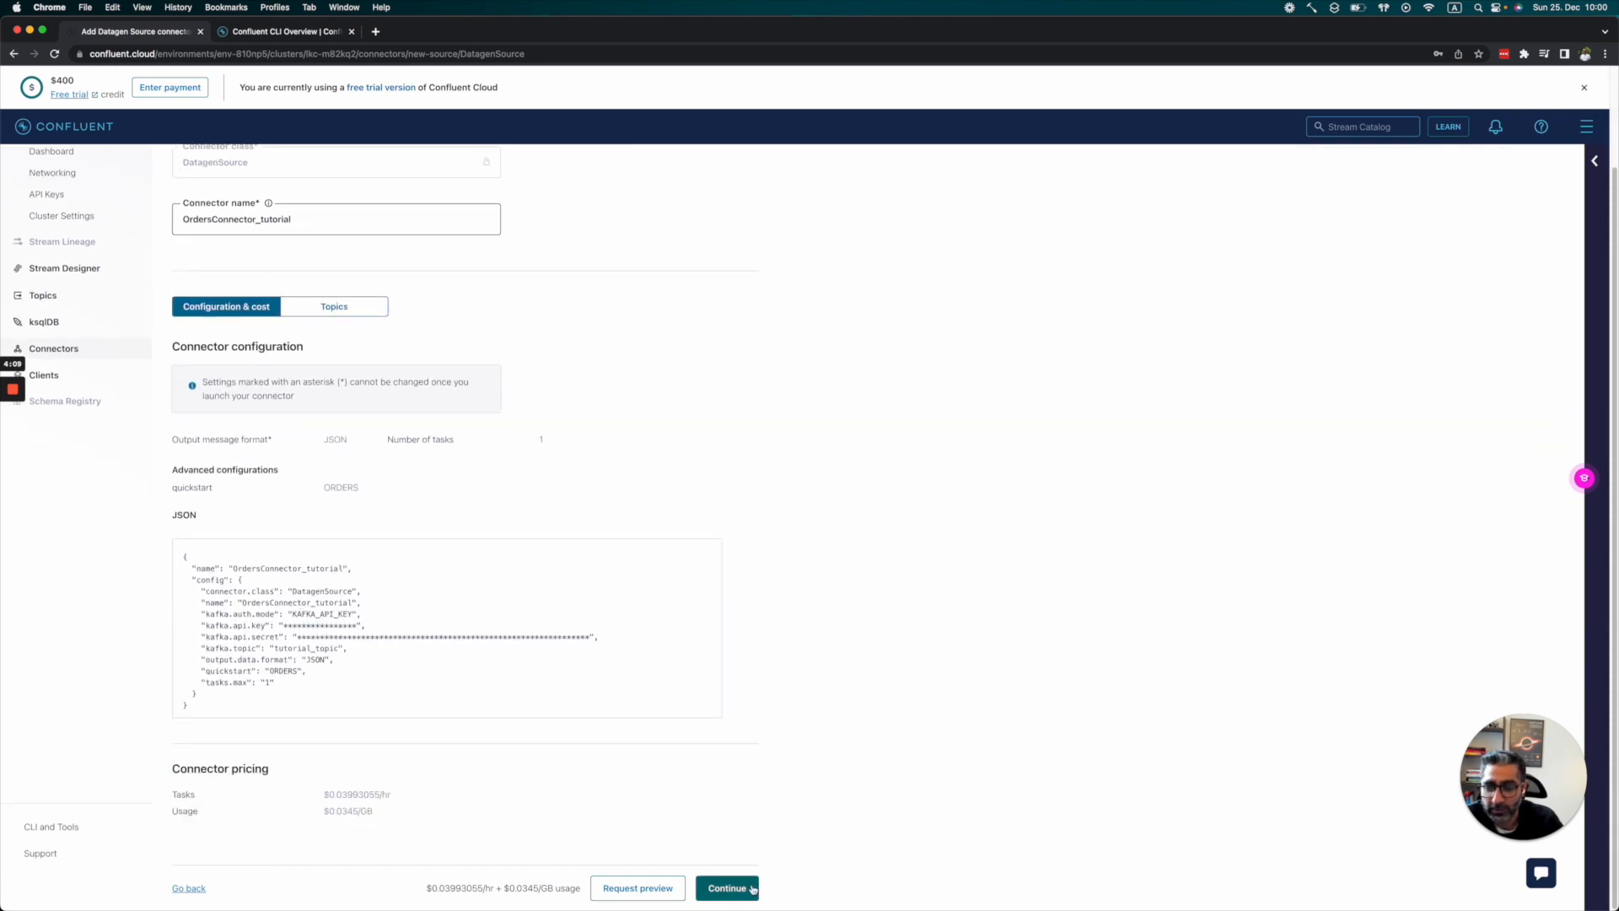
{"action": "left_click", "coordinate": [727, 888]}
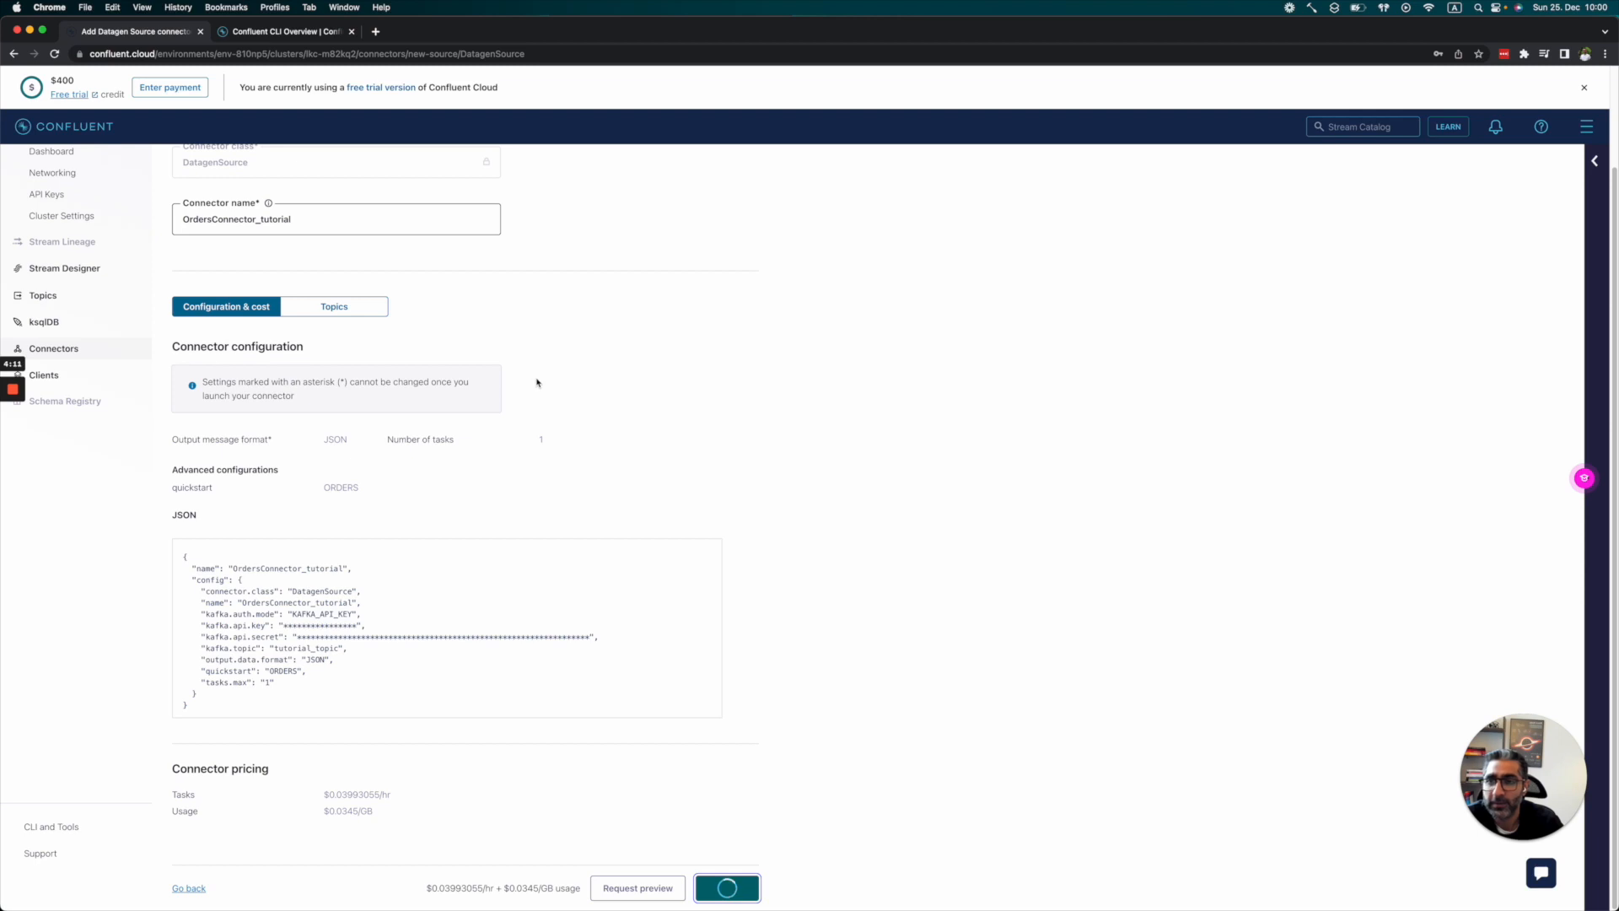
{"action": "left_click", "coordinate": [726, 888]}
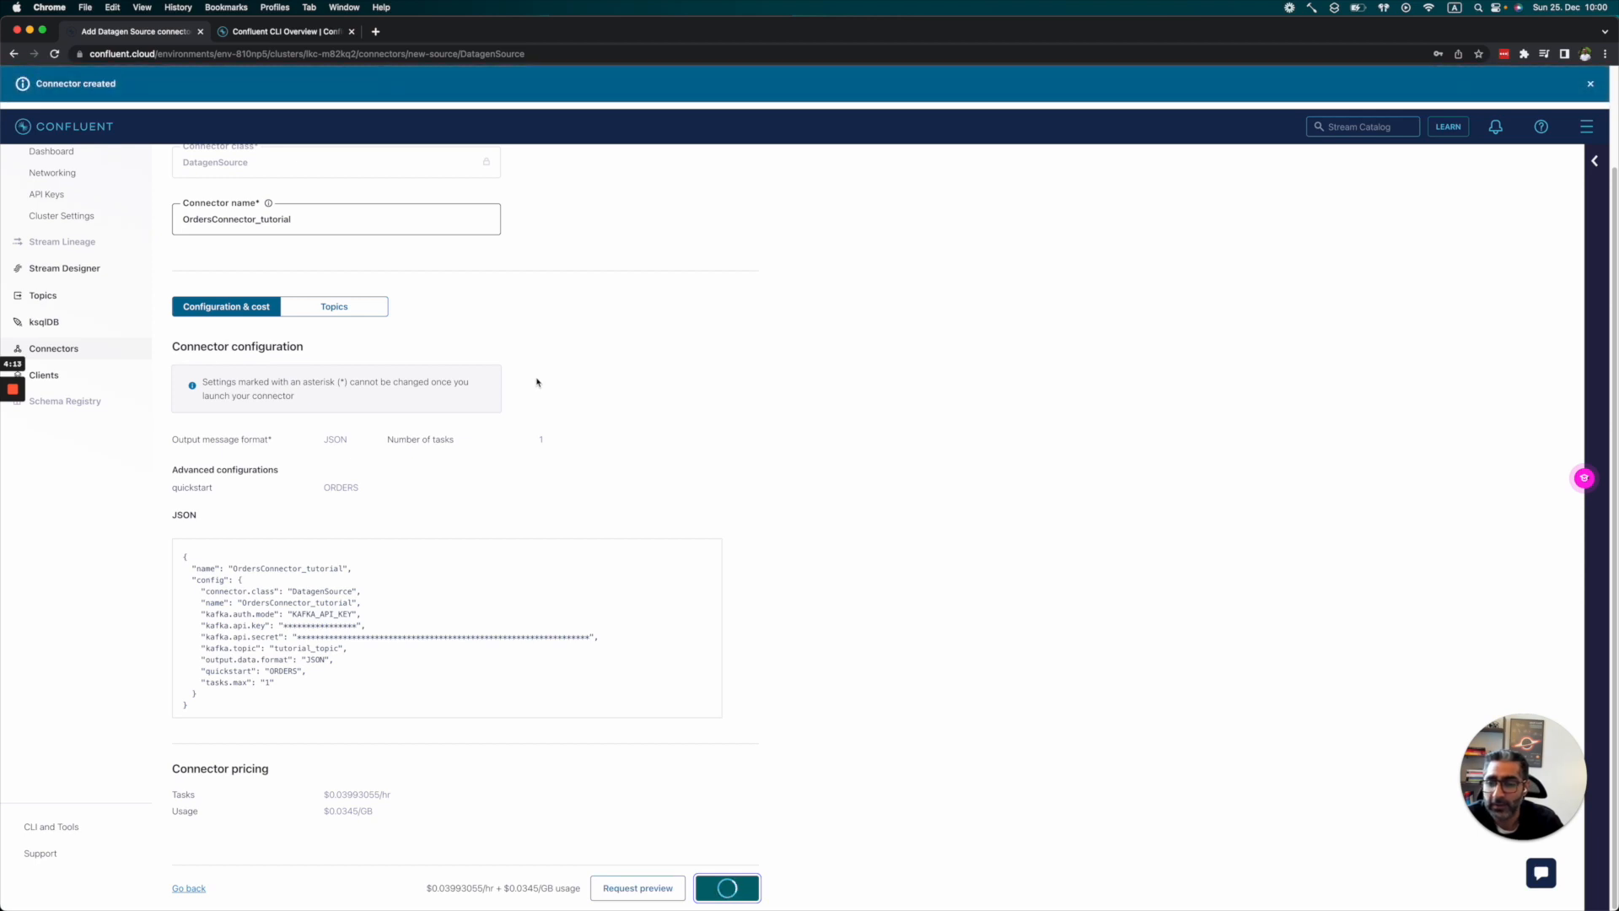
{"action": "left_click", "coordinate": [726, 888]}
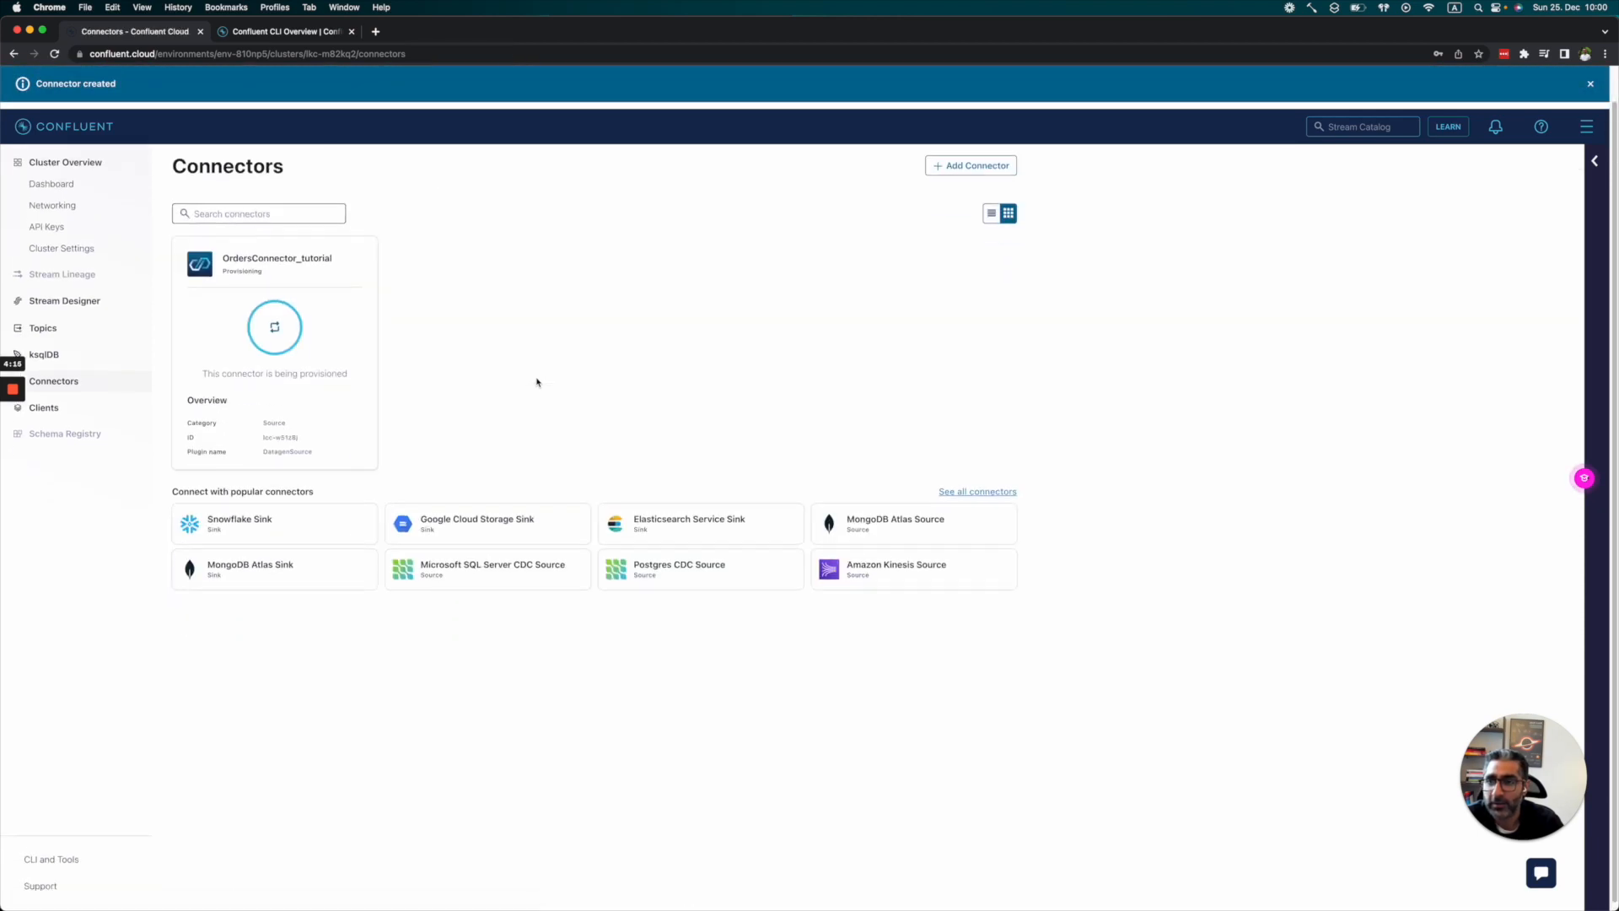
{"action": "mouse_move", "coordinate": [328, 344]}
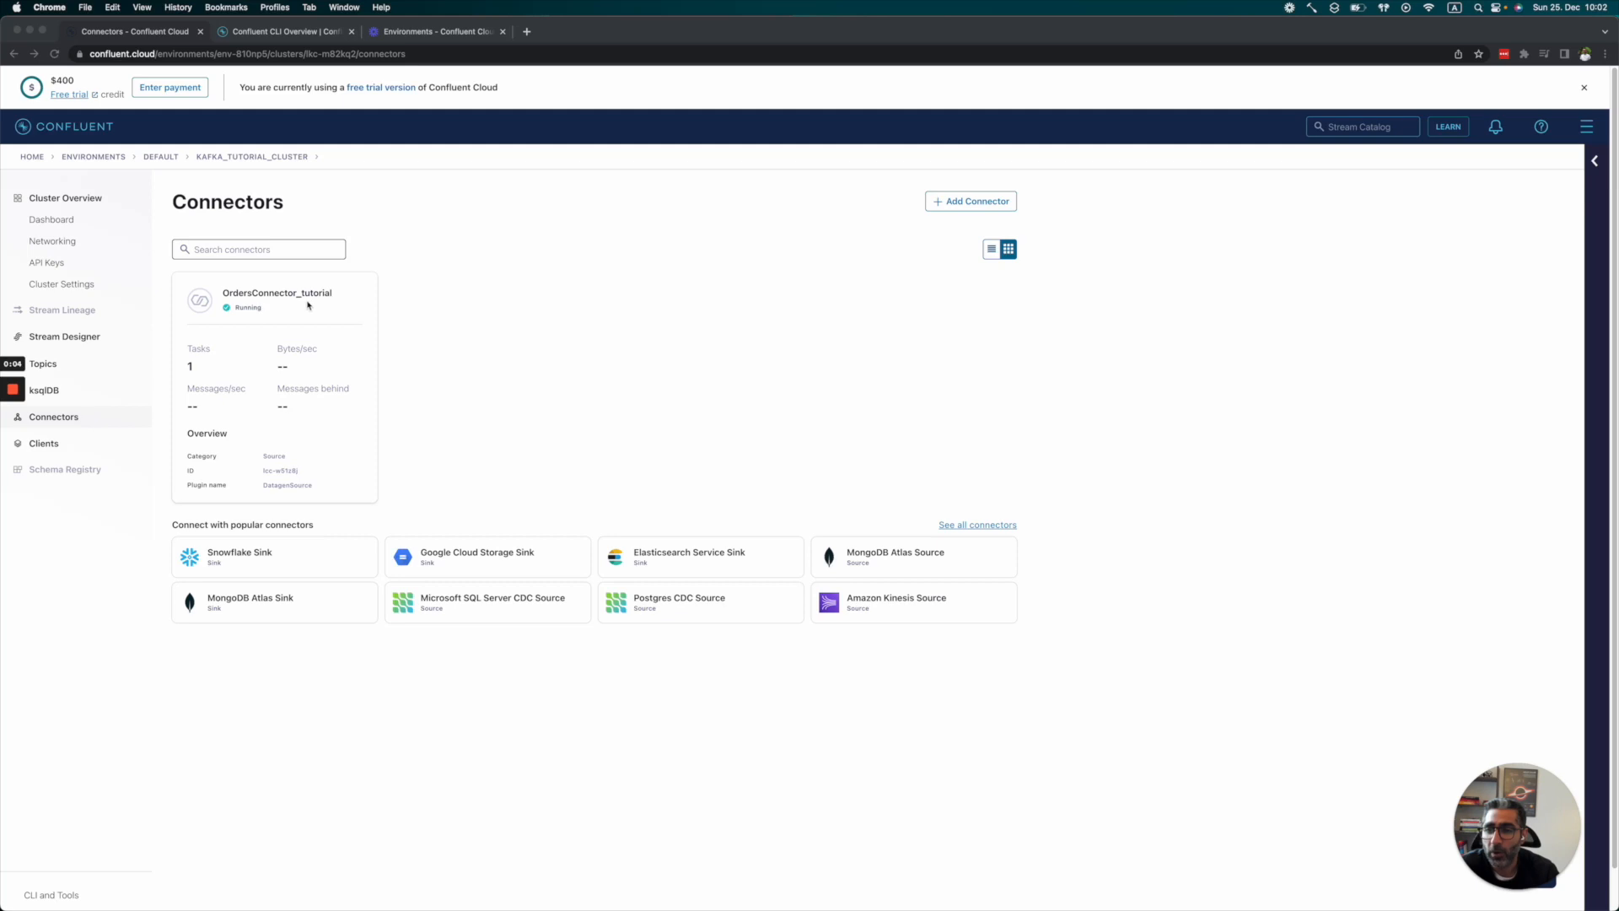
Step: Open the OrdersConnector_tutorial details and scroll to its metrics area
{"action": "left_click", "coordinate": [276, 292]}
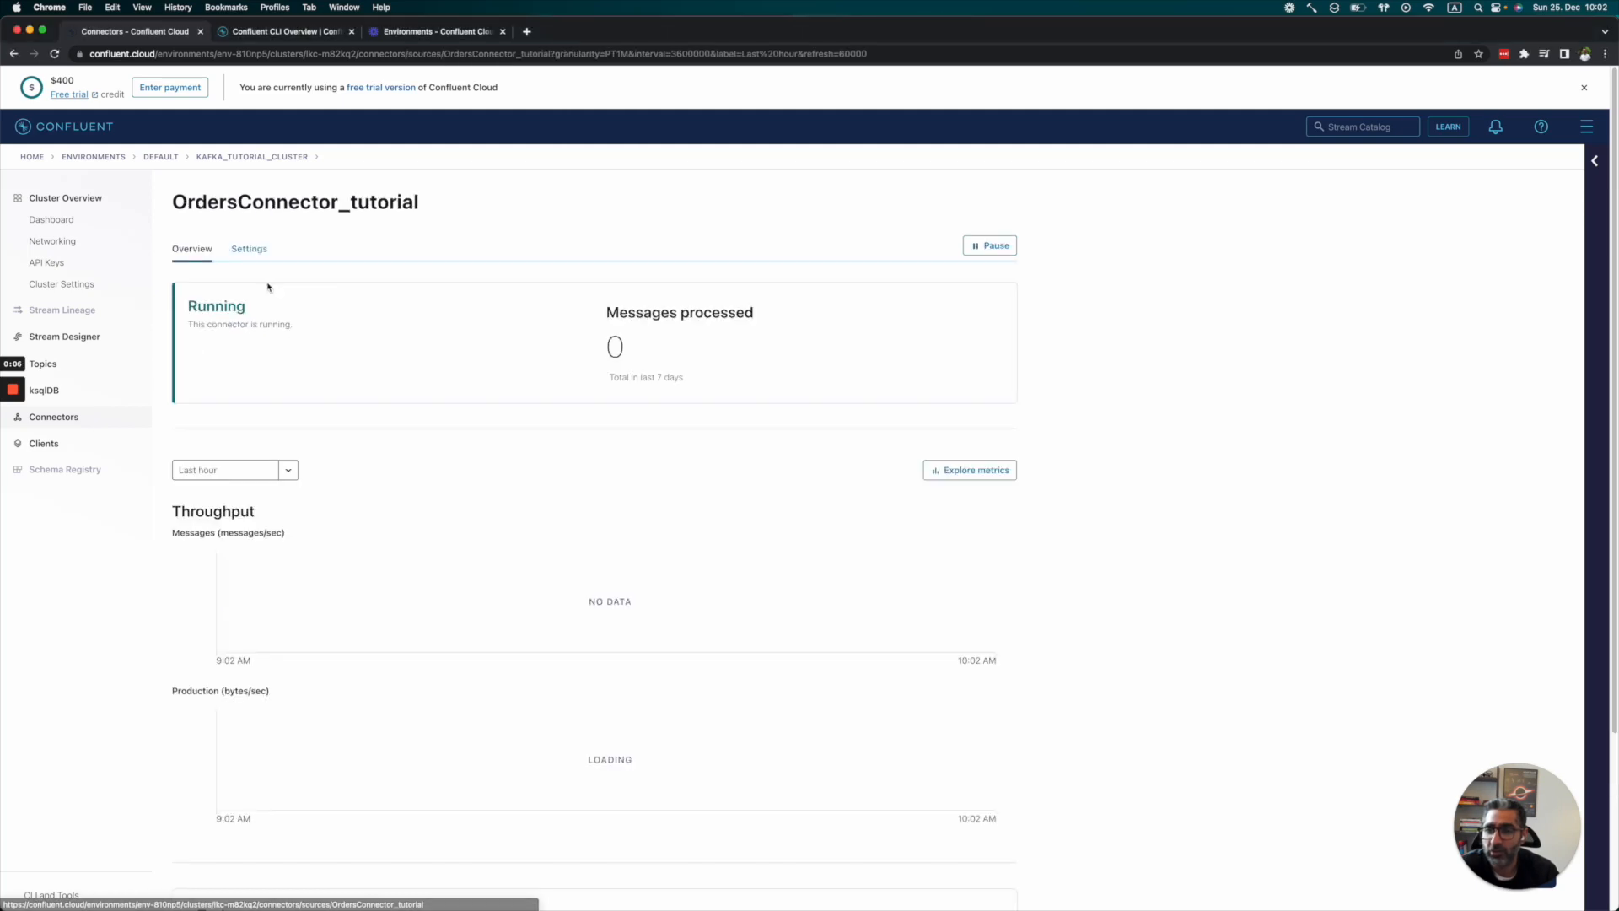
{"action": "scroll", "scroll_direction": "down", "scroll_amount": 3}
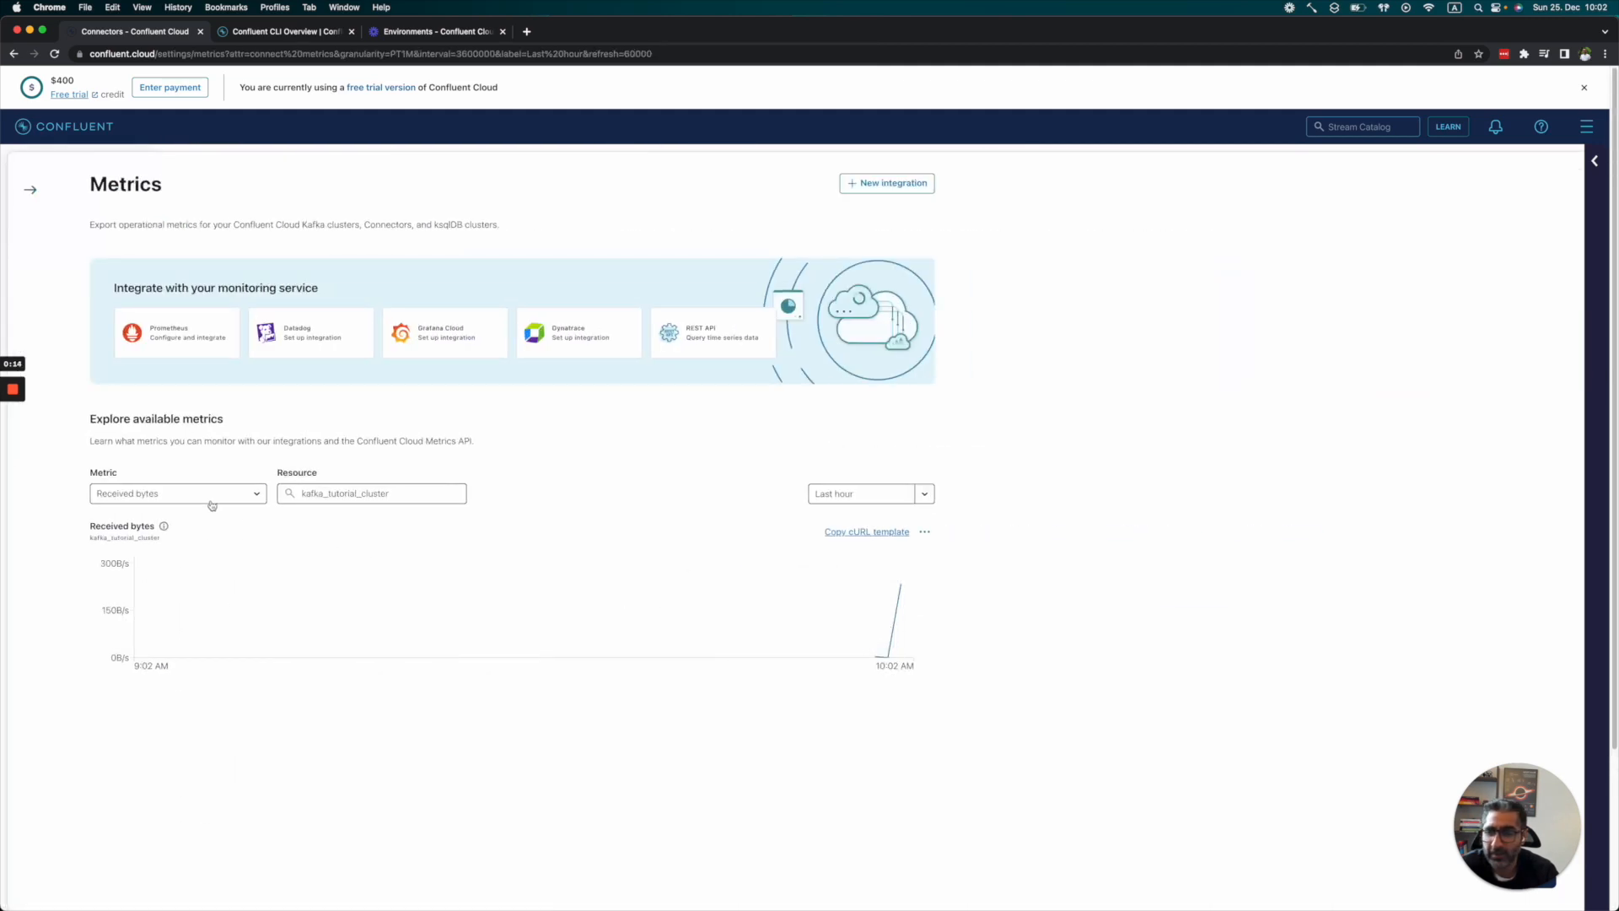
Step: Chart the cluster's sent bytes and sent records over the last 6 hours, then return to the connector
{"action": "left_click", "coordinate": [176, 492]}
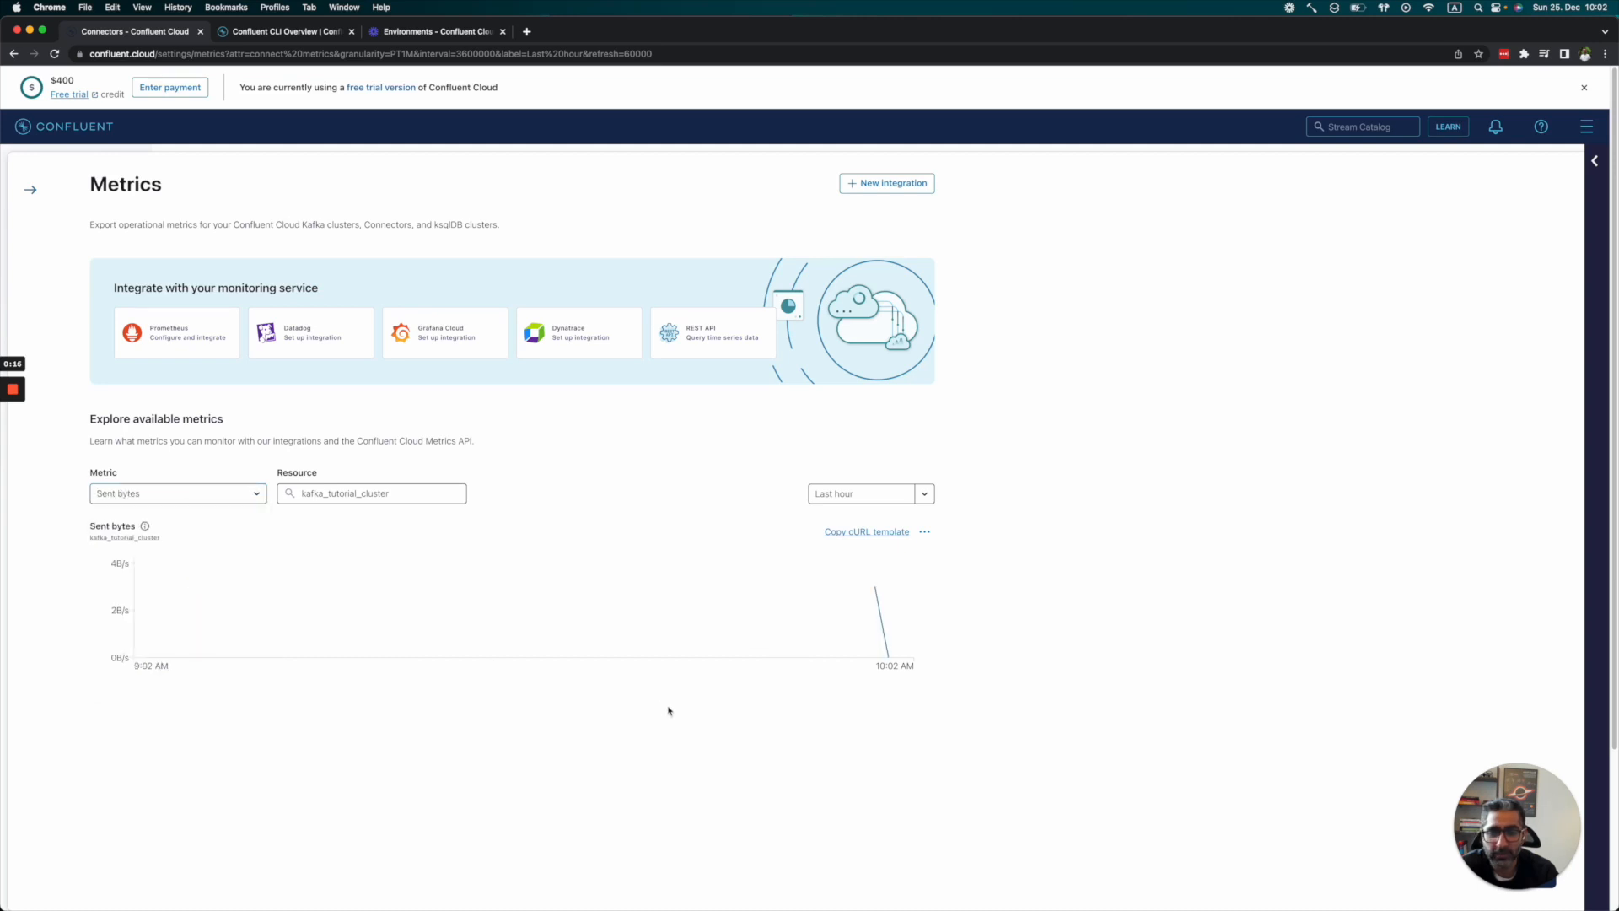
{"action": "mouse_move", "coordinate": [886, 626]}
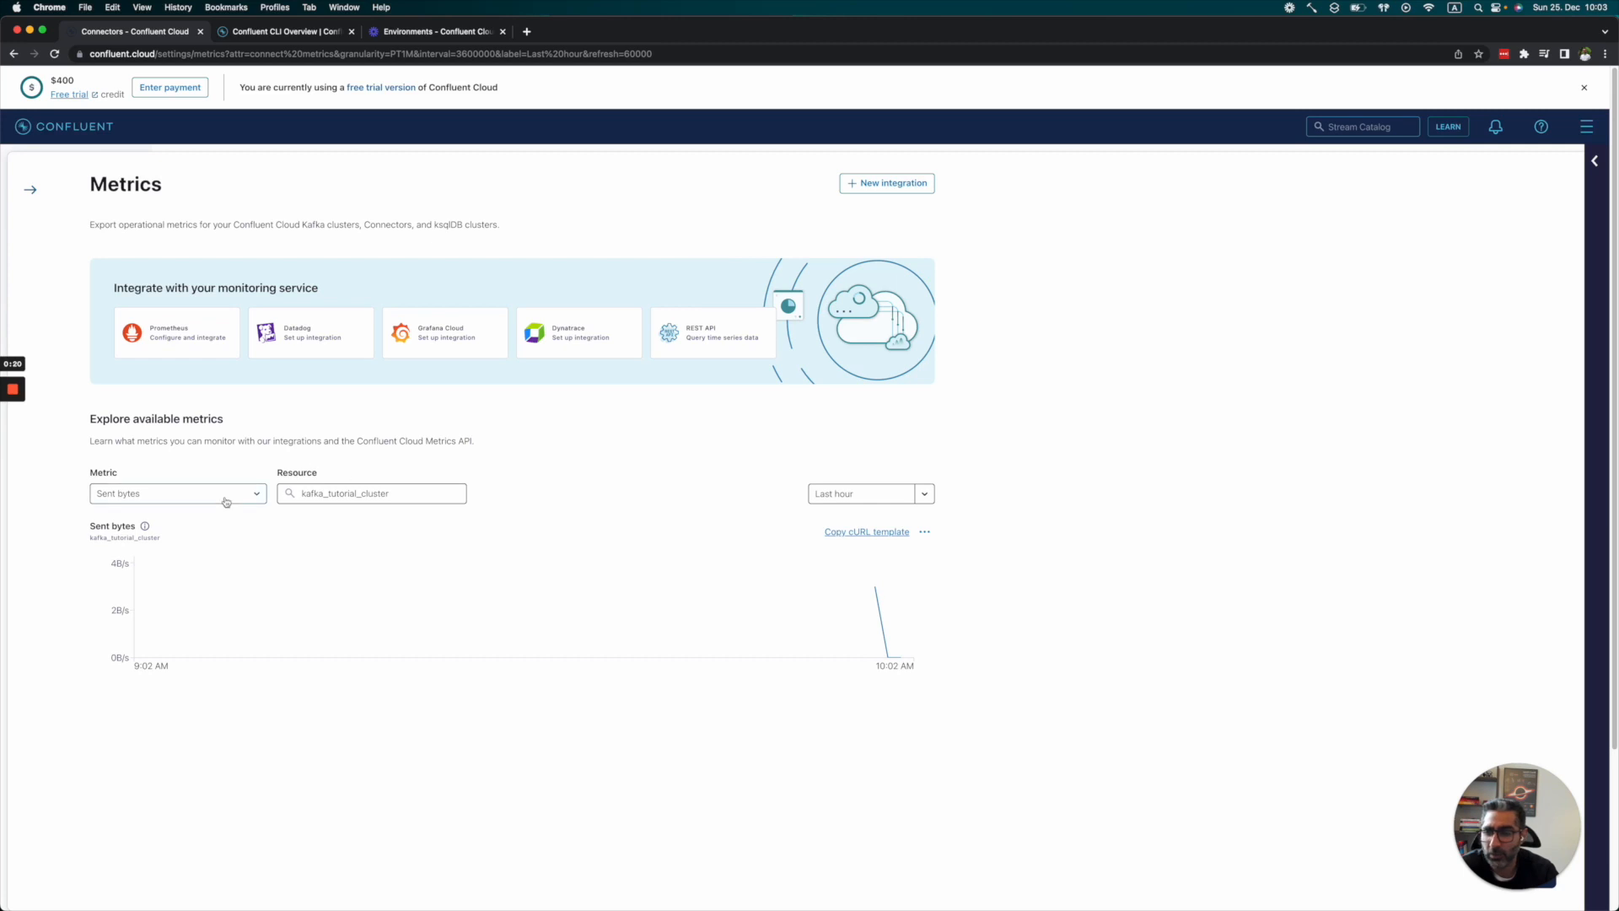
{"action": "left_click", "coordinate": [175, 492]}
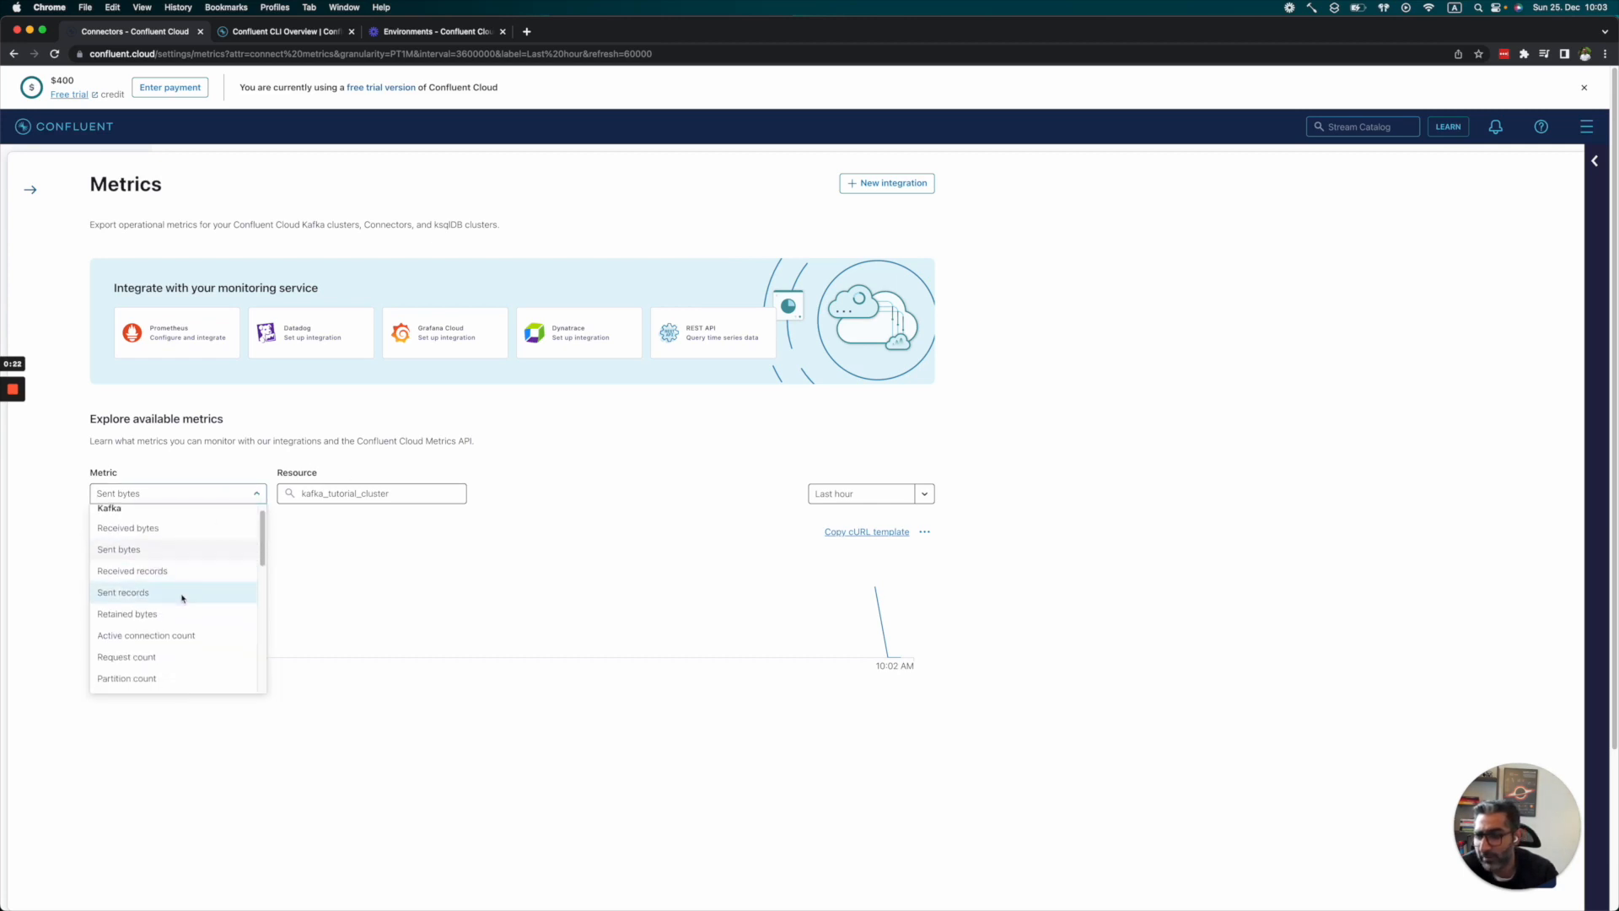
{"action": "left_click", "coordinate": [123, 592]}
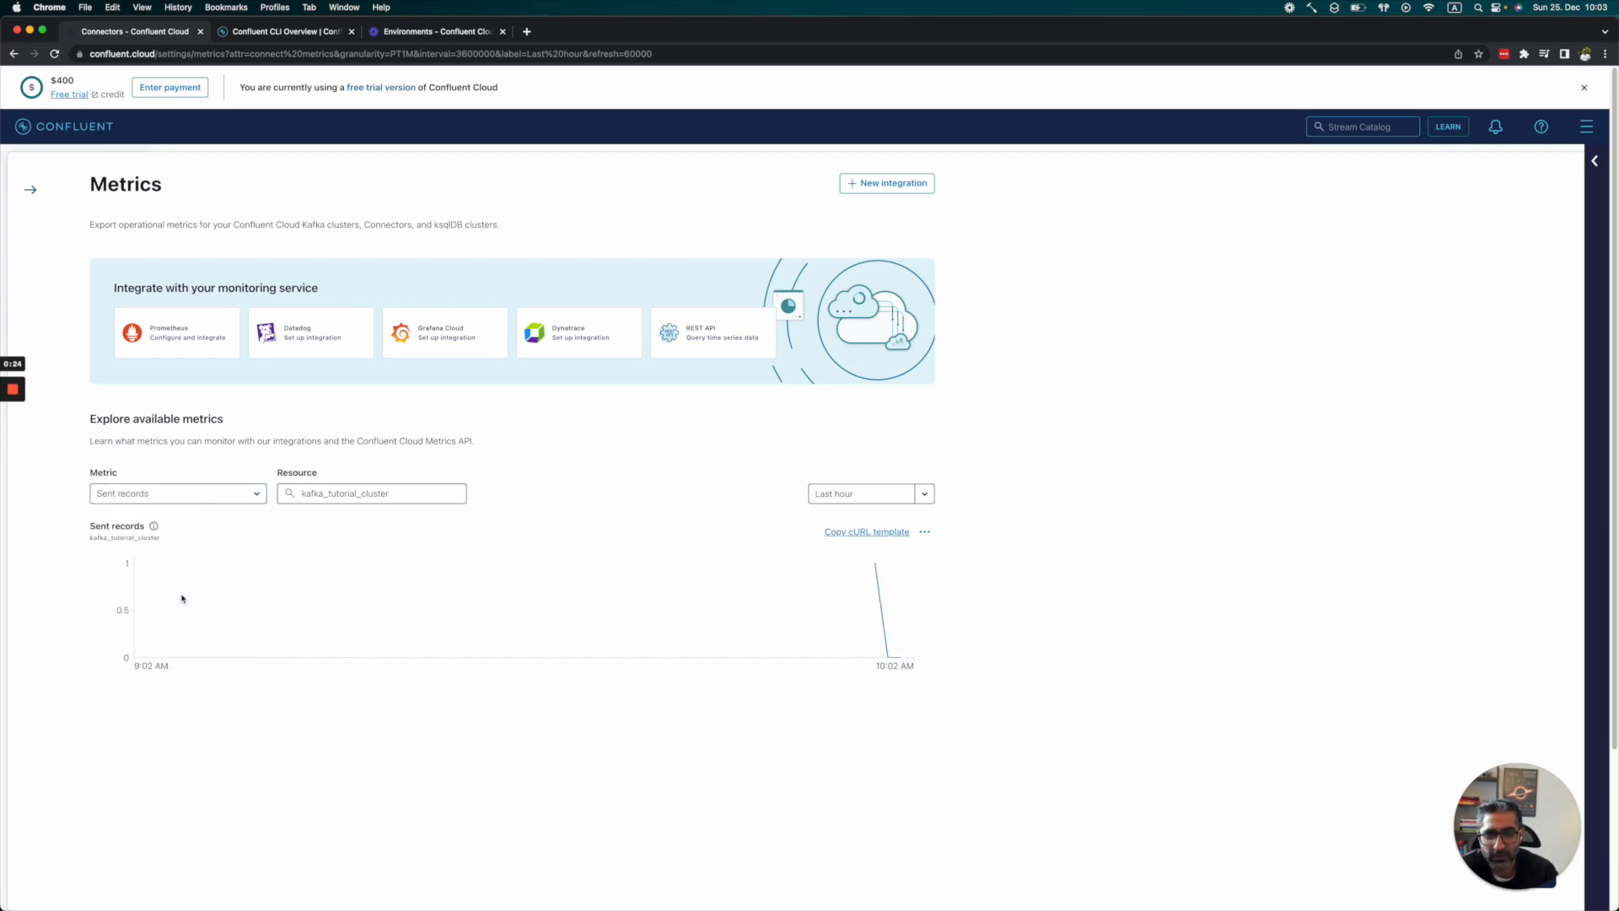
{"action": "mouse_move", "coordinate": [924, 633]}
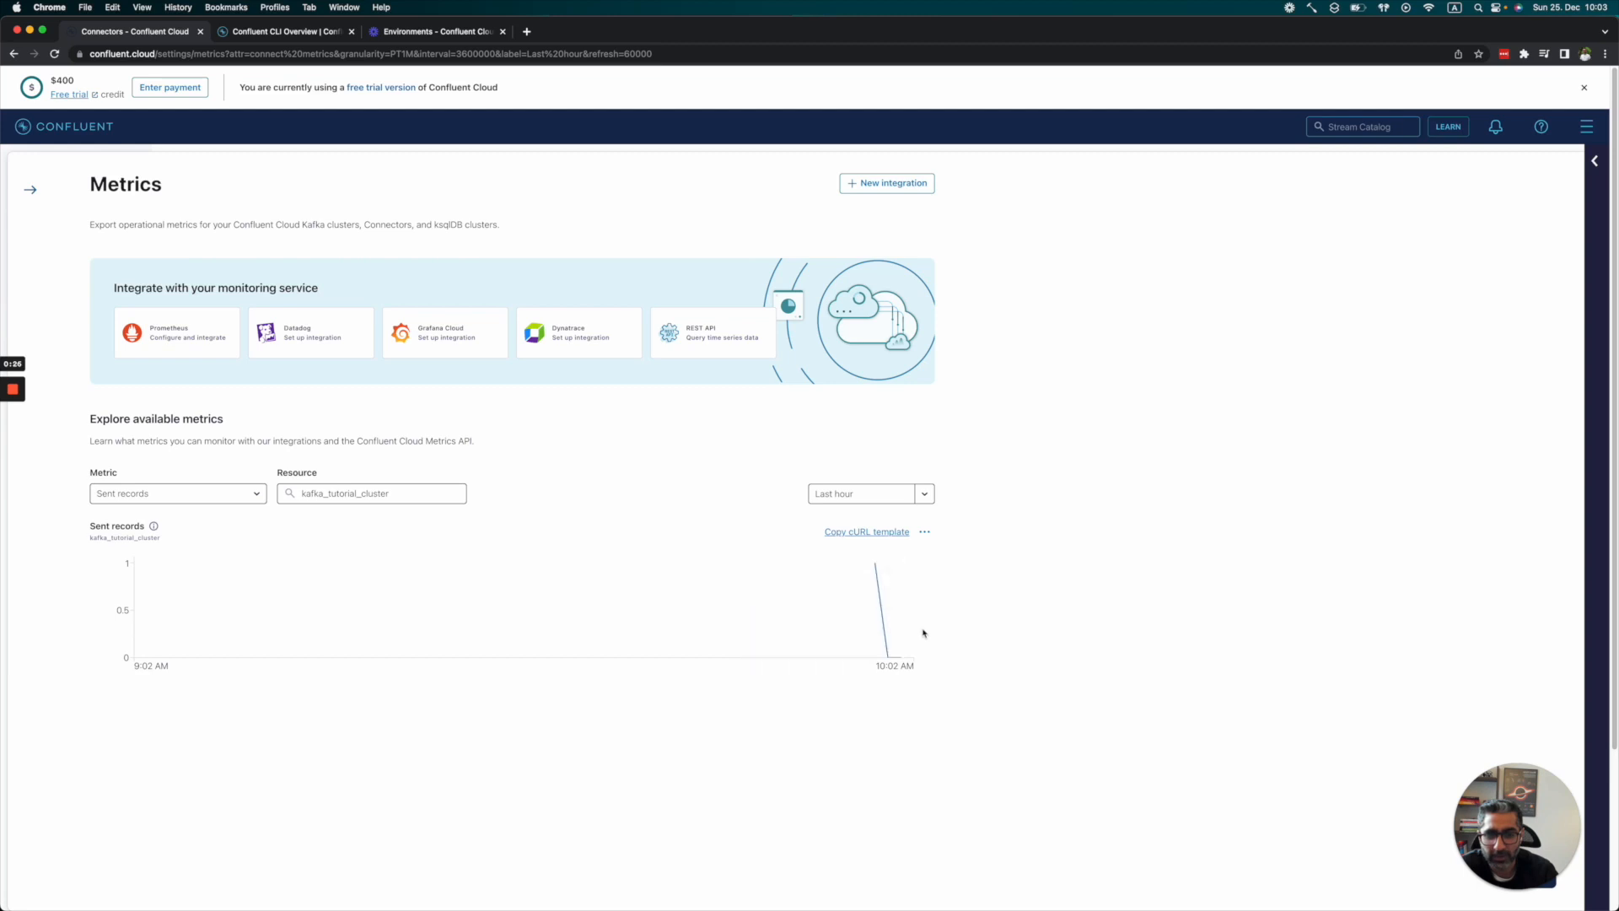
{"action": "mouse_move", "coordinate": [930, 514]}
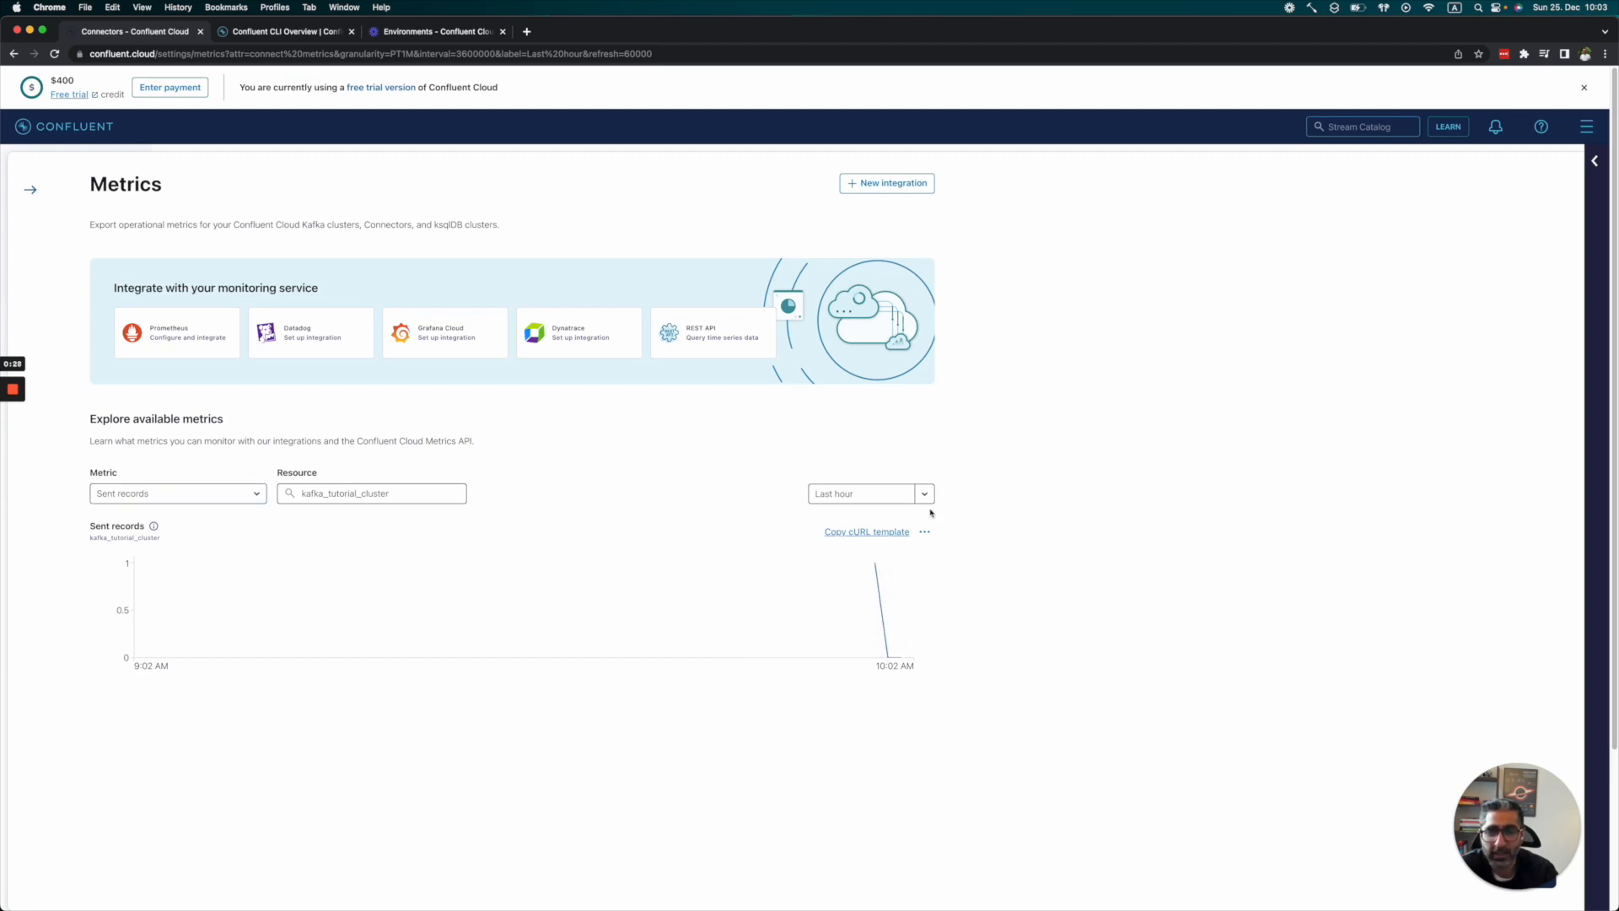
{"action": "left_click", "coordinate": [868, 493]}
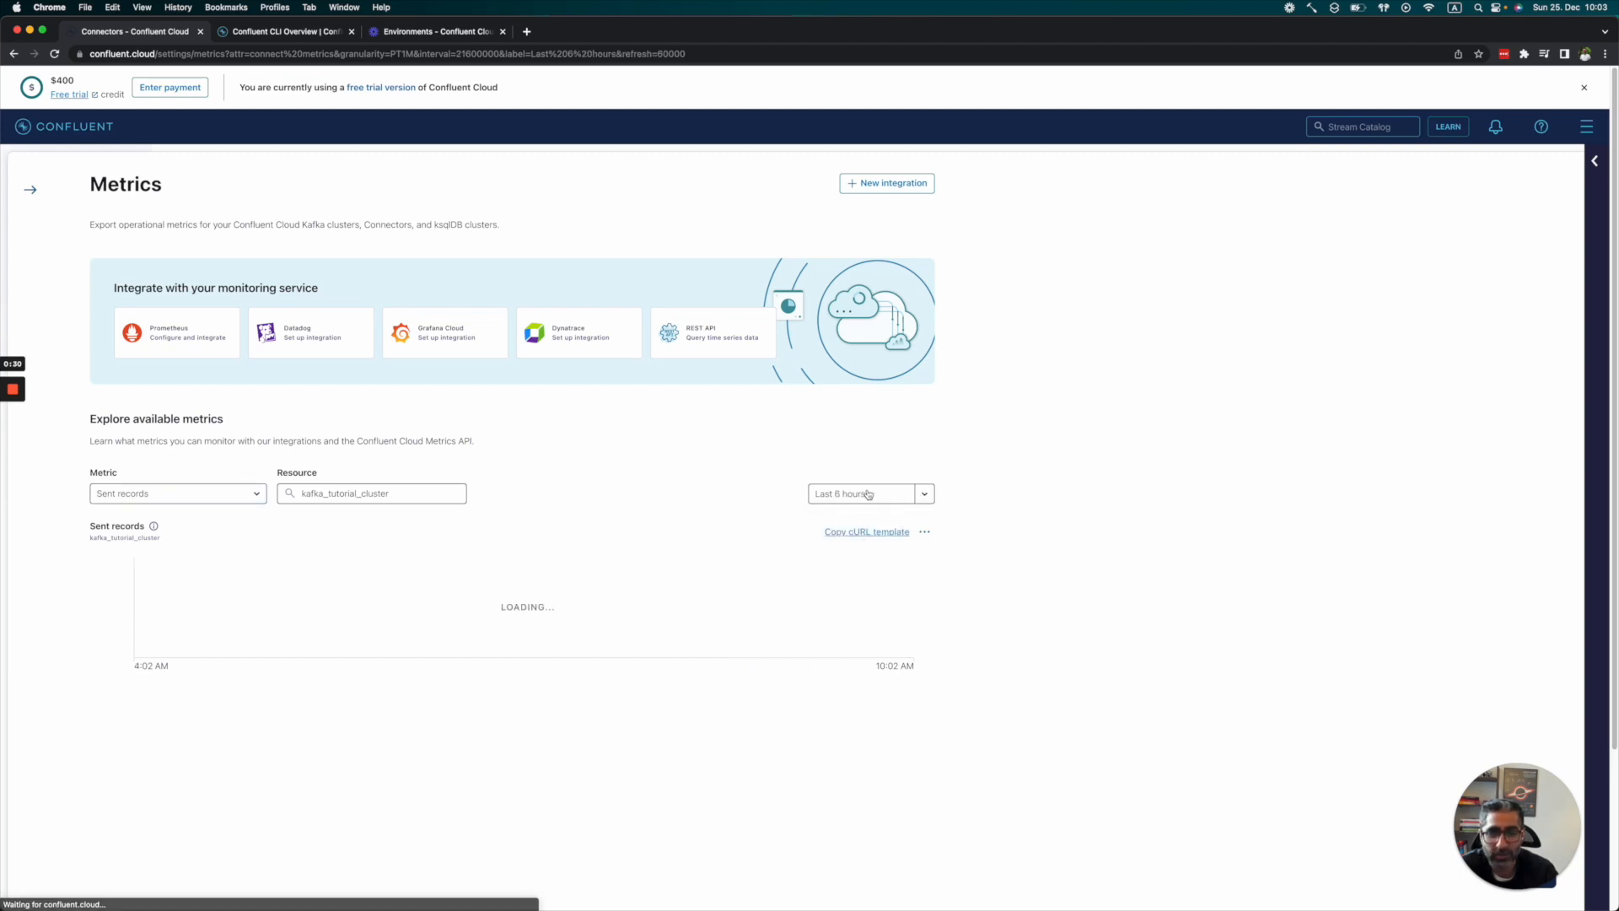
{"action": "left_click", "coordinate": [869, 492]}
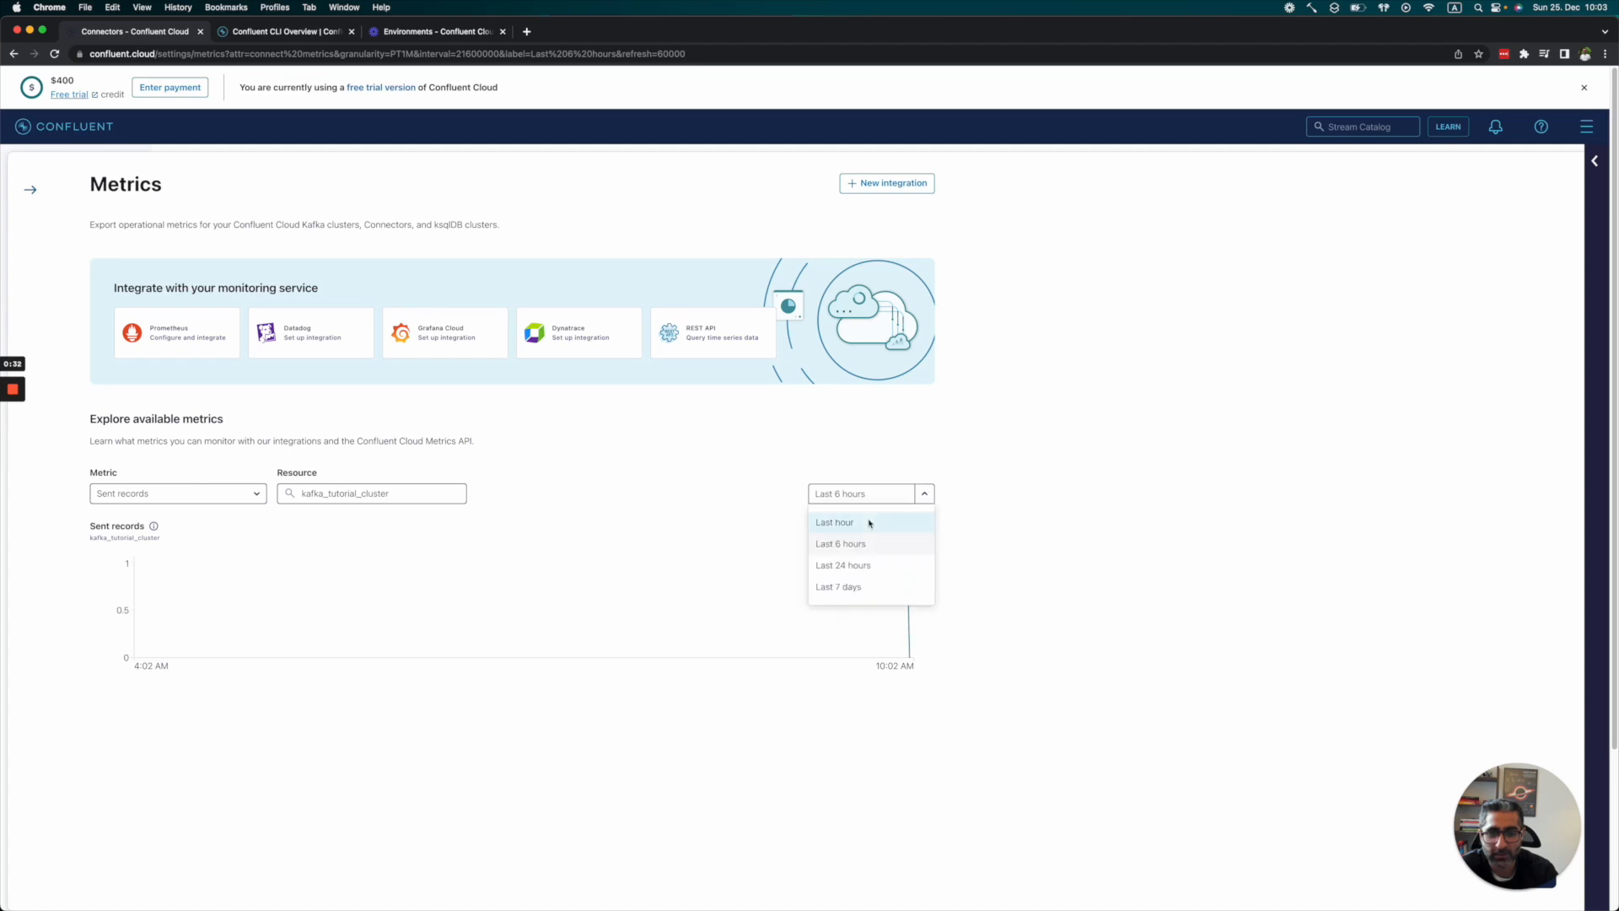
{"action": "left_click", "coordinate": [834, 521]}
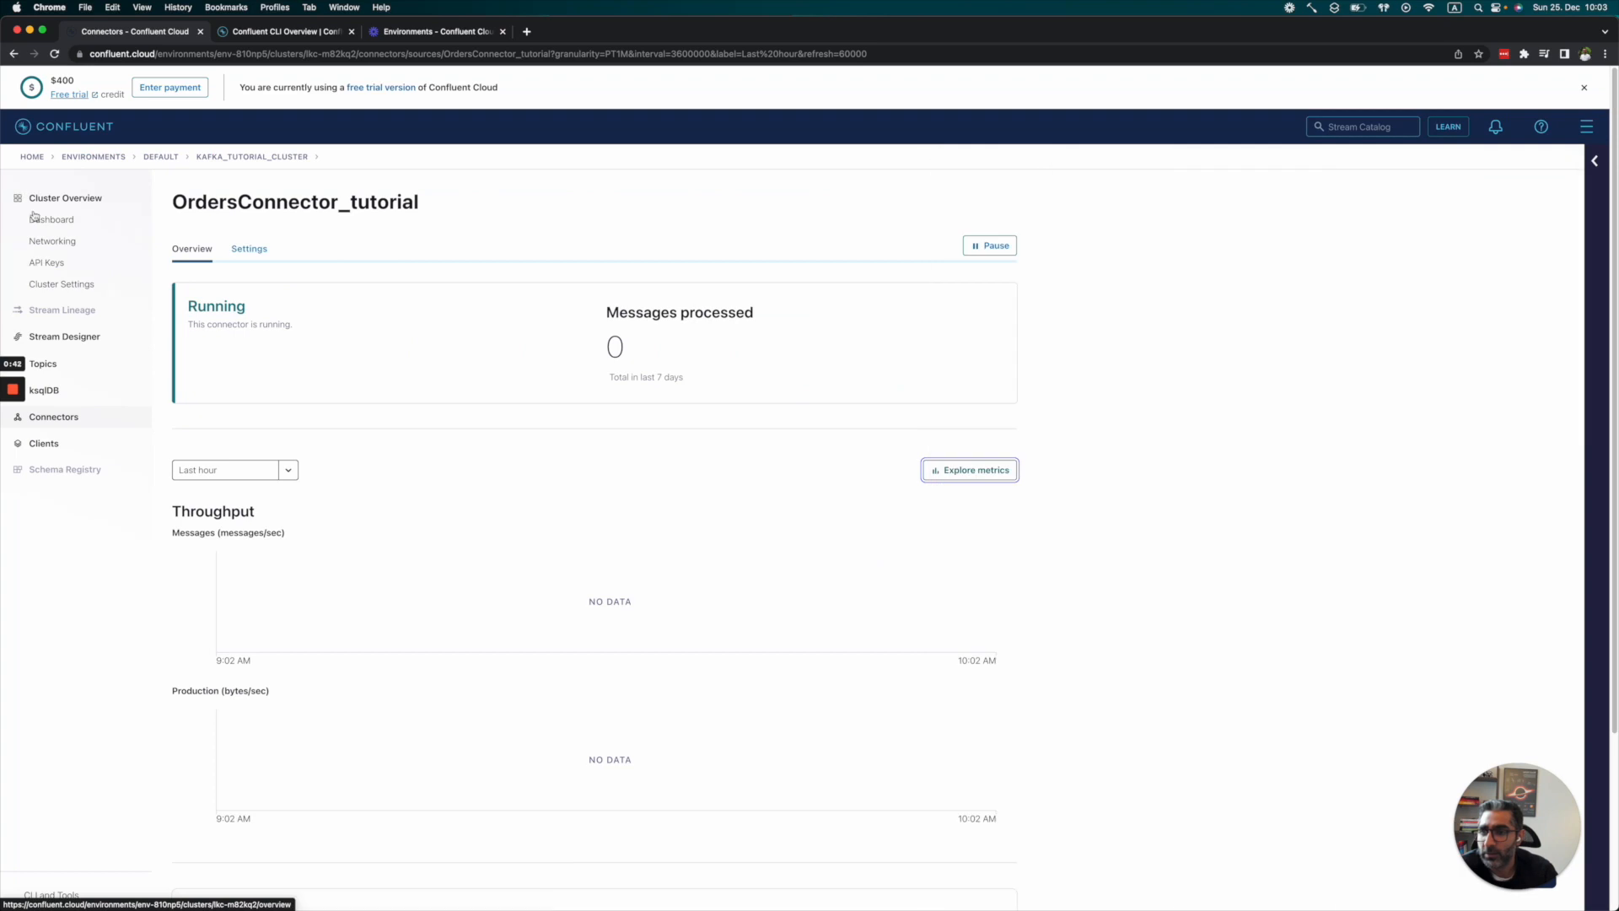
Step: View the generated order messages in tutorial_topic, then go back to the connector overview
{"action": "left_click", "coordinate": [42, 364]}
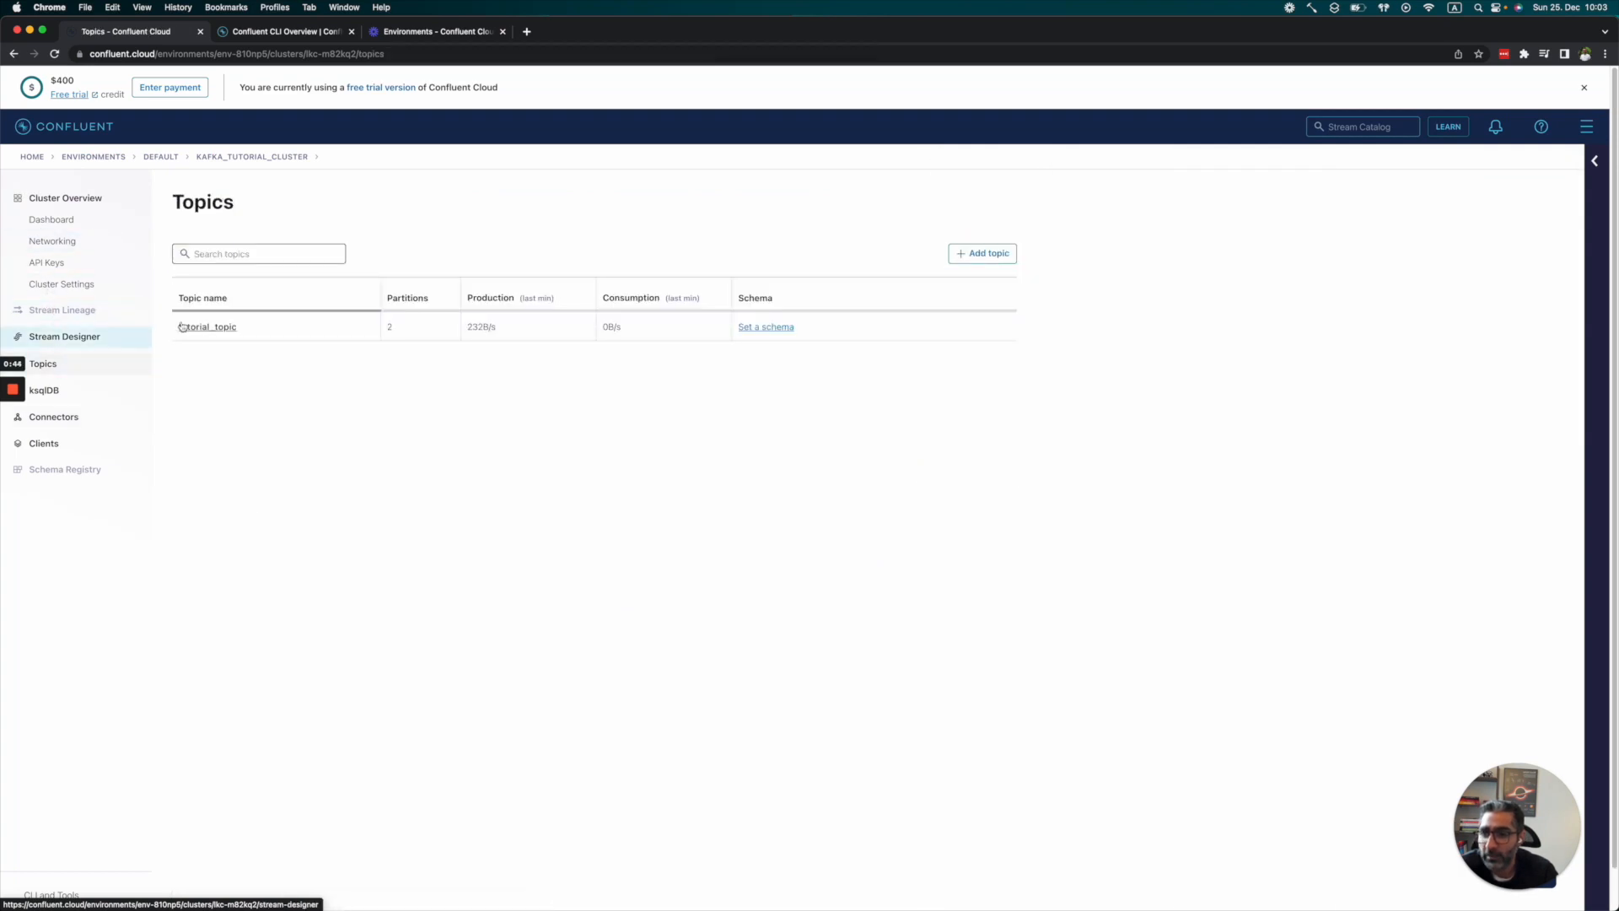
{"action": "left_click", "coordinate": [210, 326]}
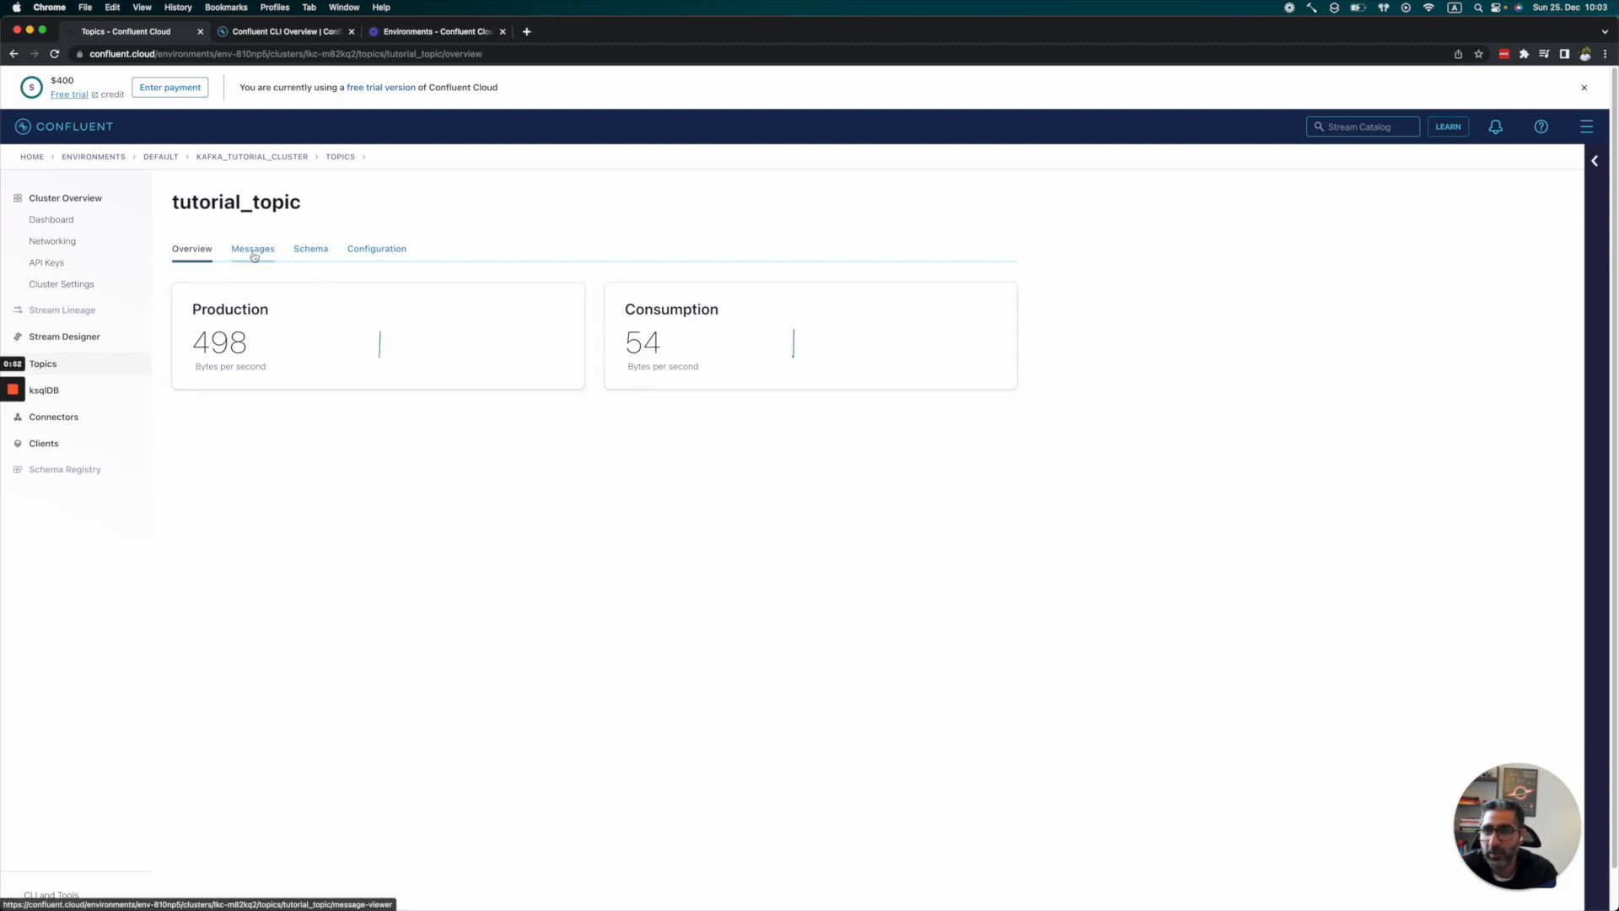
{"action": "left_click", "coordinate": [252, 249]}
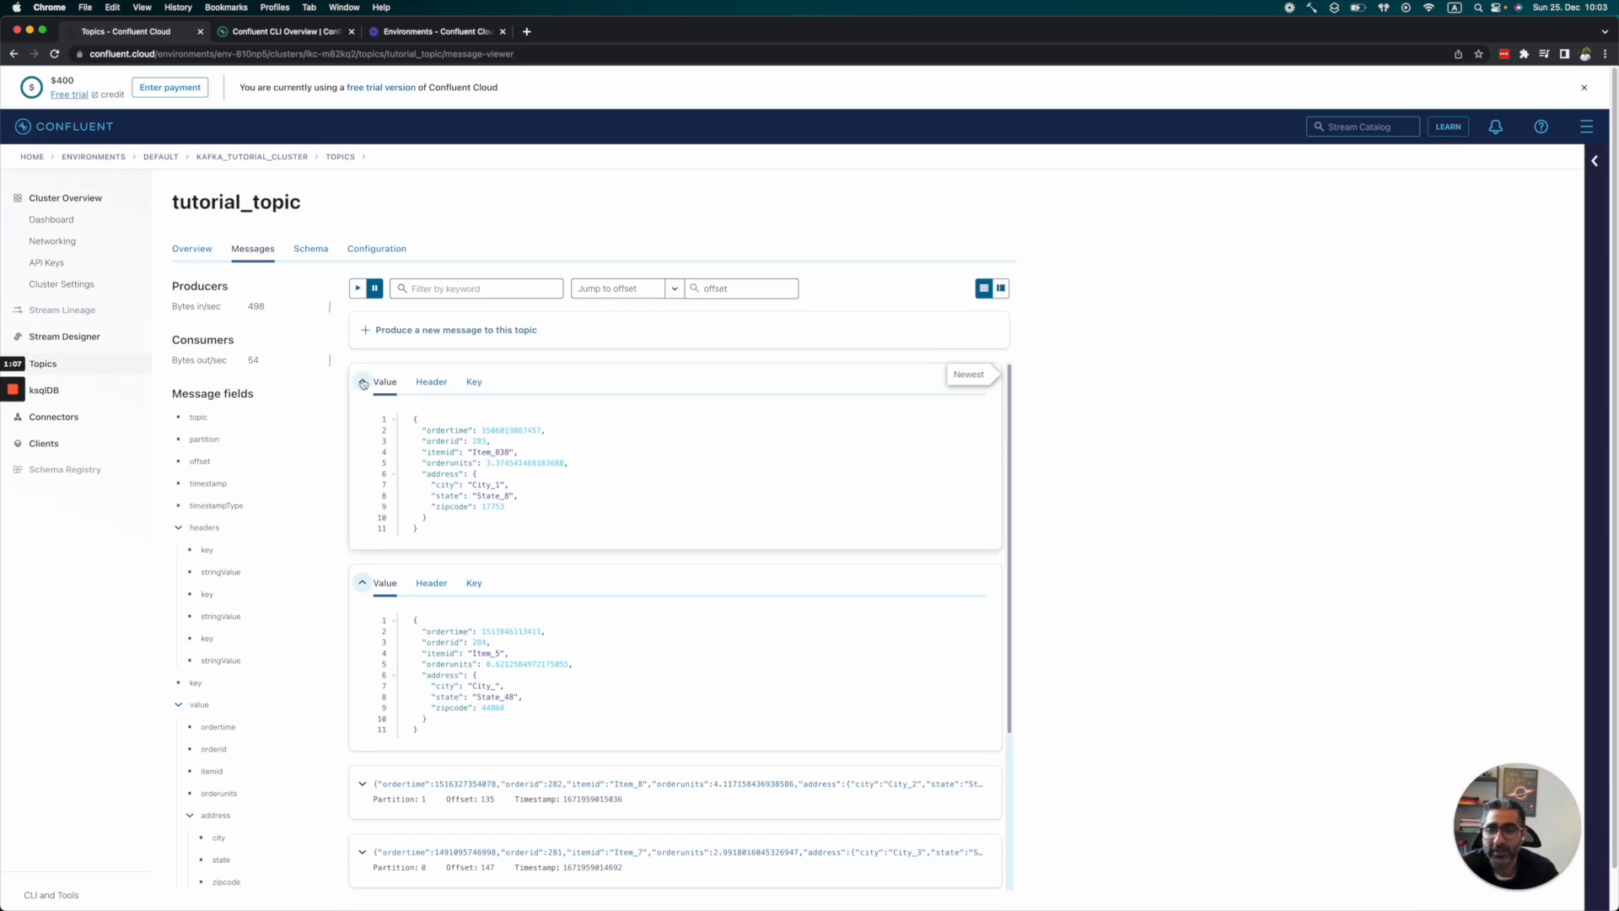
{"action": "left_click", "coordinate": [362, 382]}
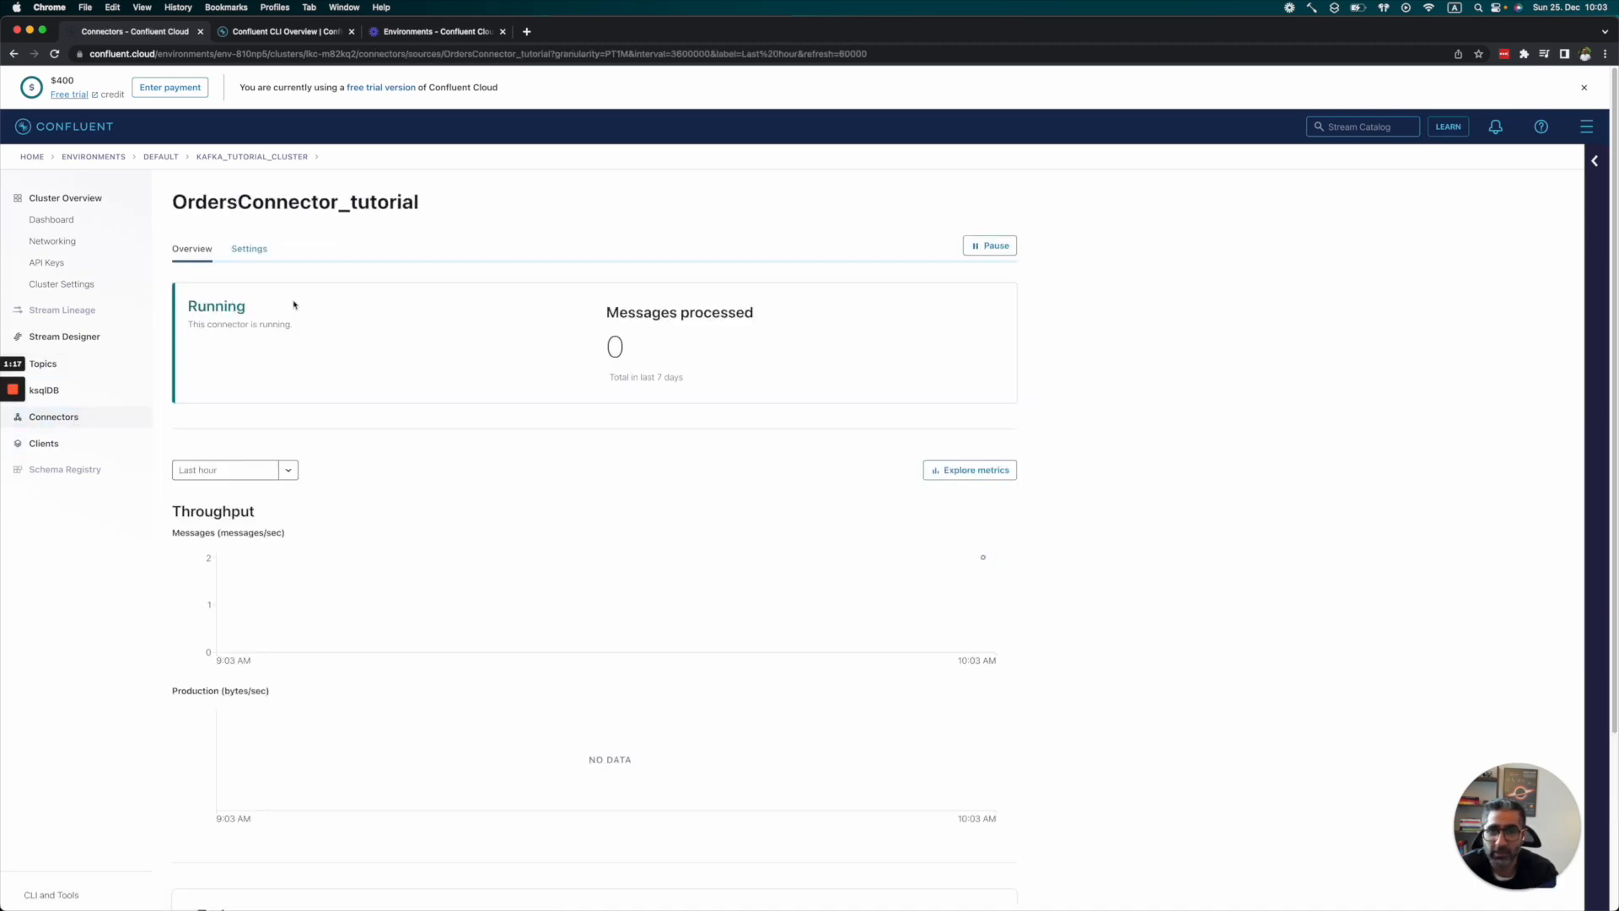
Step: Pause the orders connector once it shows 114 processed messages
{"action": "left_click", "coordinate": [989, 245]}
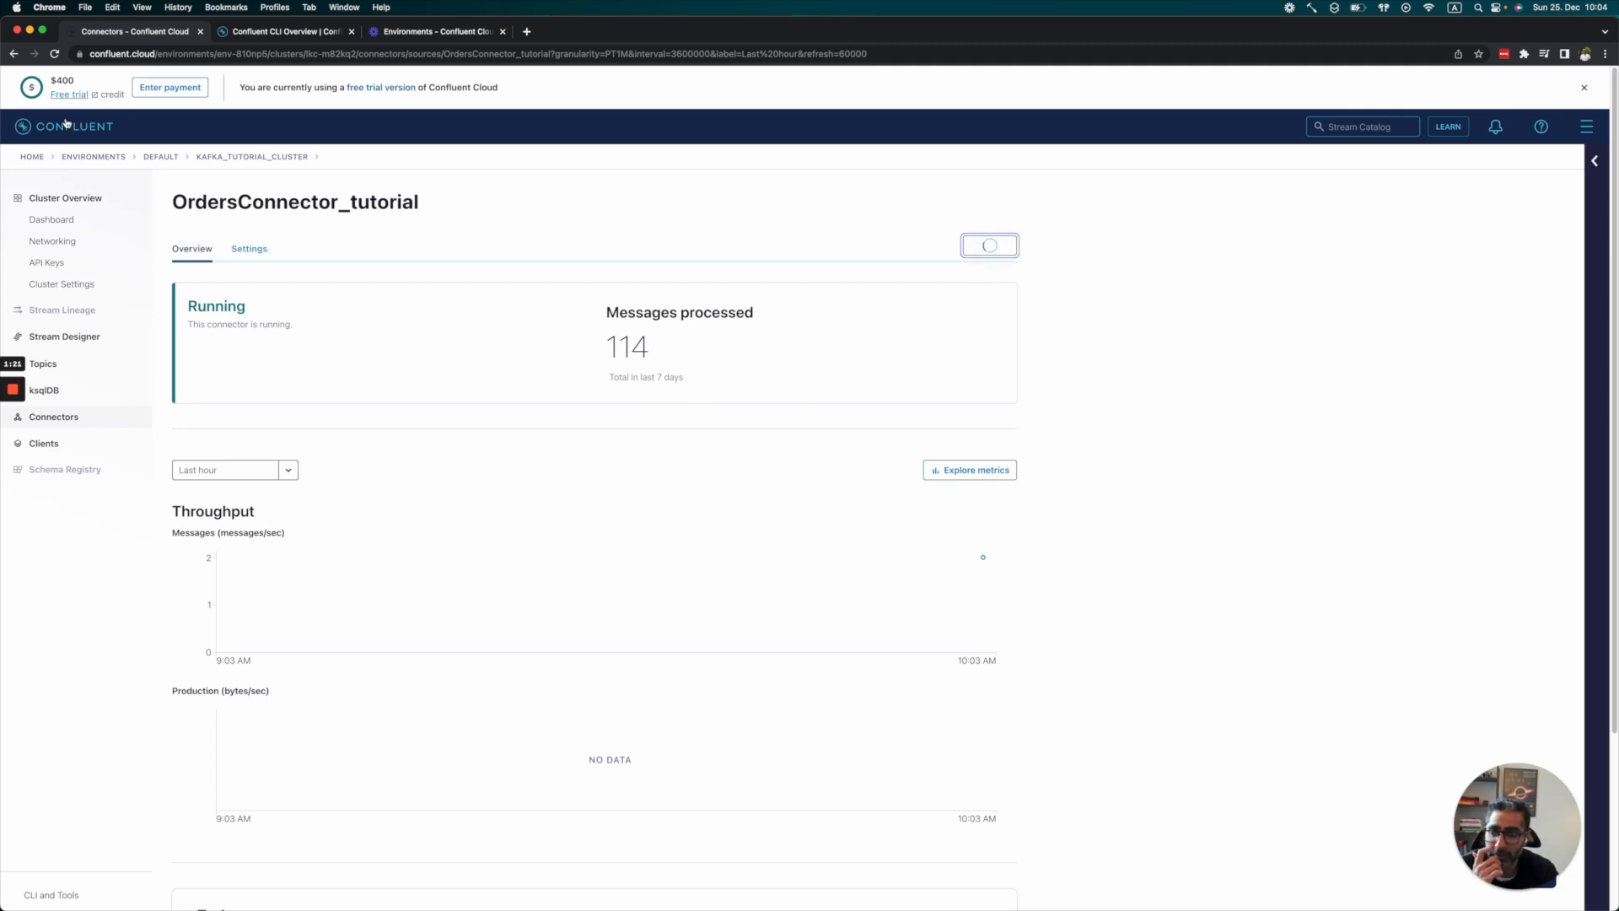
{"action": "left_click", "coordinate": [988, 245]}
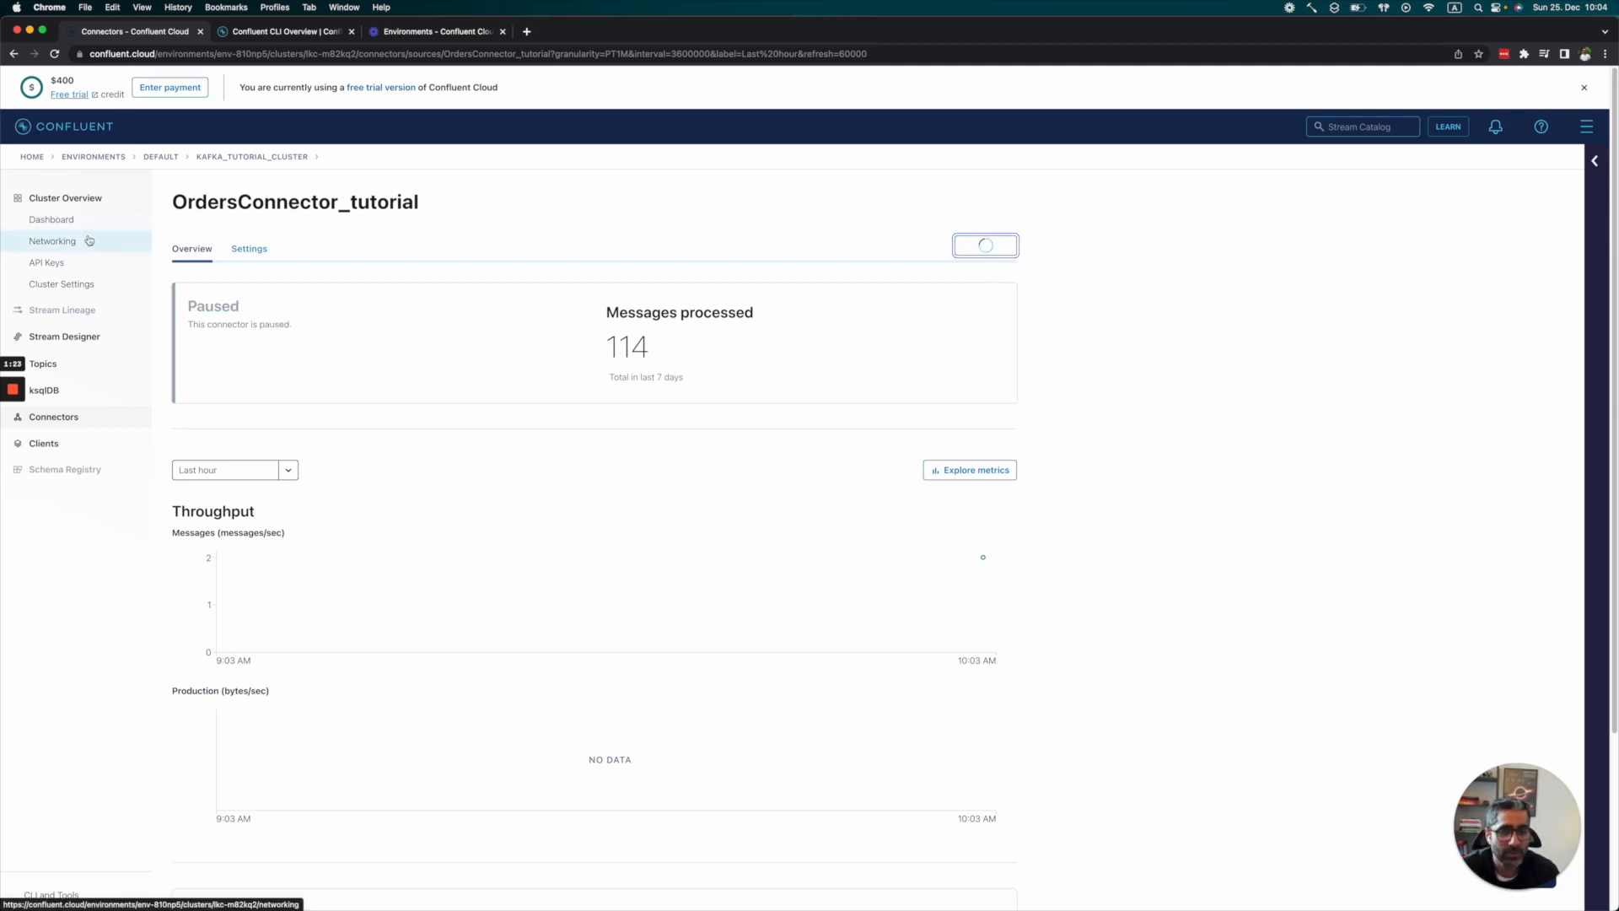